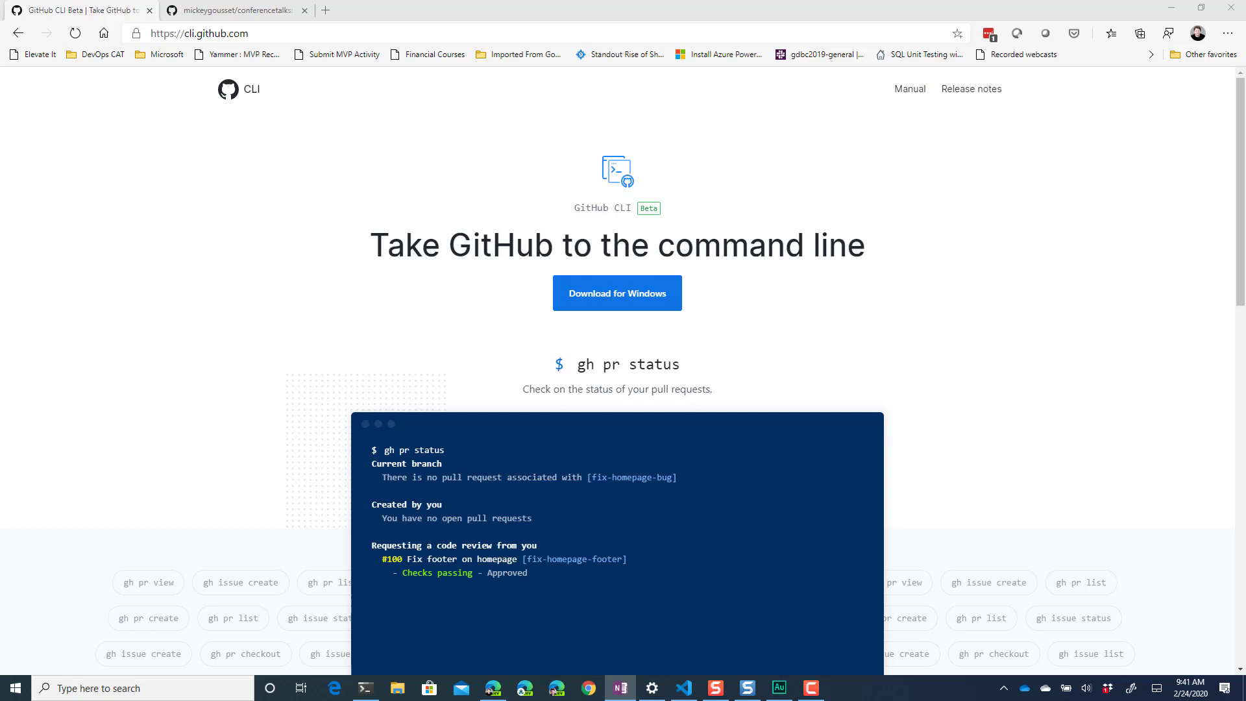
mouse_move(804, 121)
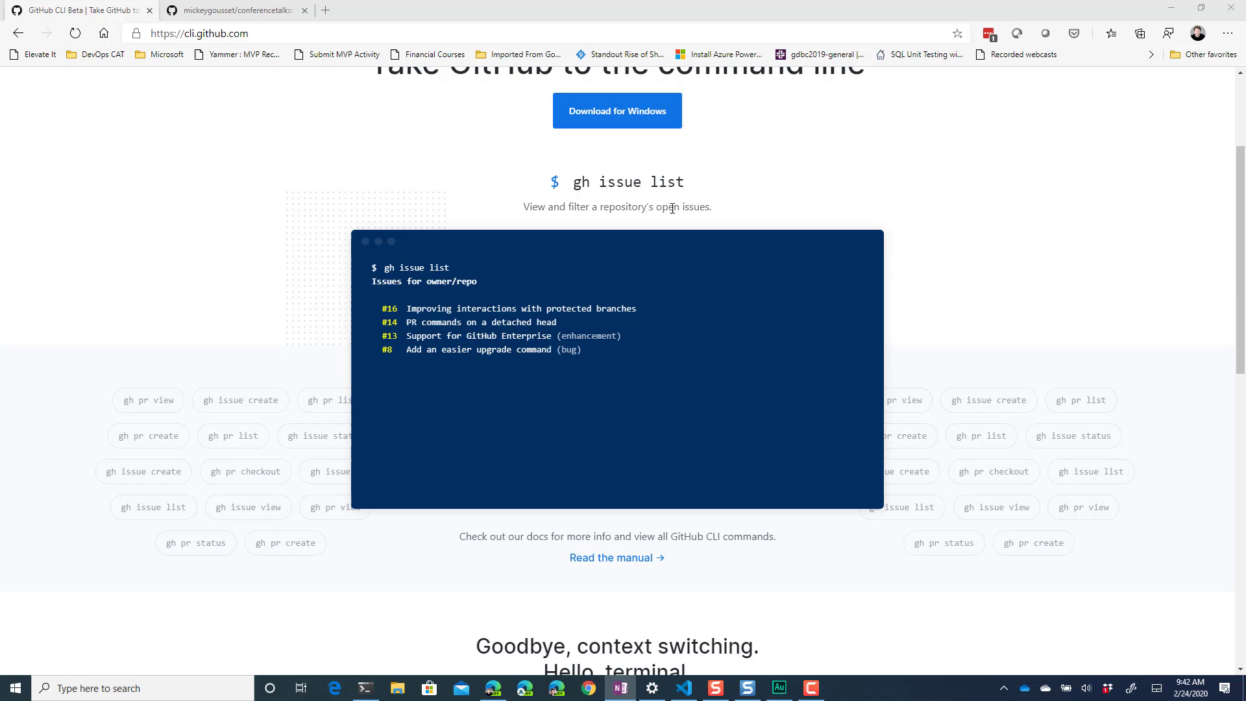
Download the GitHub CLI Windows installer and return to the CLI homepage
scroll("down", 3)
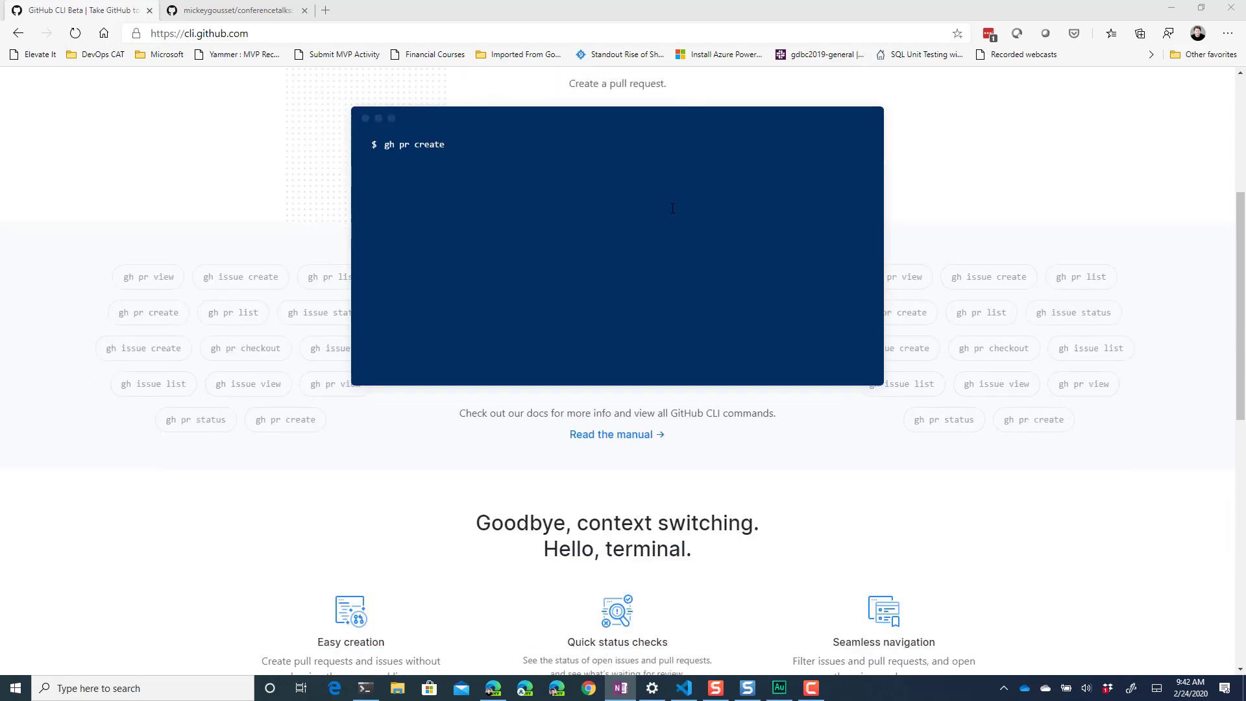
scroll("down", 3)
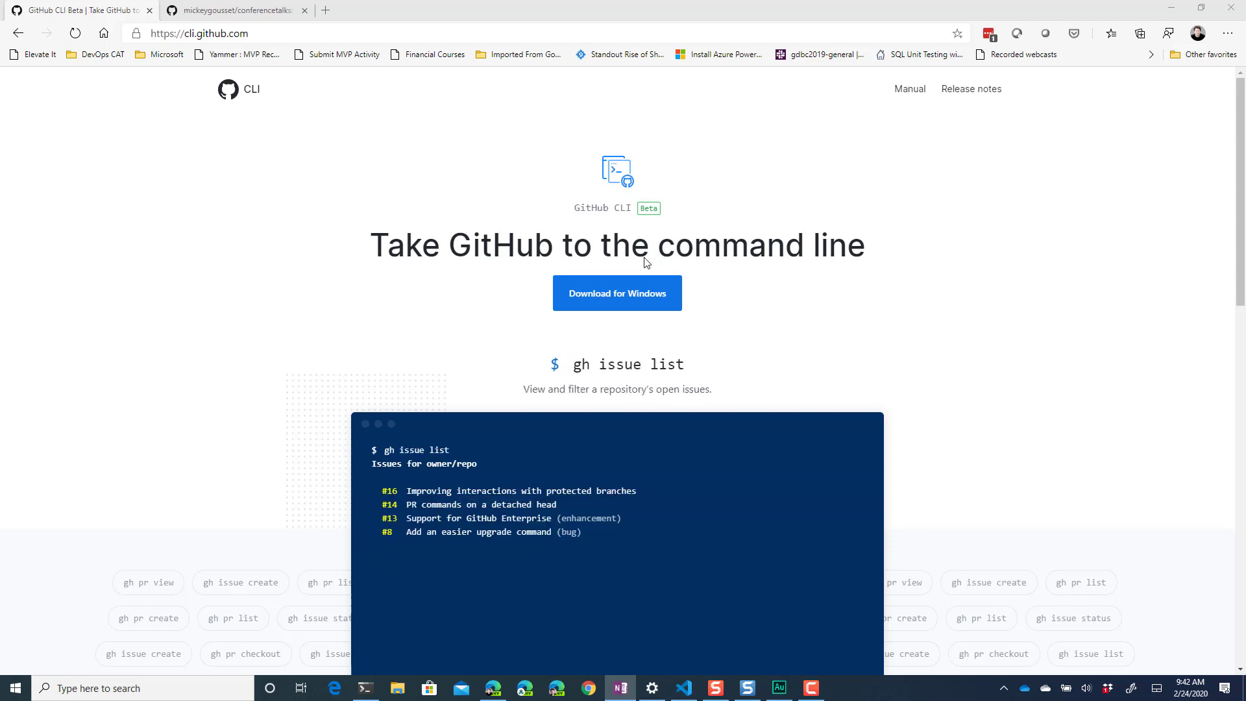
mouse_move(804, 310)
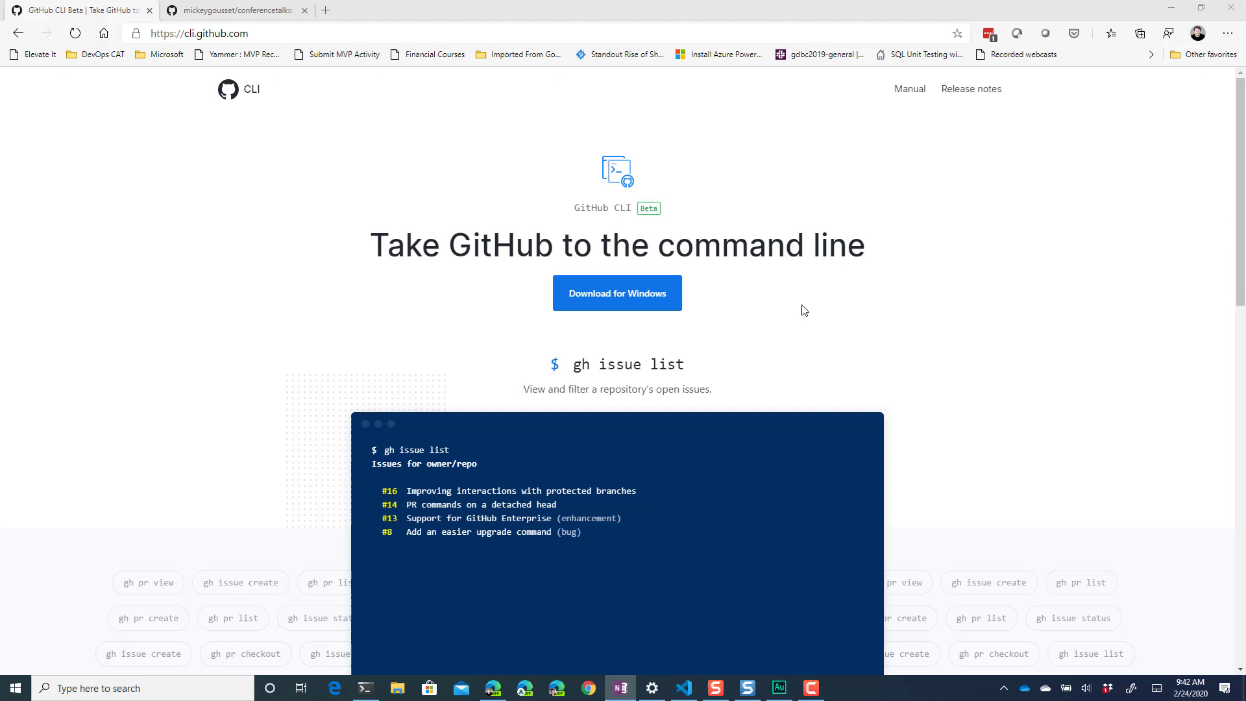
mouse_move(749, 302)
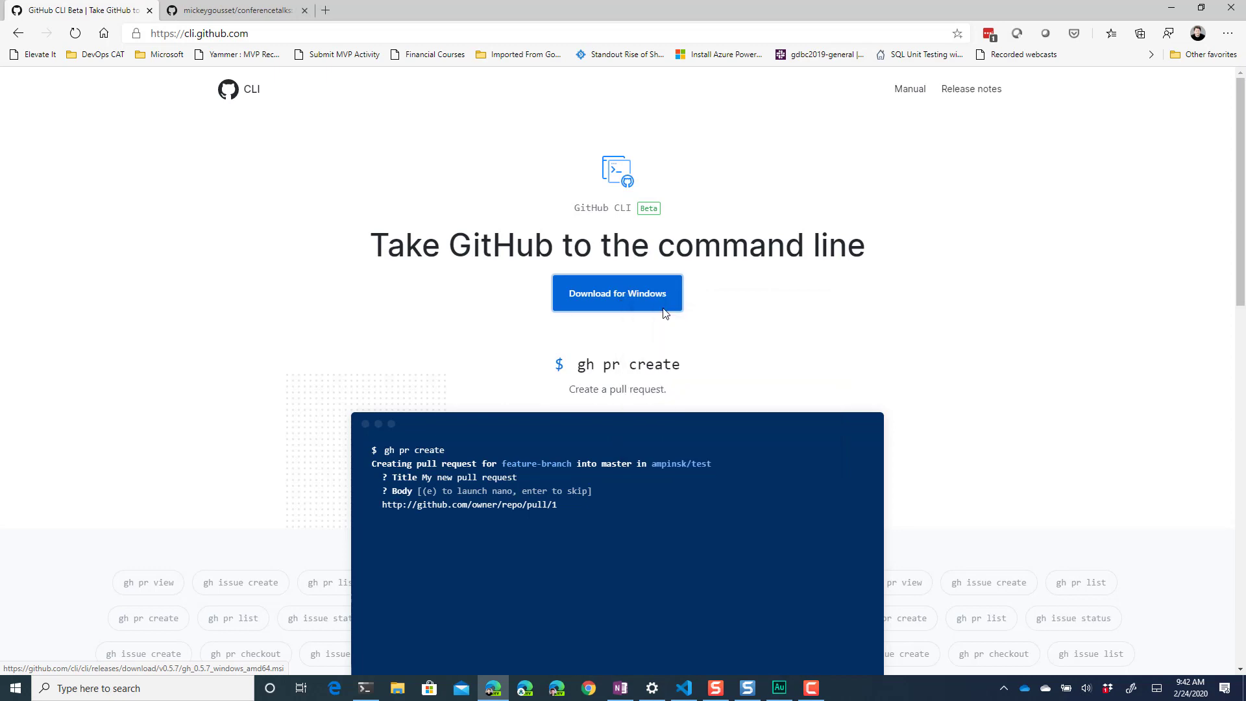
left_click(231, 10)
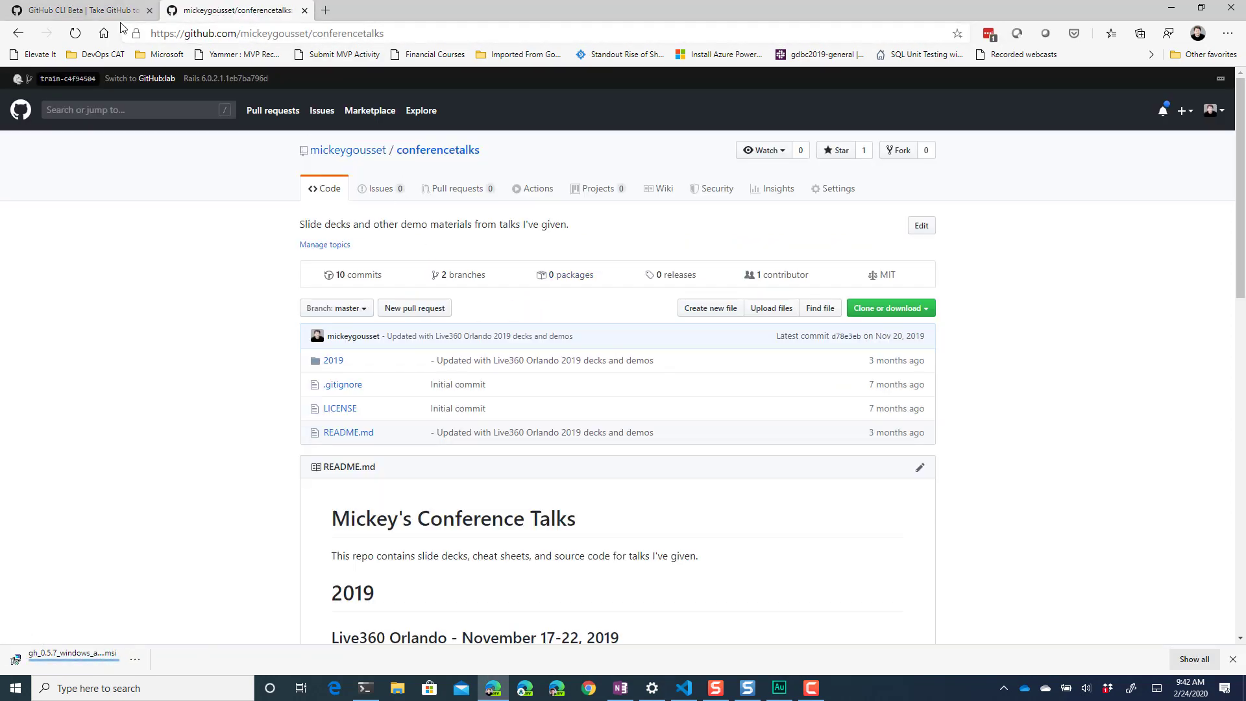
left_click(79, 10)
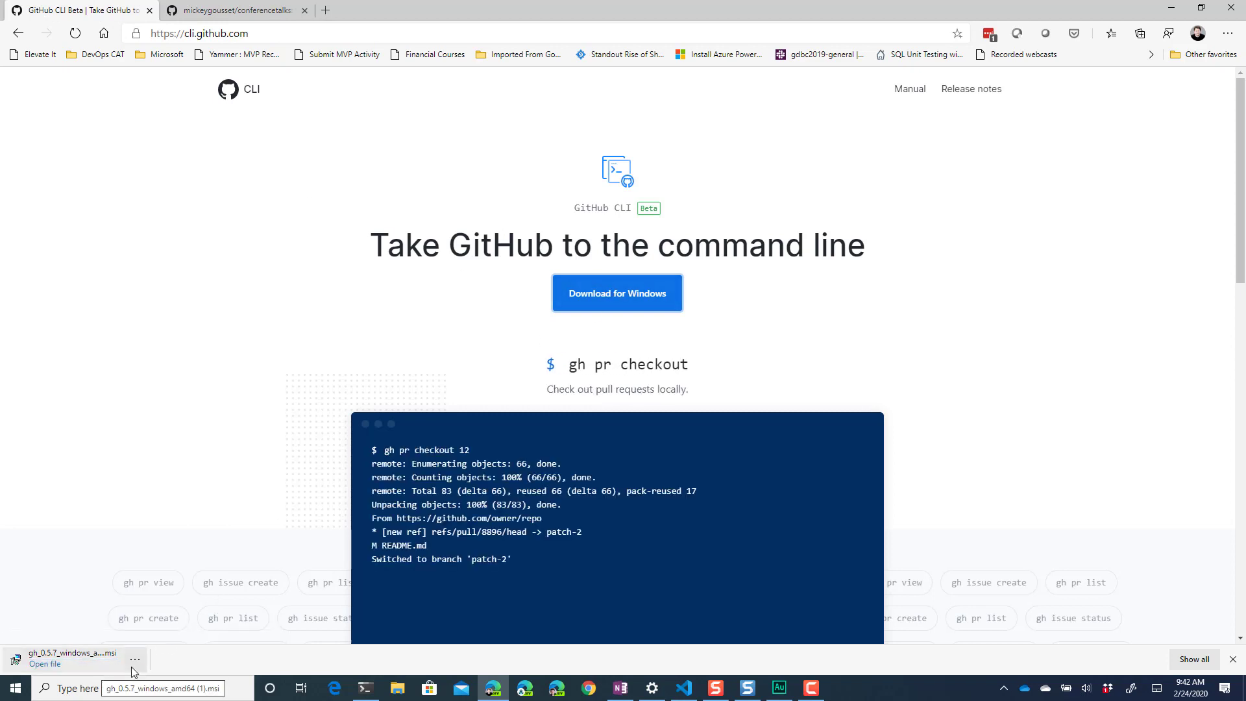
mouse_move(135, 659)
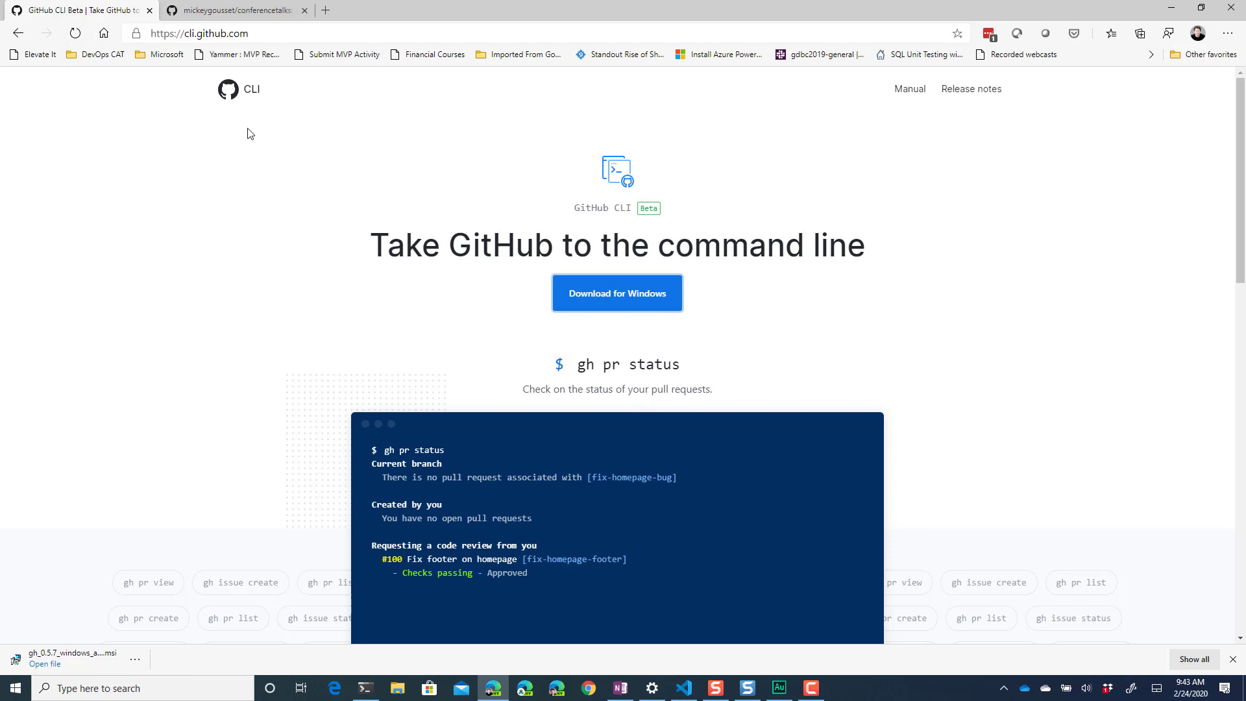
mouse_move(257, 151)
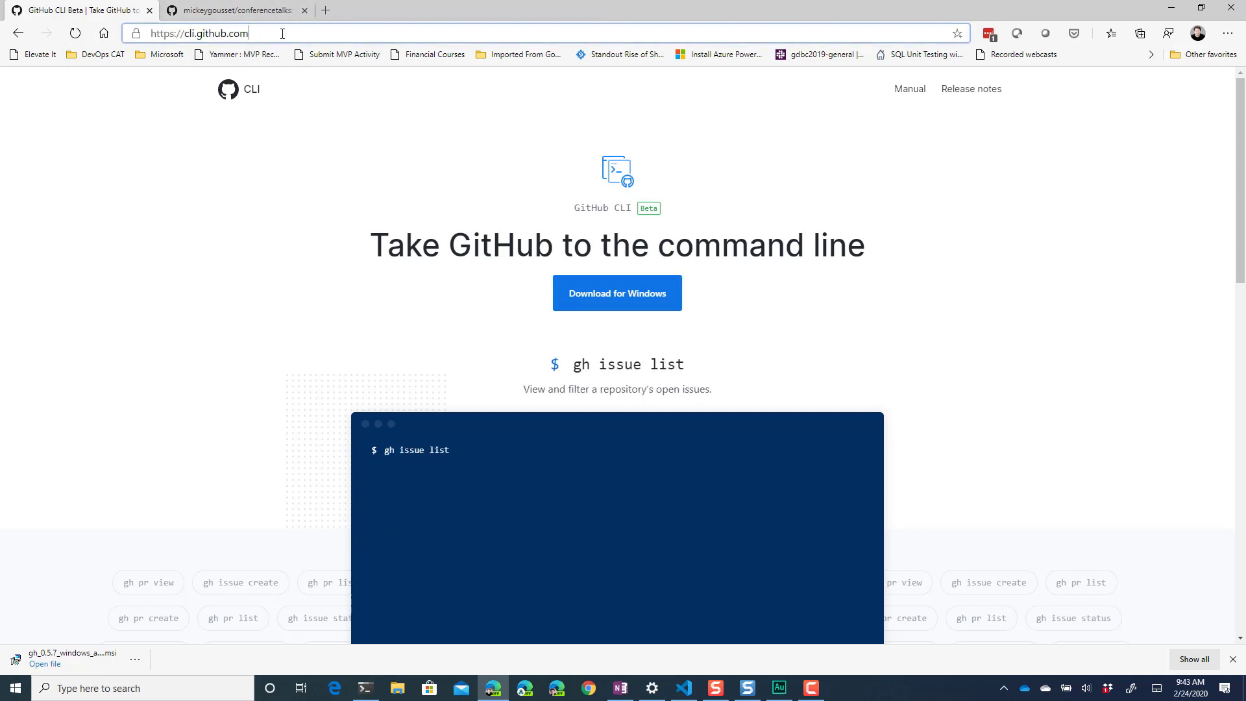
Navigate to cli.github.com/manual/installation to view the installation instructions
type("/m")
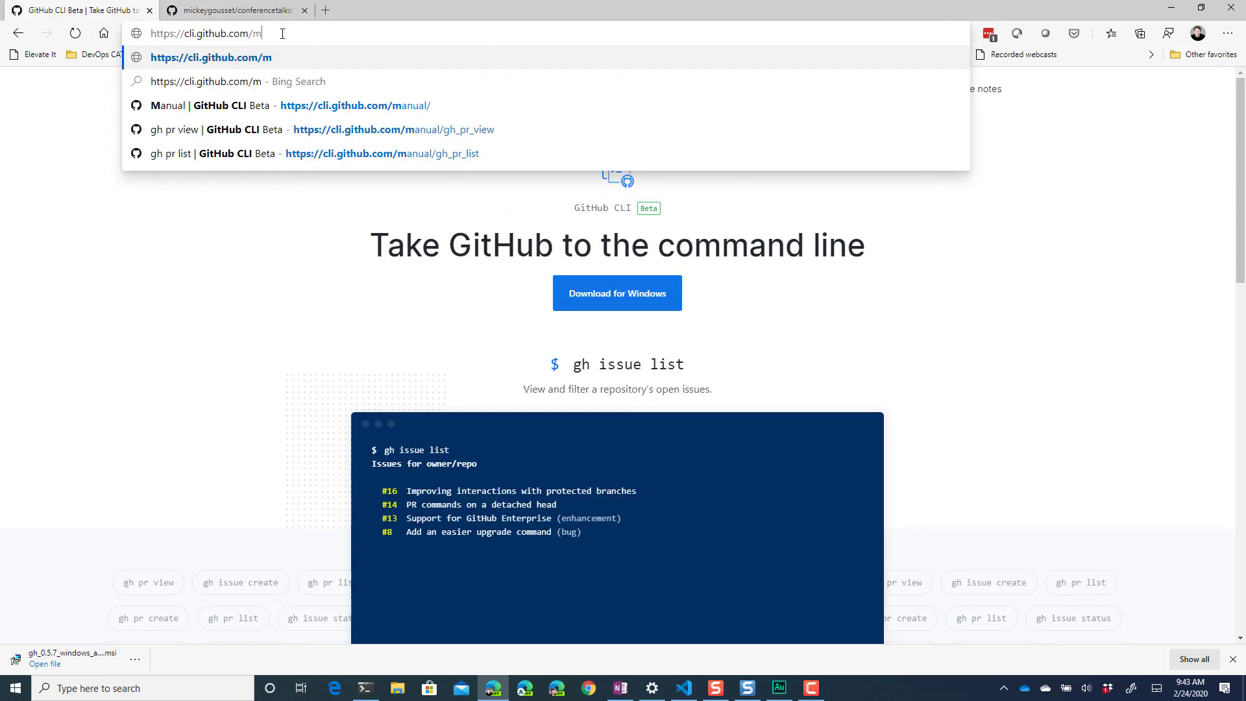
type("anual")
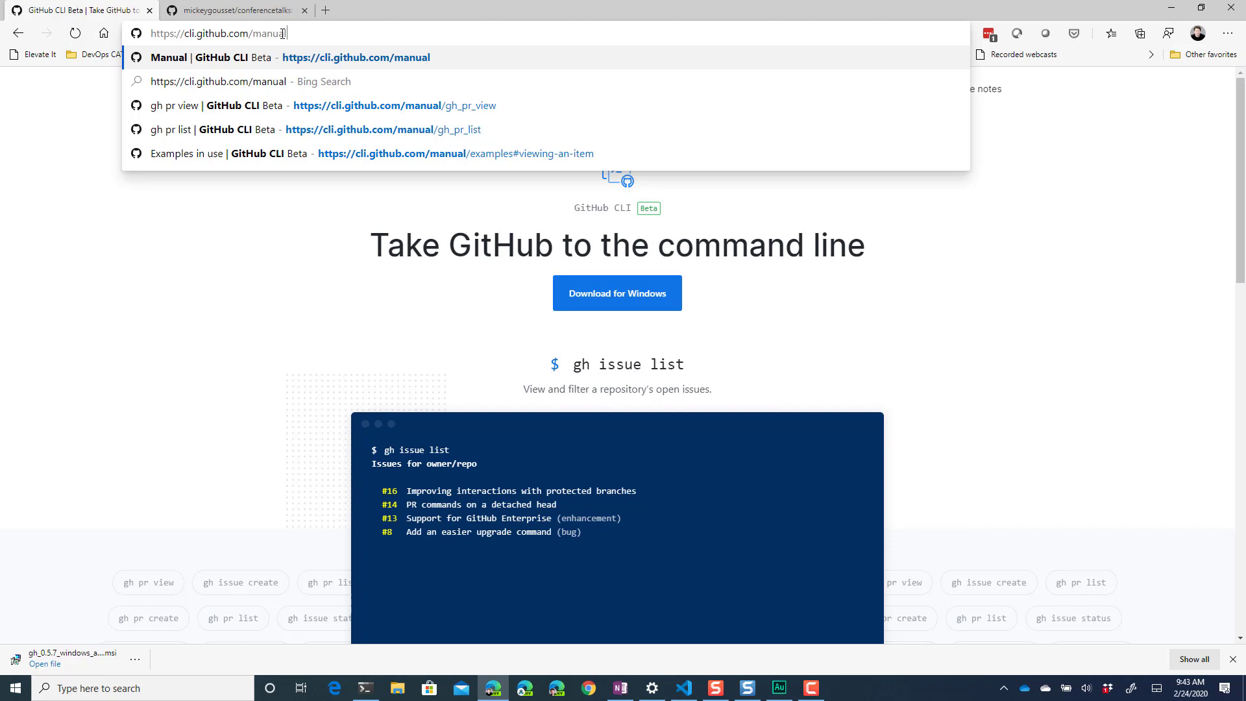
type("/installation")
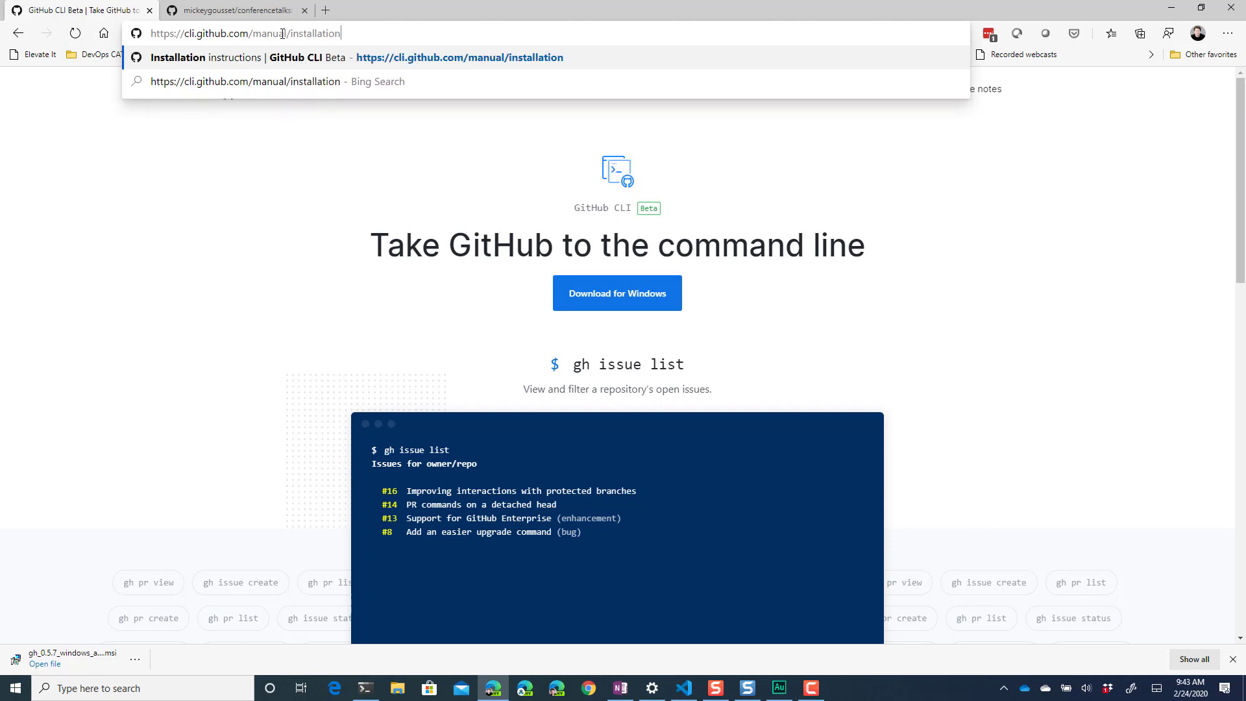
key("Enter")
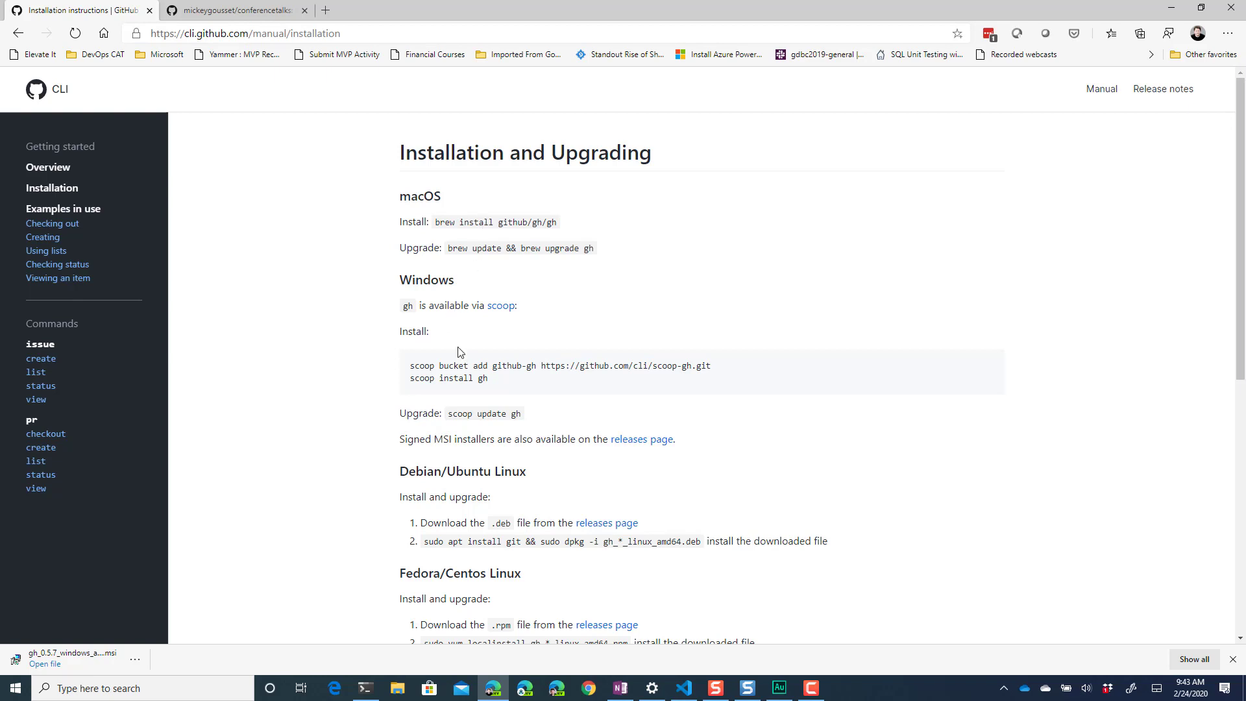
Select the Windows scoop install commands, then the scoop upgrade command
scroll("down", 3)
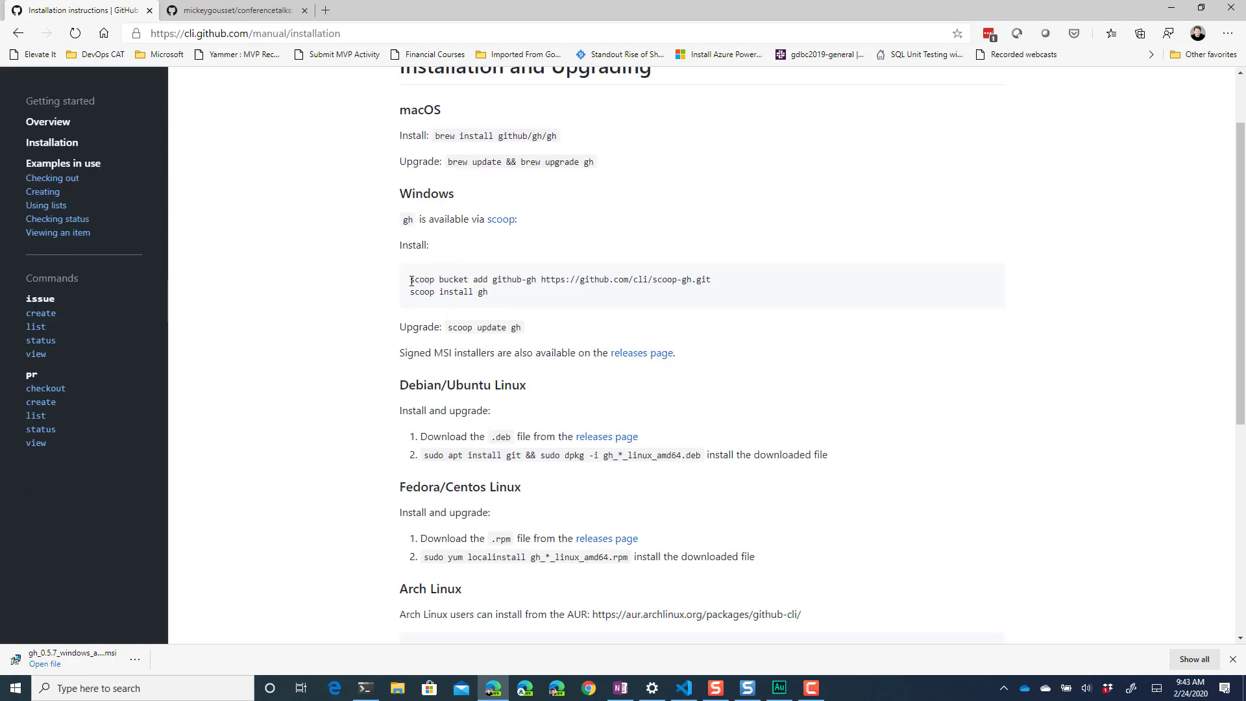
left_click_drag(409, 279, 489, 292)
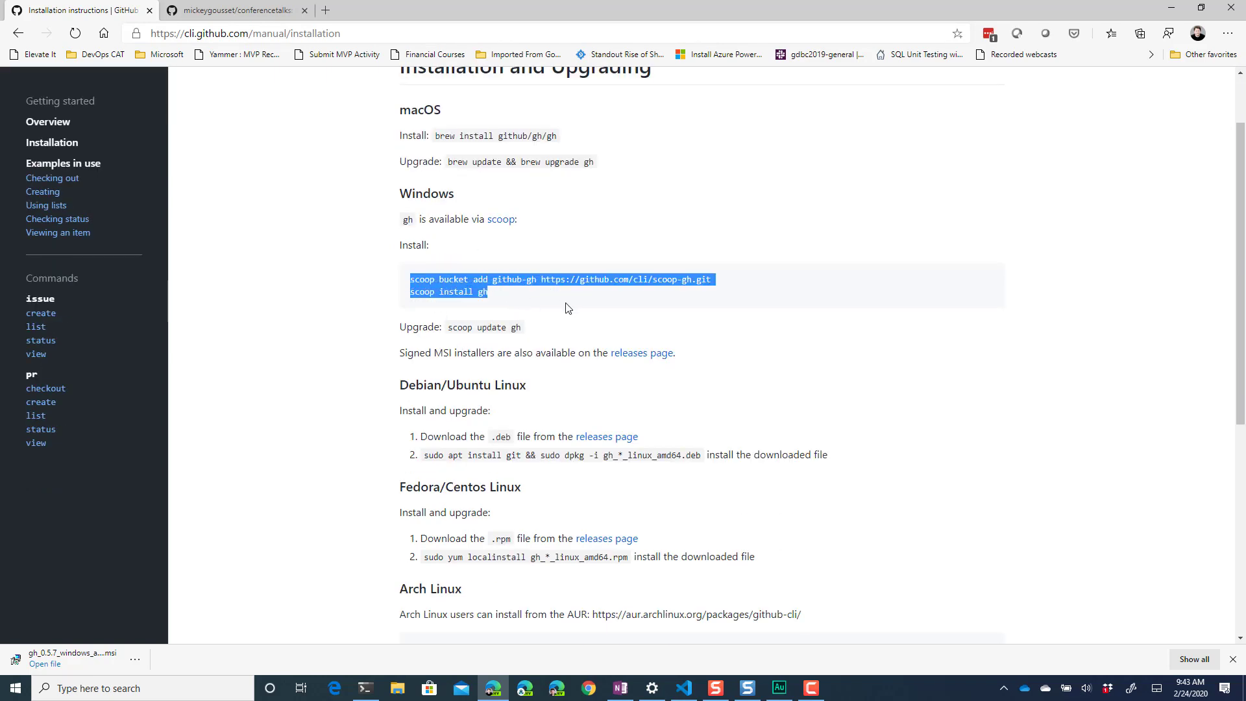
mouse_move(555, 301)
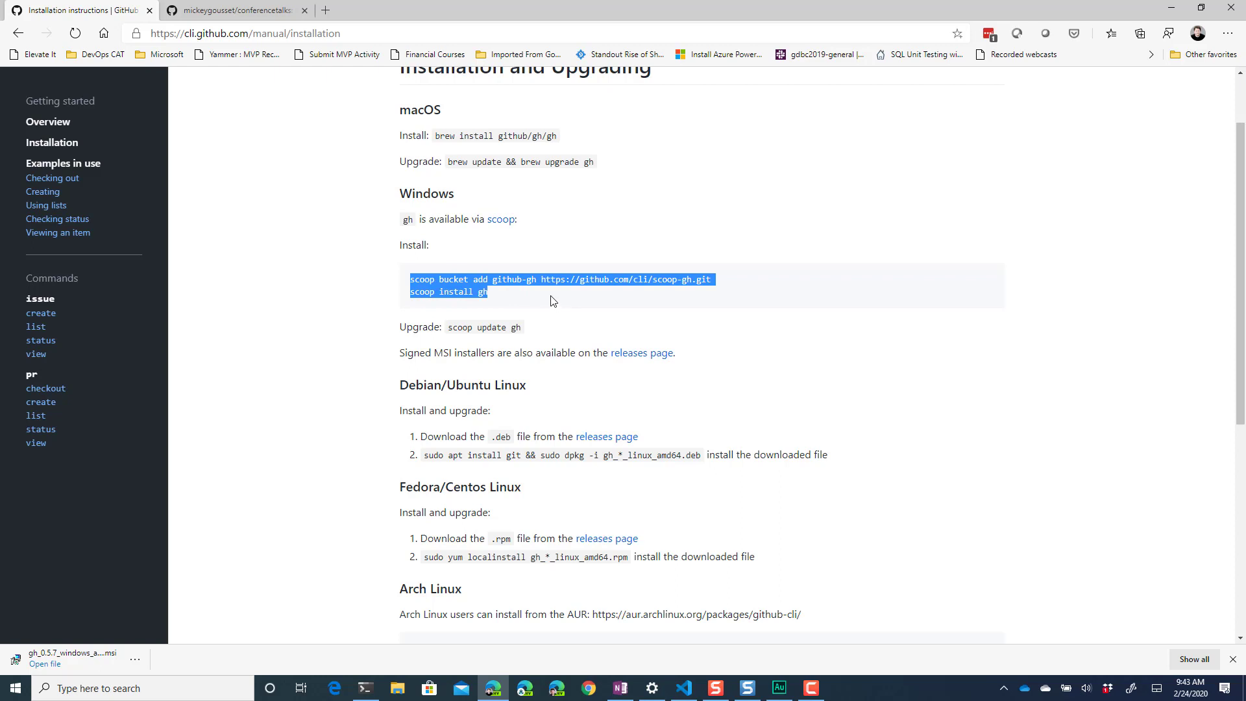
left_click(540, 333)
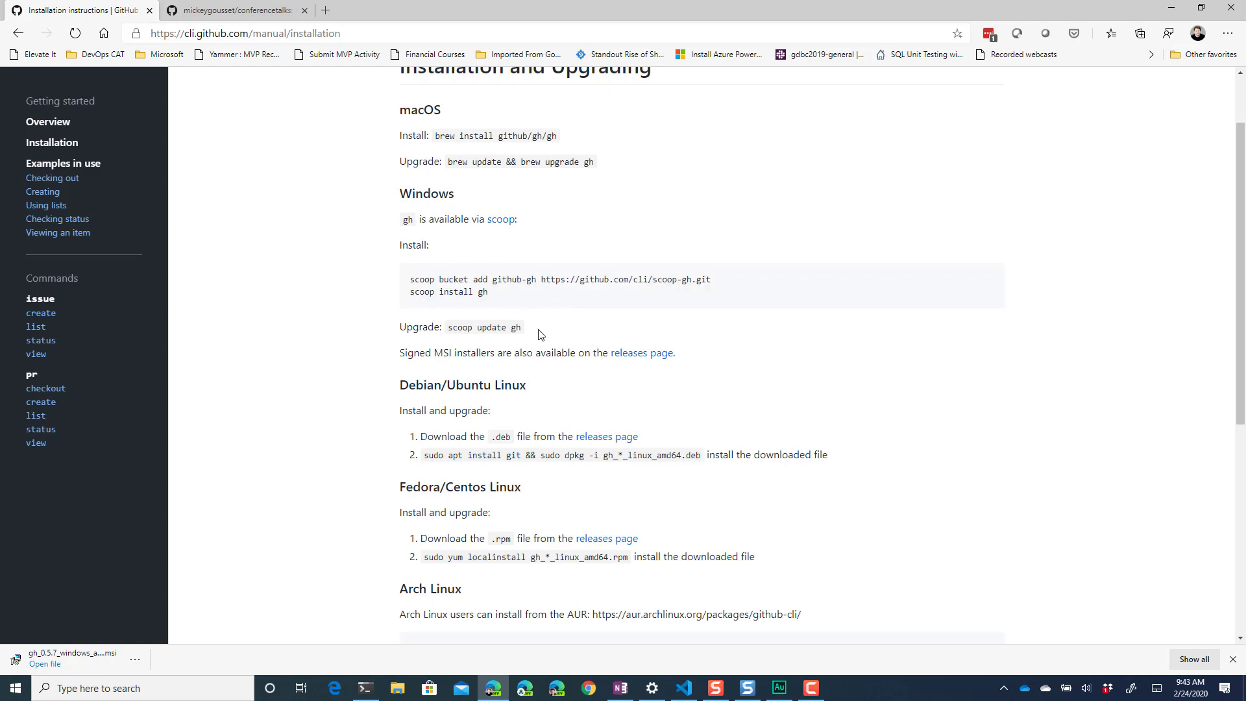
double_click(483, 327)
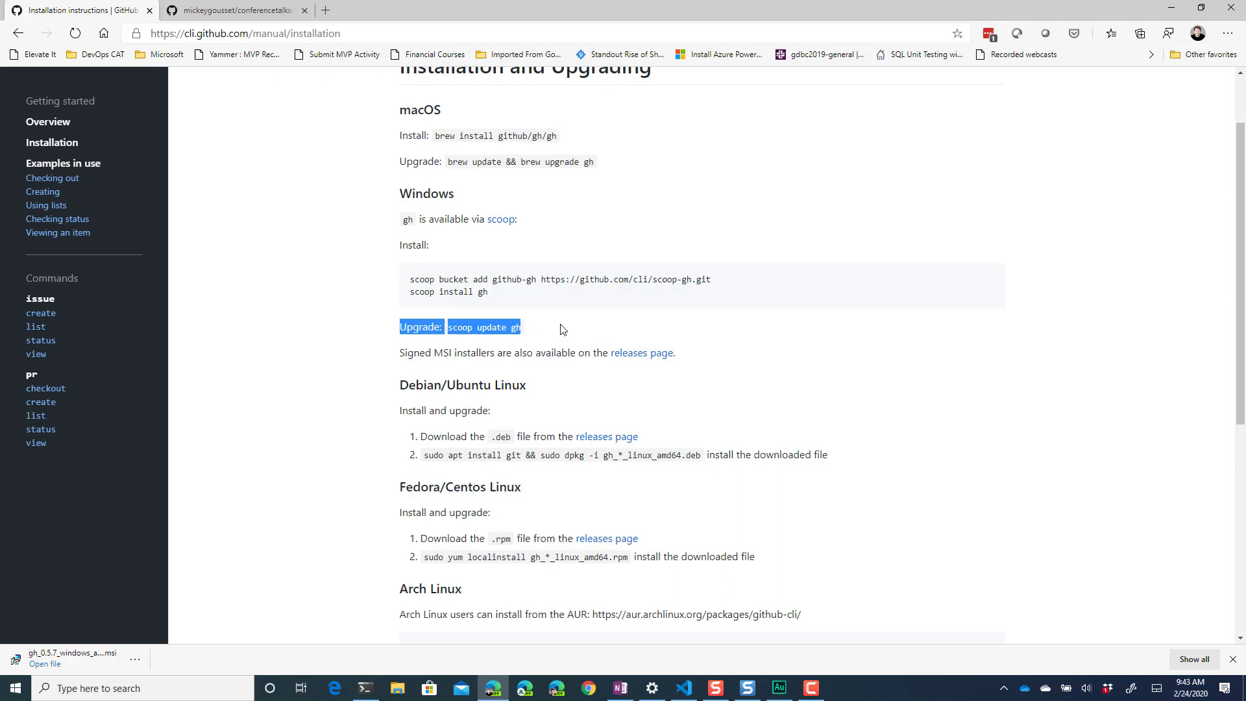
mouse_move(555, 342)
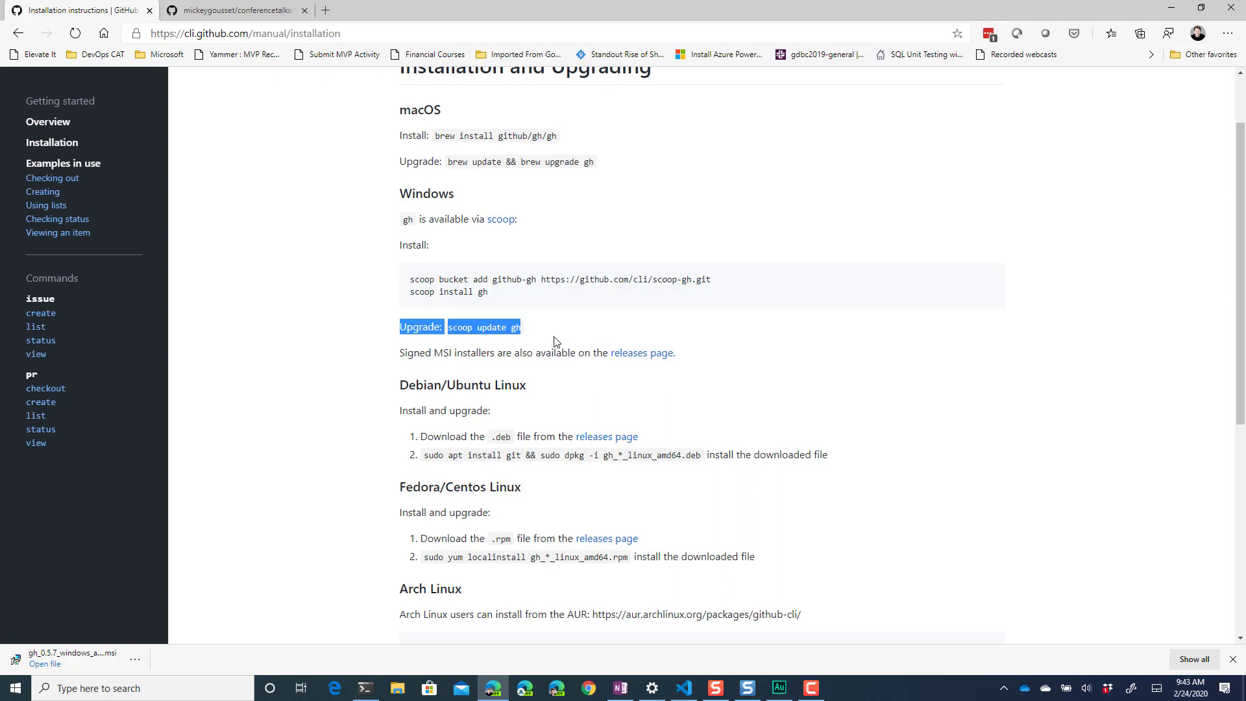
mouse_move(149, 194)
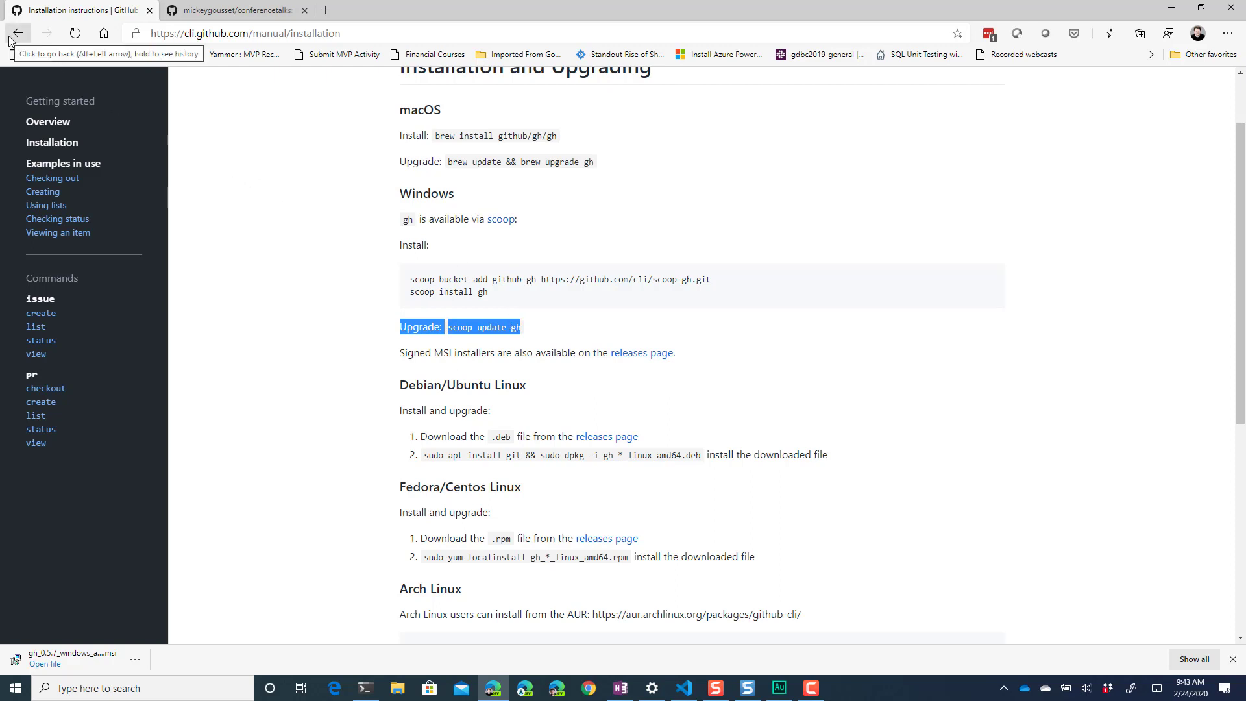
Go back from the manual page to the GitHub CLI homepage
left_click(17, 32)
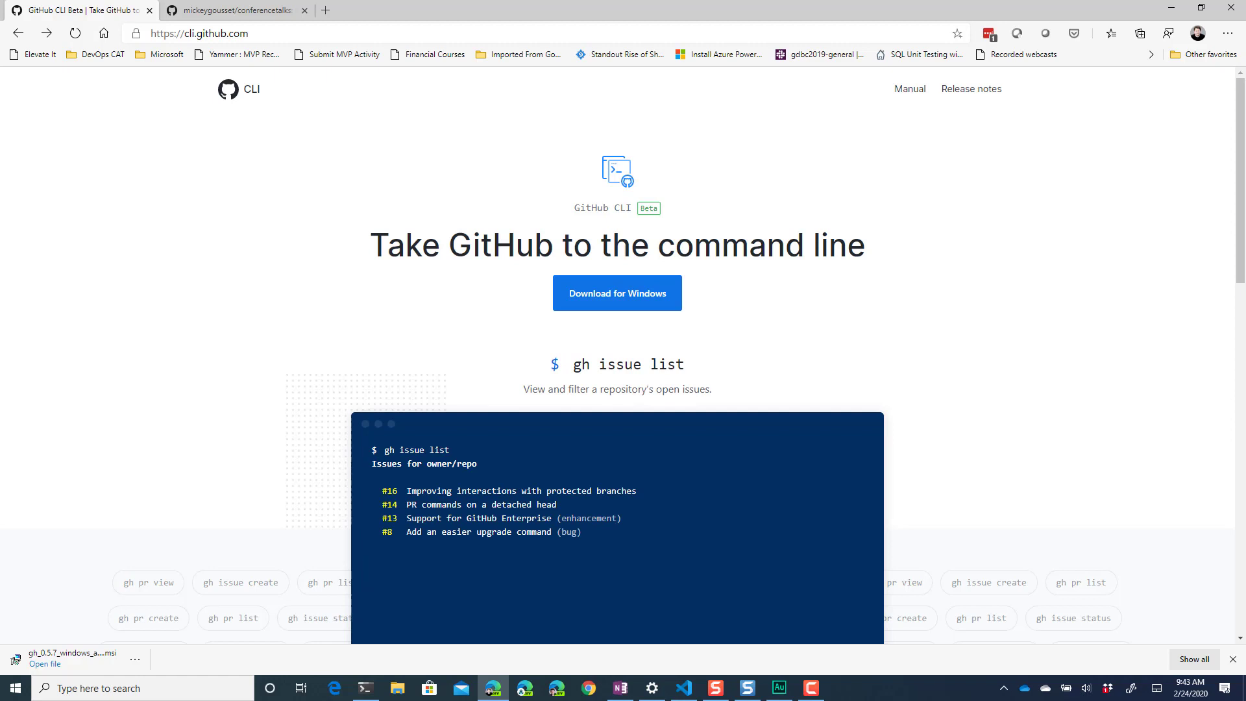
mouse_move(1209, 25)
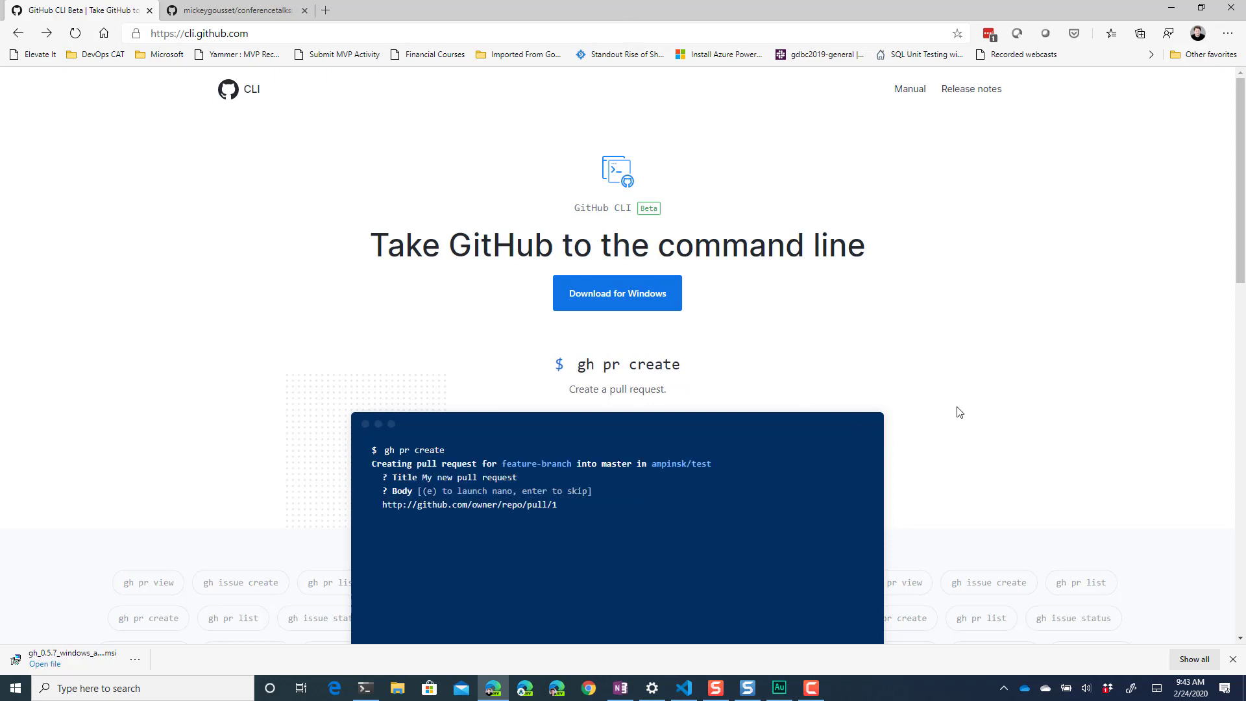
mouse_move(934, 495)
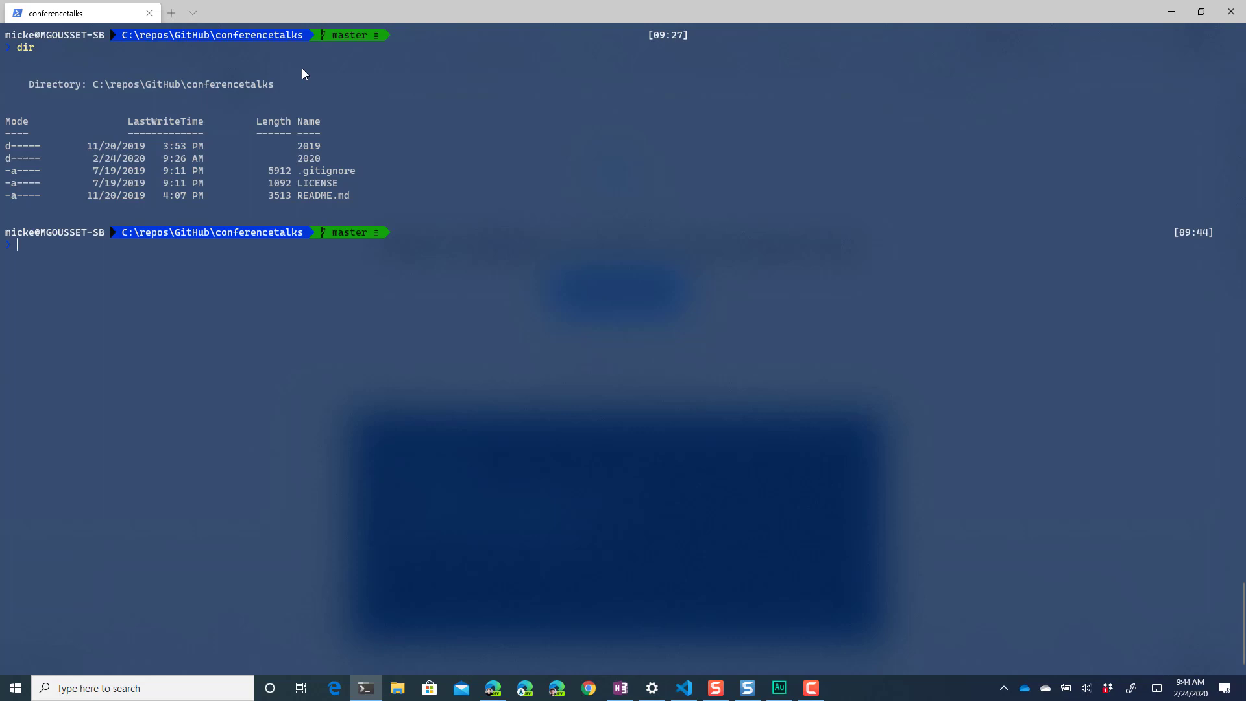
Change into 2020\vslive-lasvegas-march and list its contents, showing placeholder.txt
type("cd 2020")
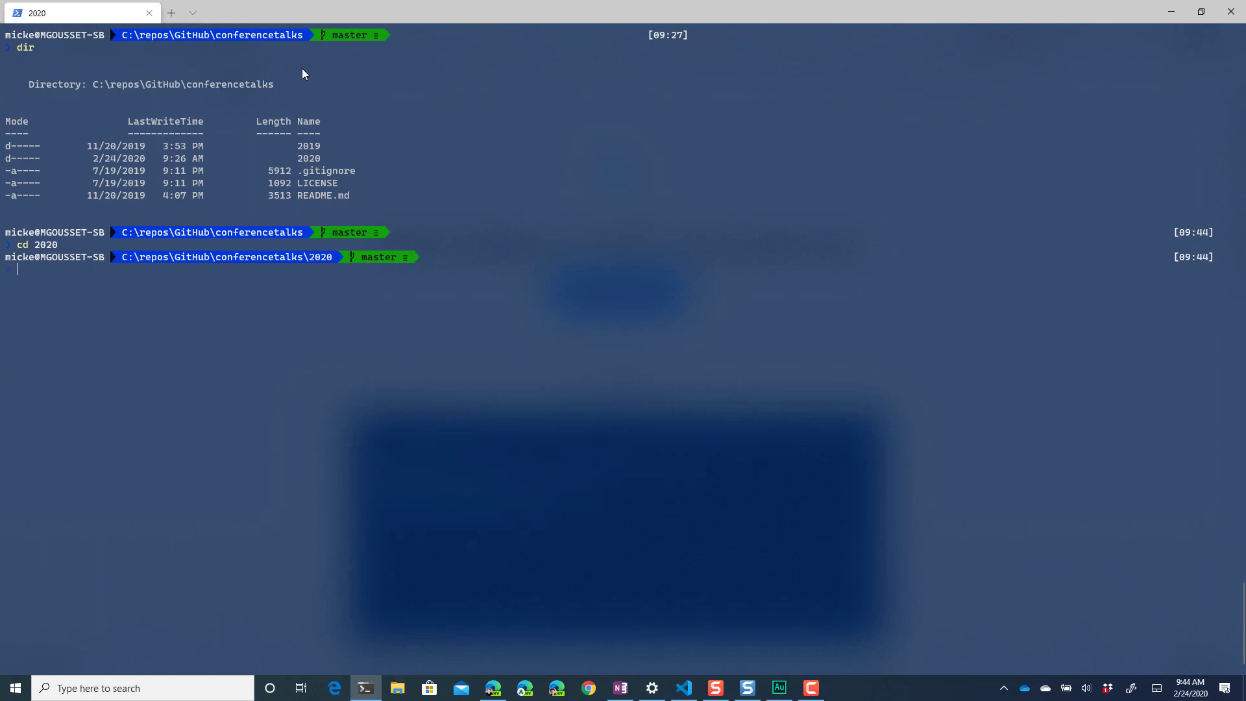
type("dir")
type("cd .\\vslive-lasvegas-march\\")
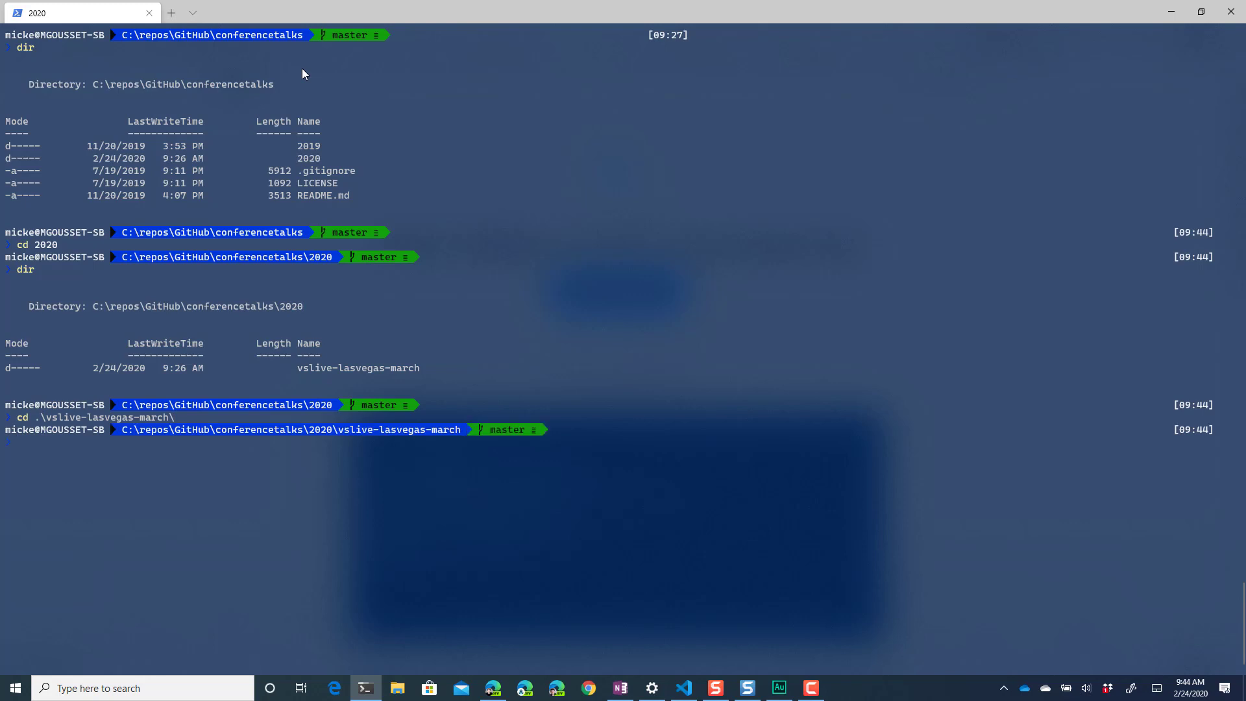
type("dir")
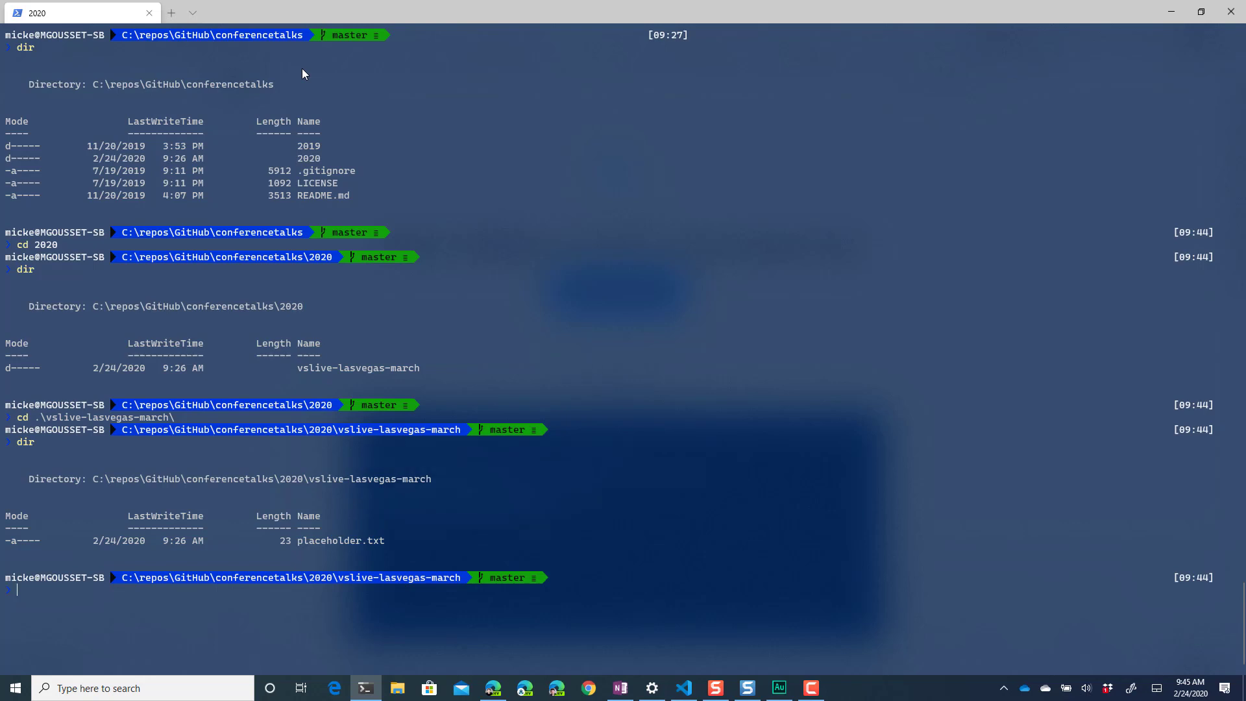
Create and check out a new branch edit-placeholder-file with git checkout -b after the plain checkout fails
type("g")
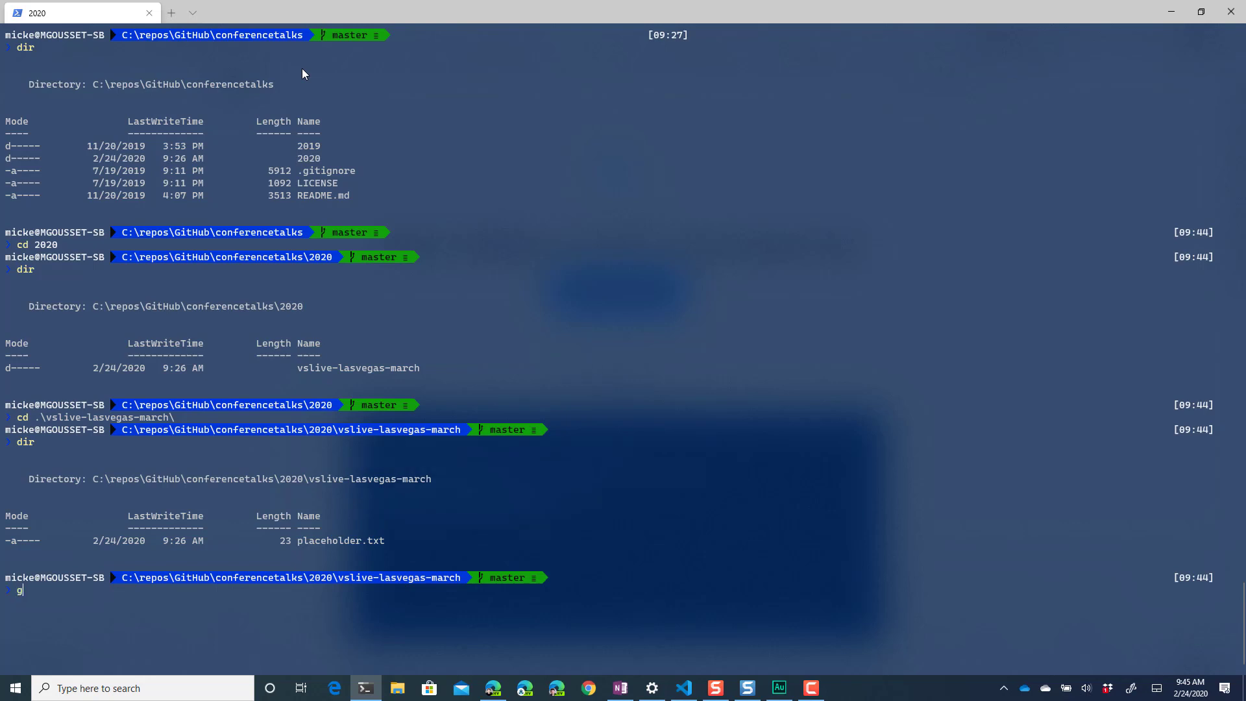
type("it checkout")
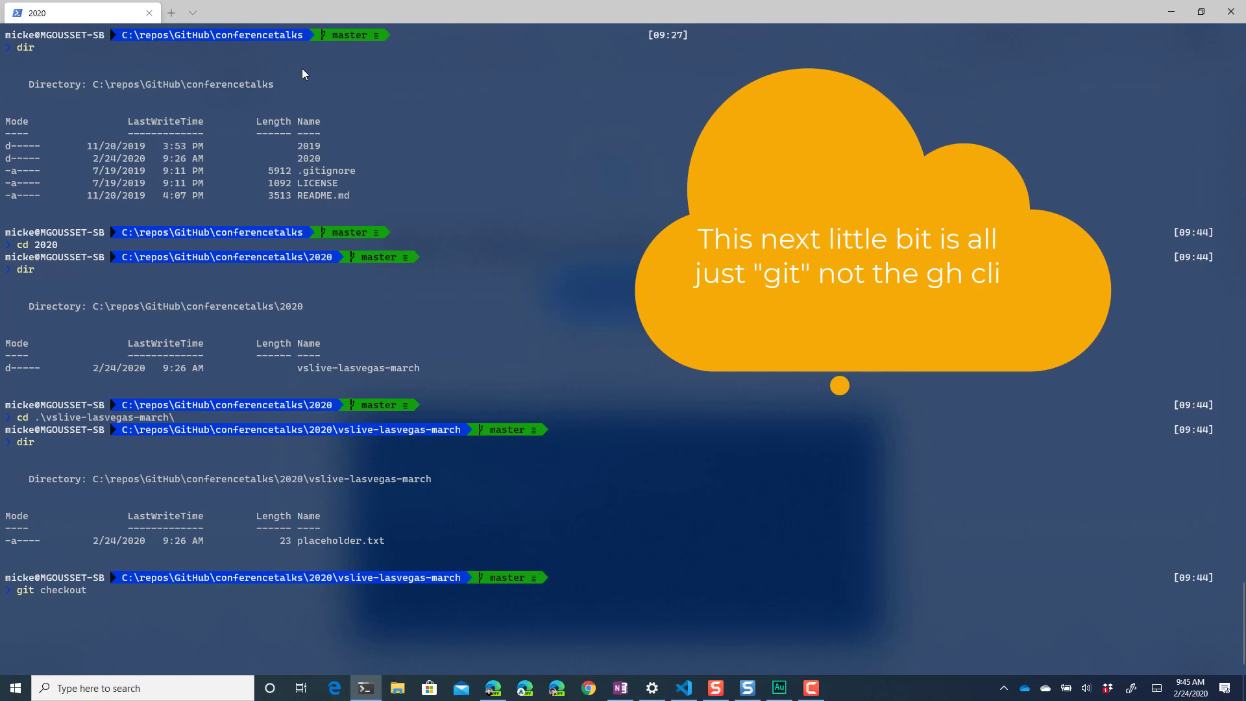
type("edit-placeh")
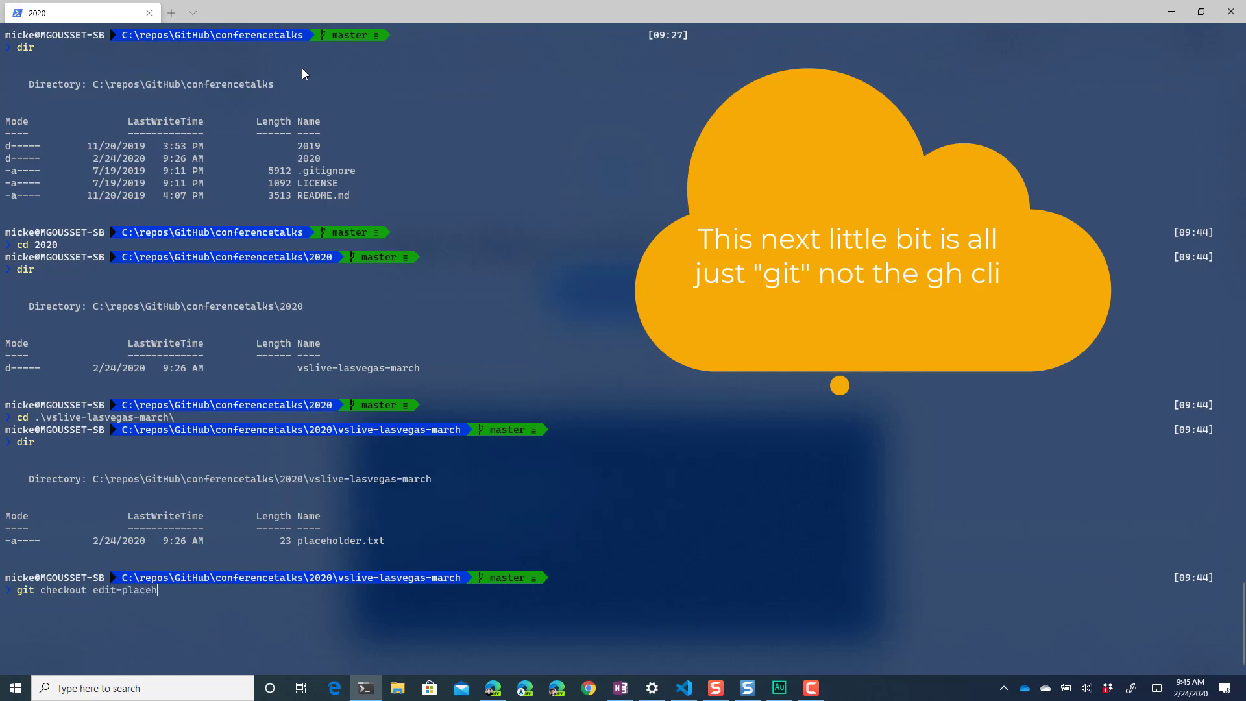
type("older-file")
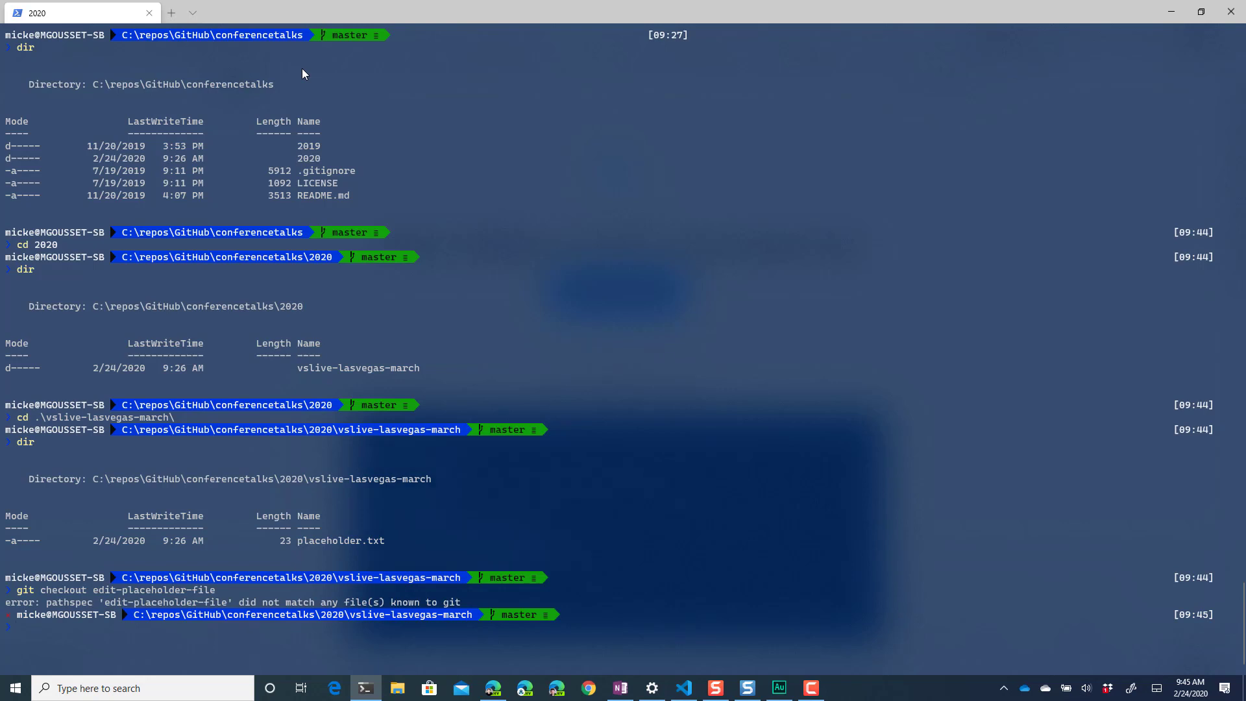
type("git checkout edit-placeholder-file")
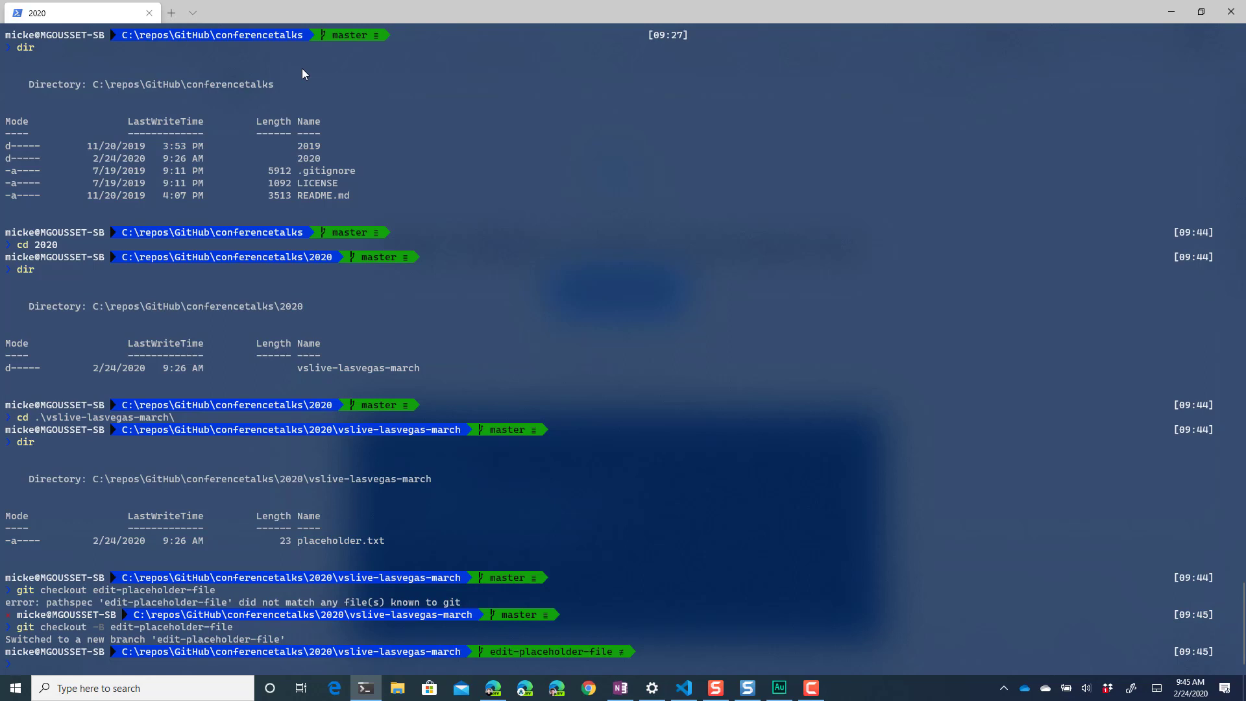
mouse_move(179, 635)
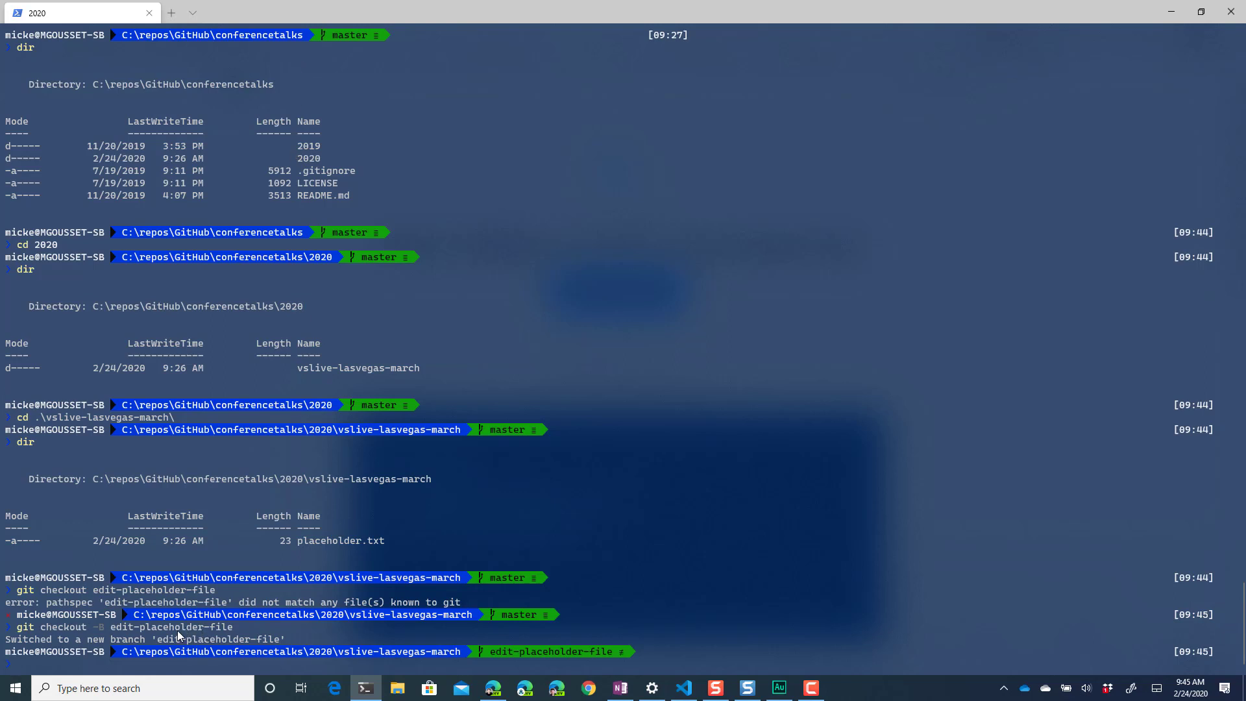
mouse_move(131, 632)
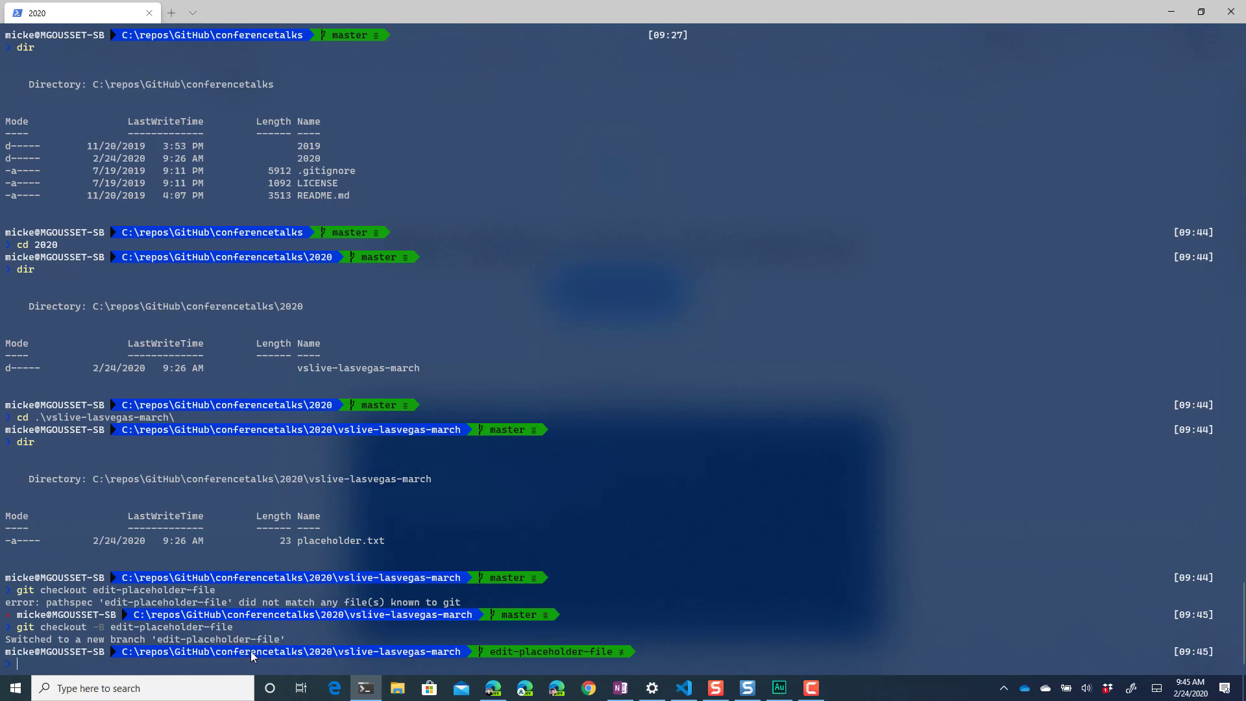
mouse_move(597, 658)
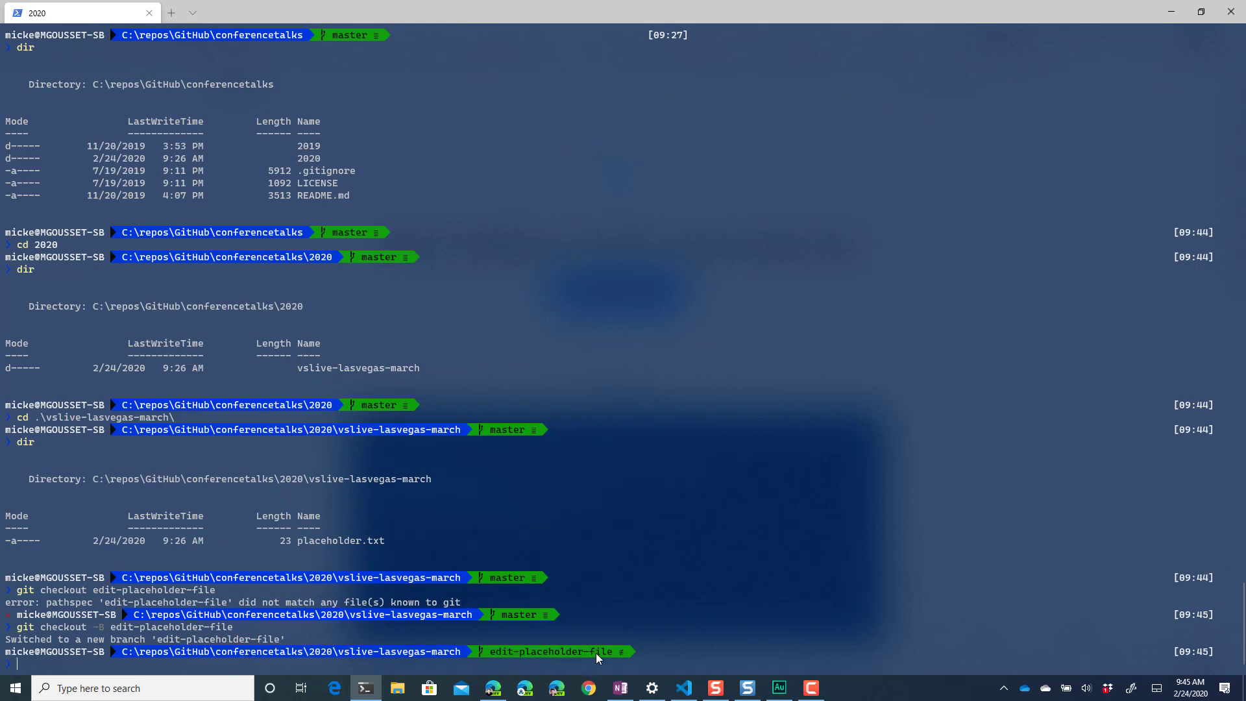
type("c")
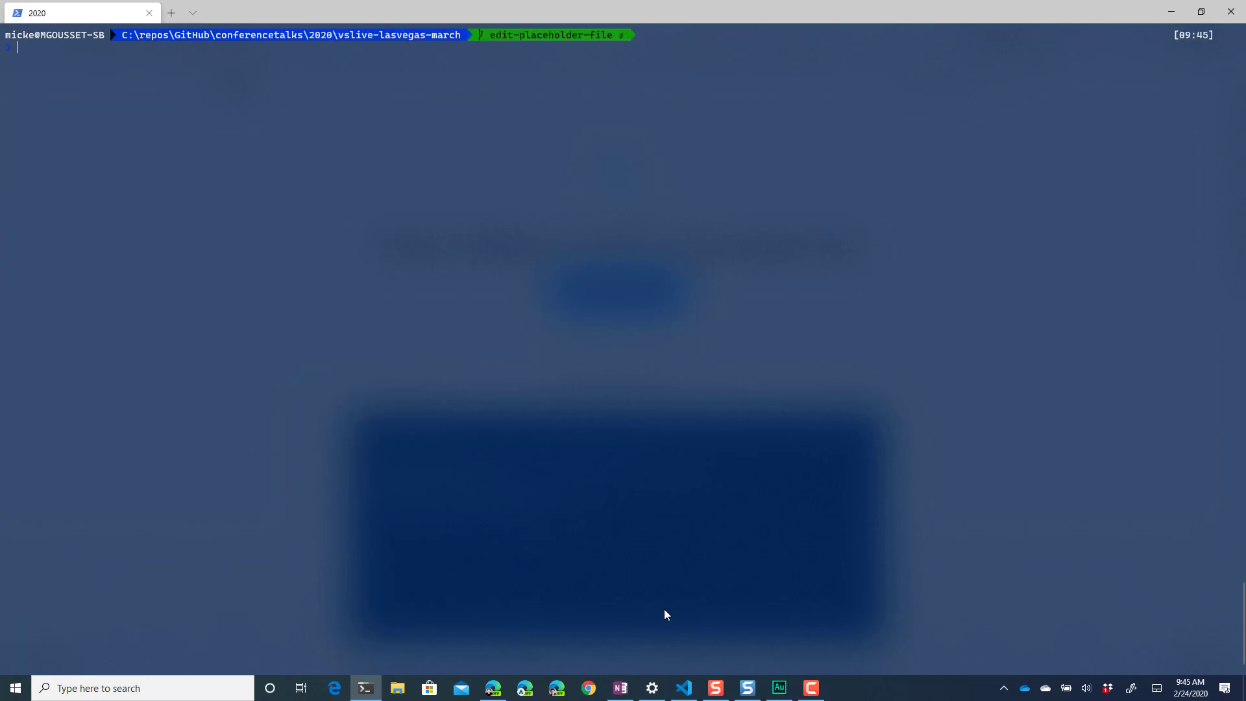
Confirm a clean working tree on edit-placeholder-file, list the folder, and enter code .\placeholder.txt
type("git status")
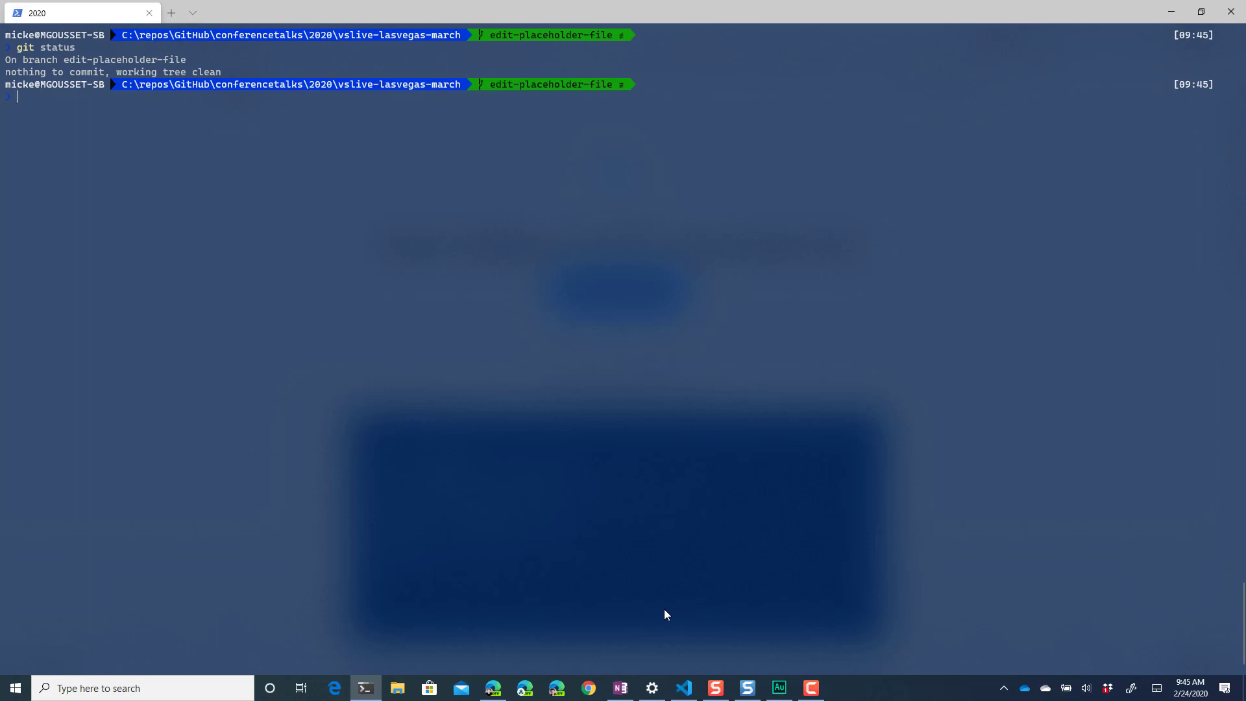
type("dir")
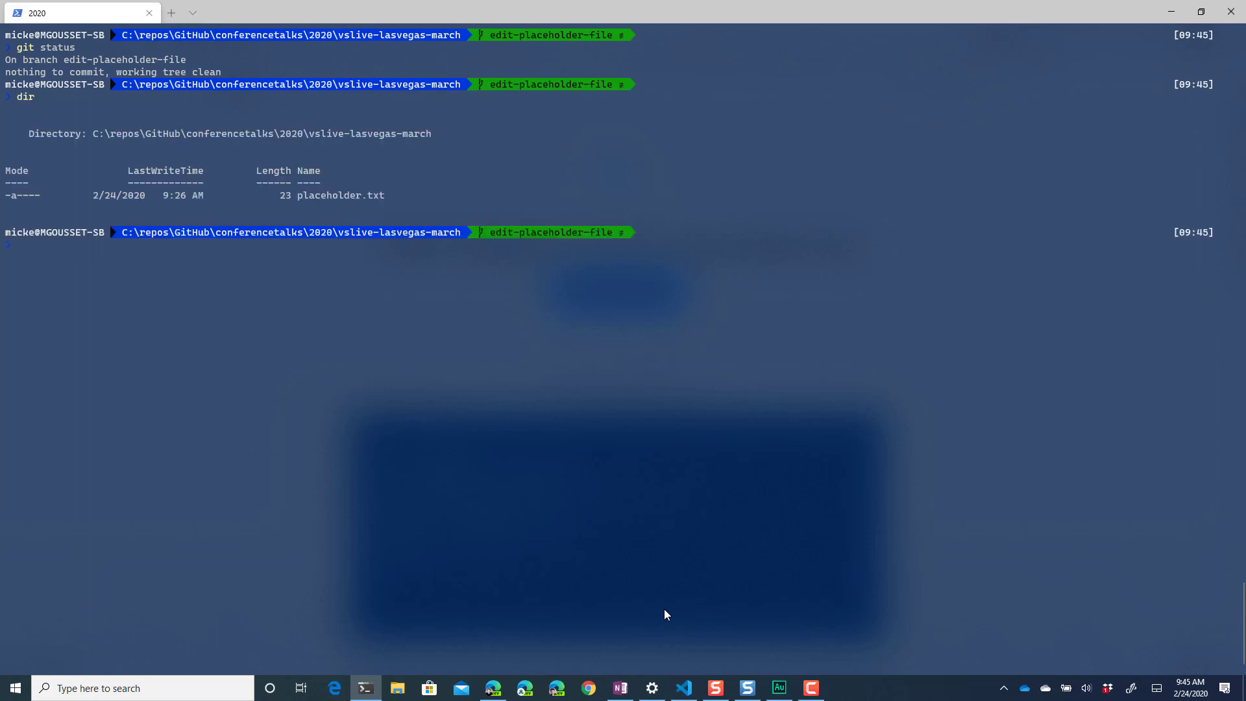
type("code .\\placeholder.txt")
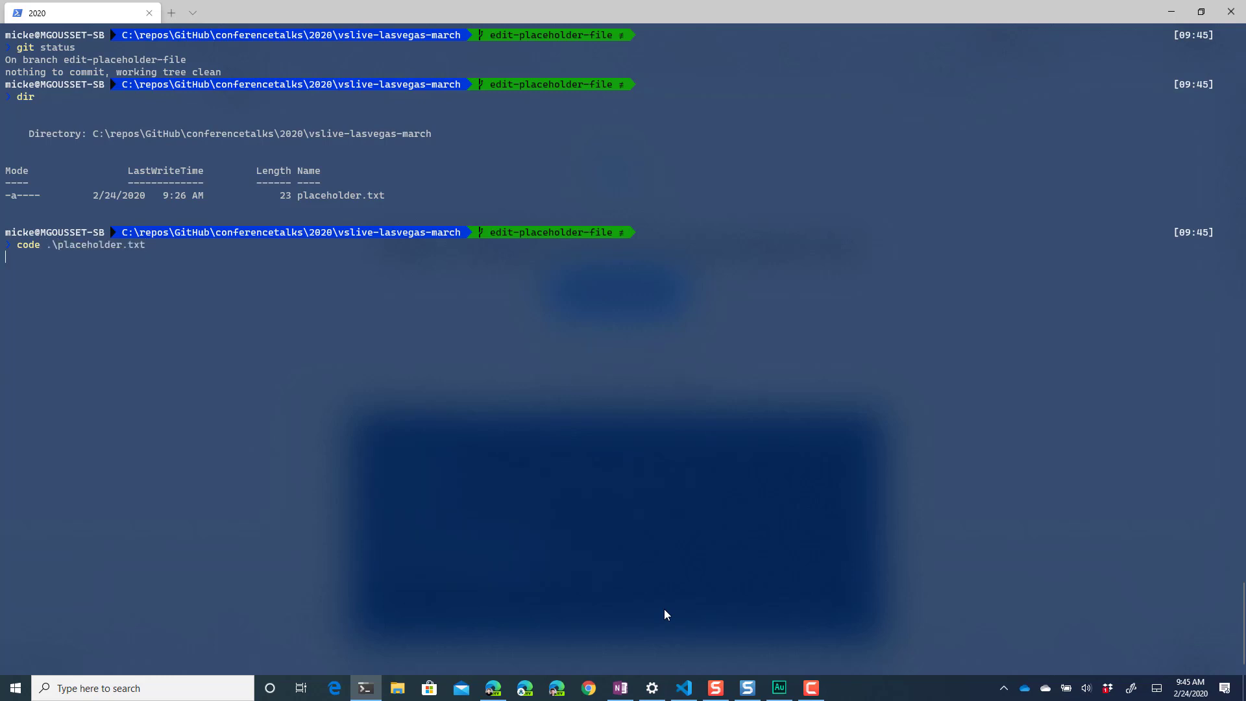
Edit placeholder.txt in VS Code to read "Remember to load all the slide decks and code samples."
key("enter")
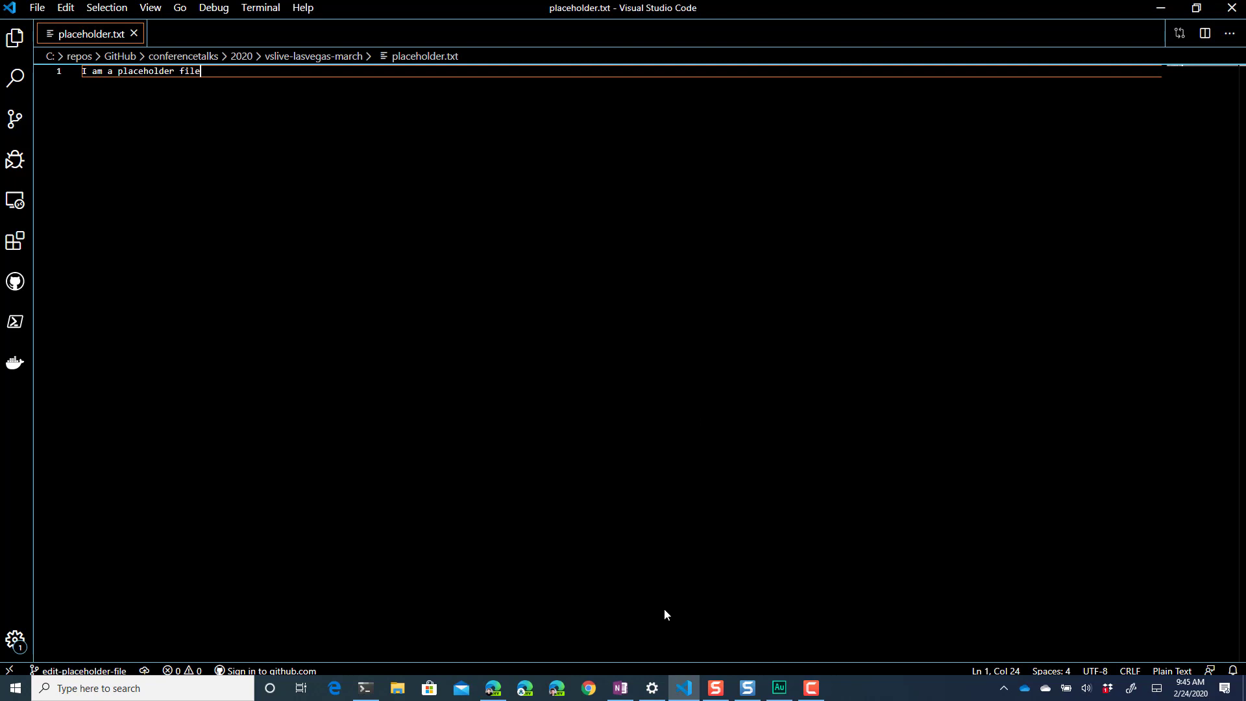
type("Remember to load a")
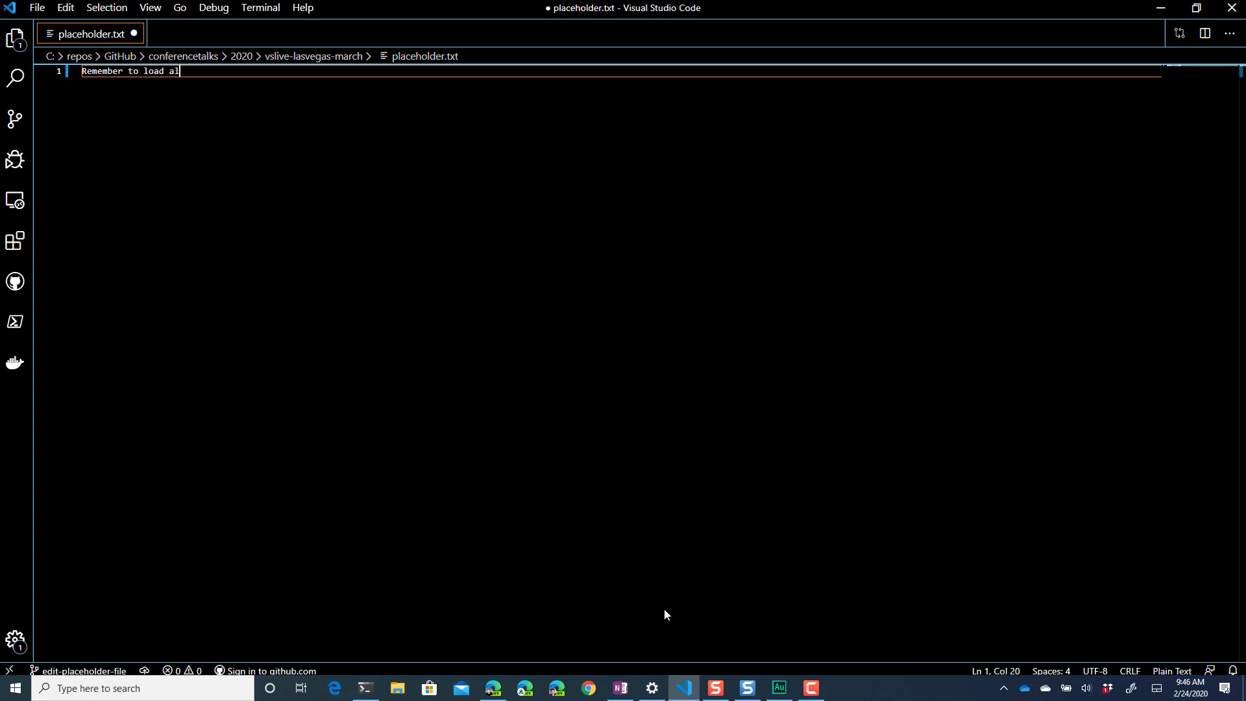
type("l the slide")
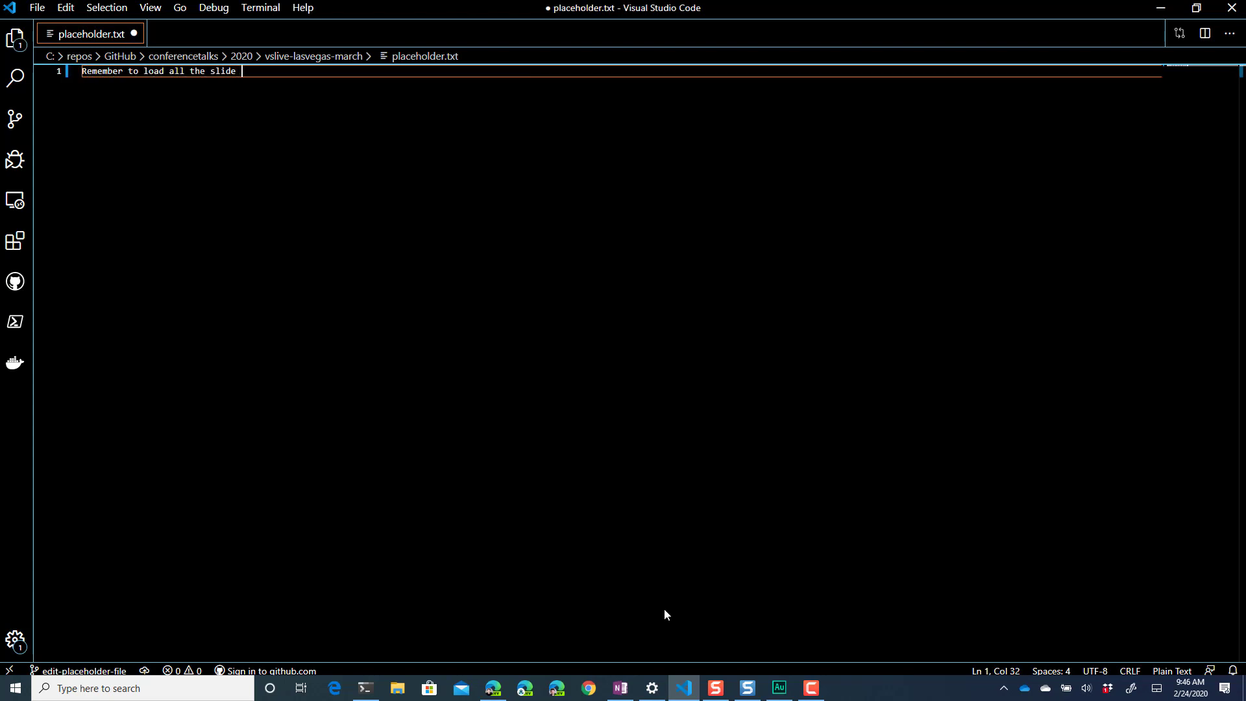
type("decks and c")
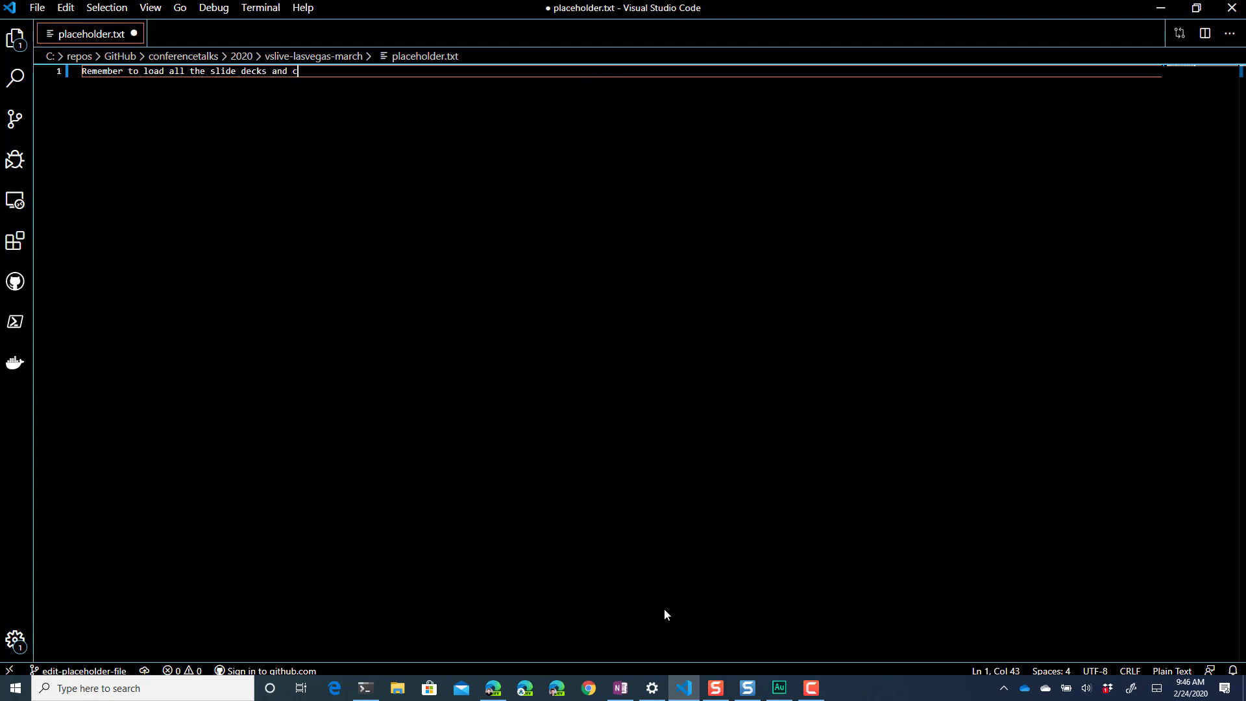
type("ode samples.")
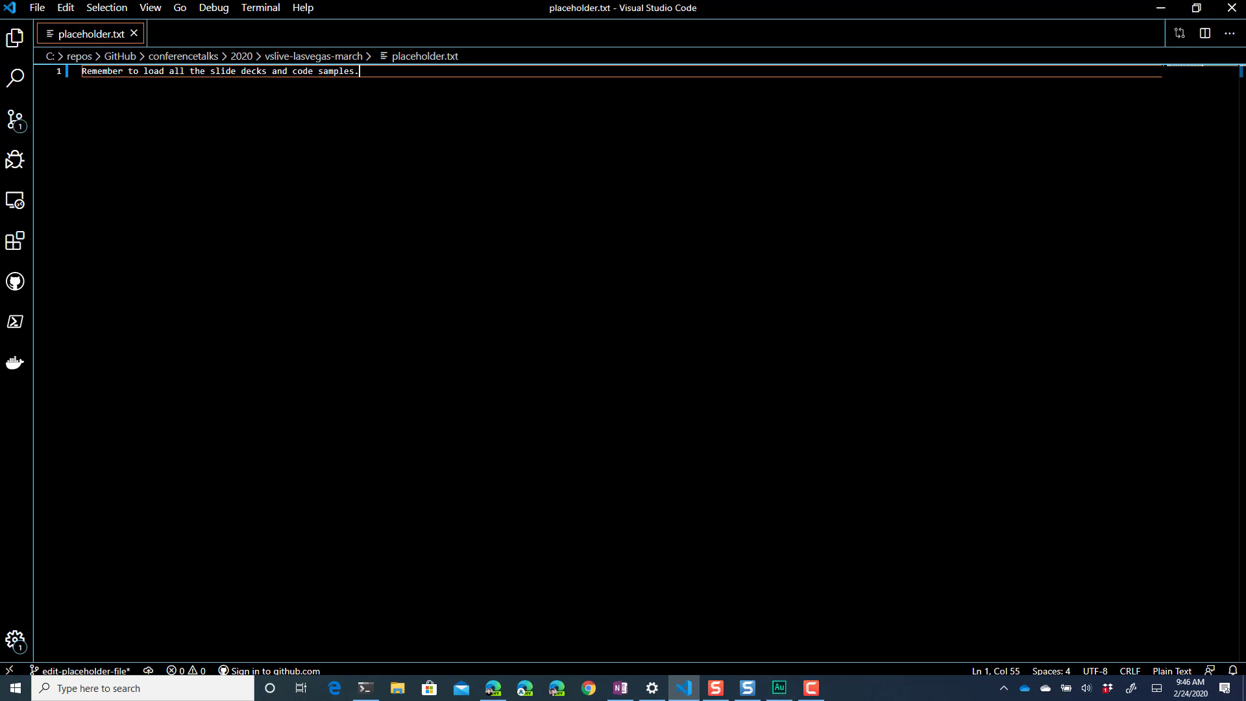
Close the saved placeholder.txt and quit VS Code back to the terminal
left_click(134, 34)
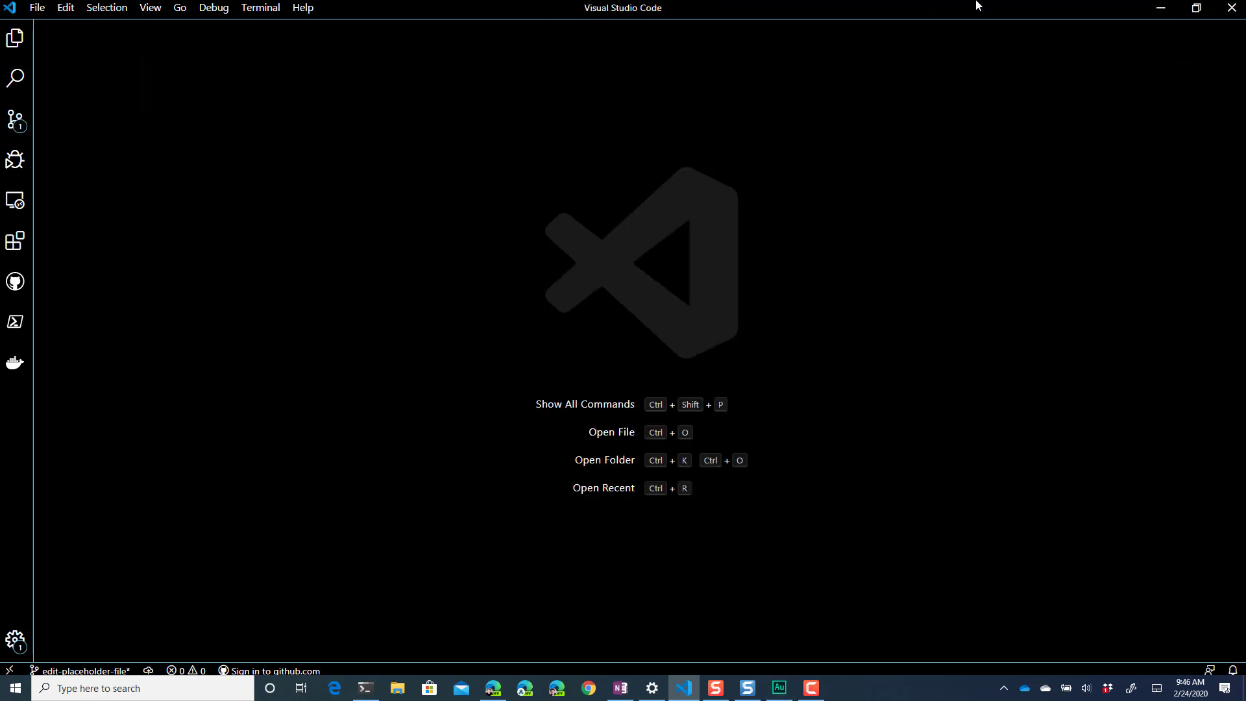
left_click(365, 688)
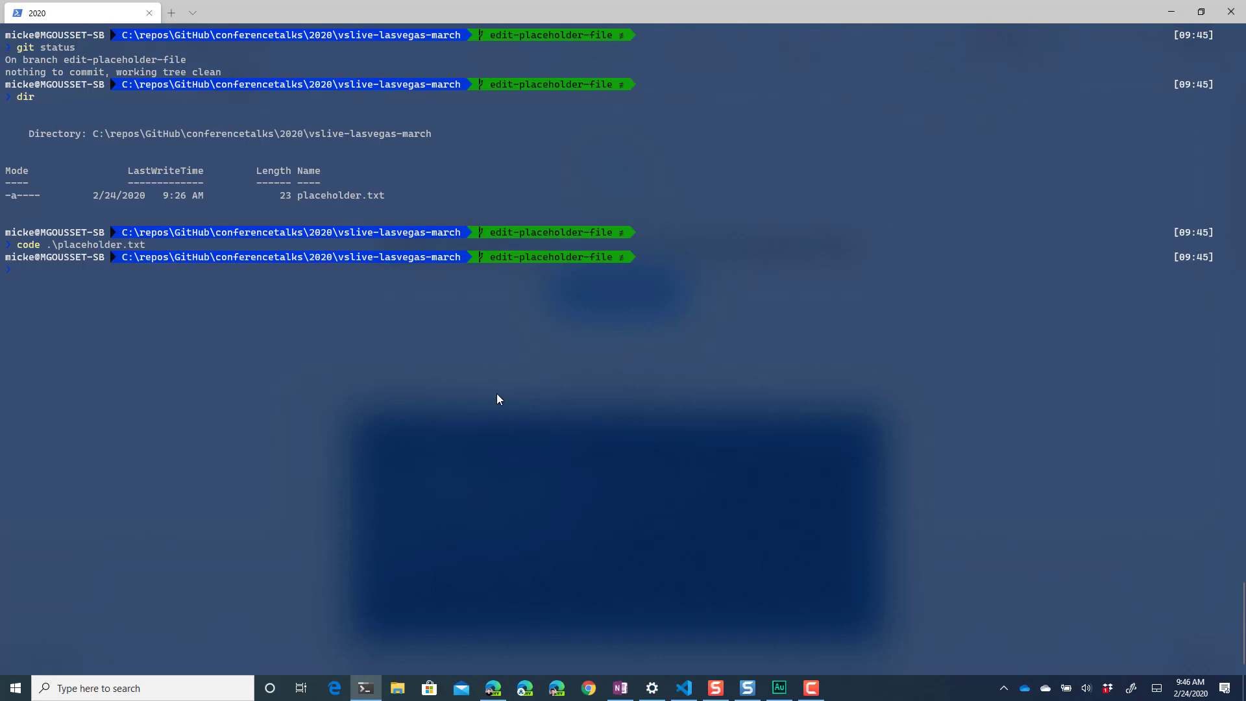
Stage the placeholder.txt change with git add . and confirm it via git status
type("git status")
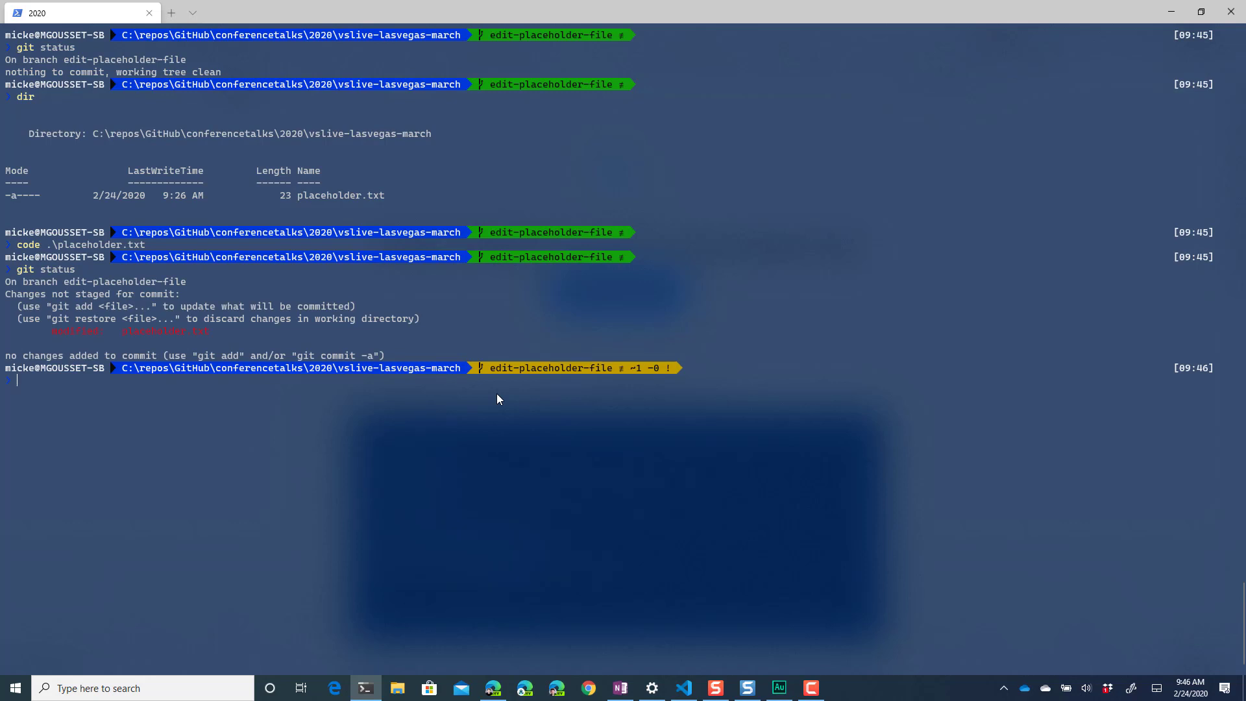
type("git add .")
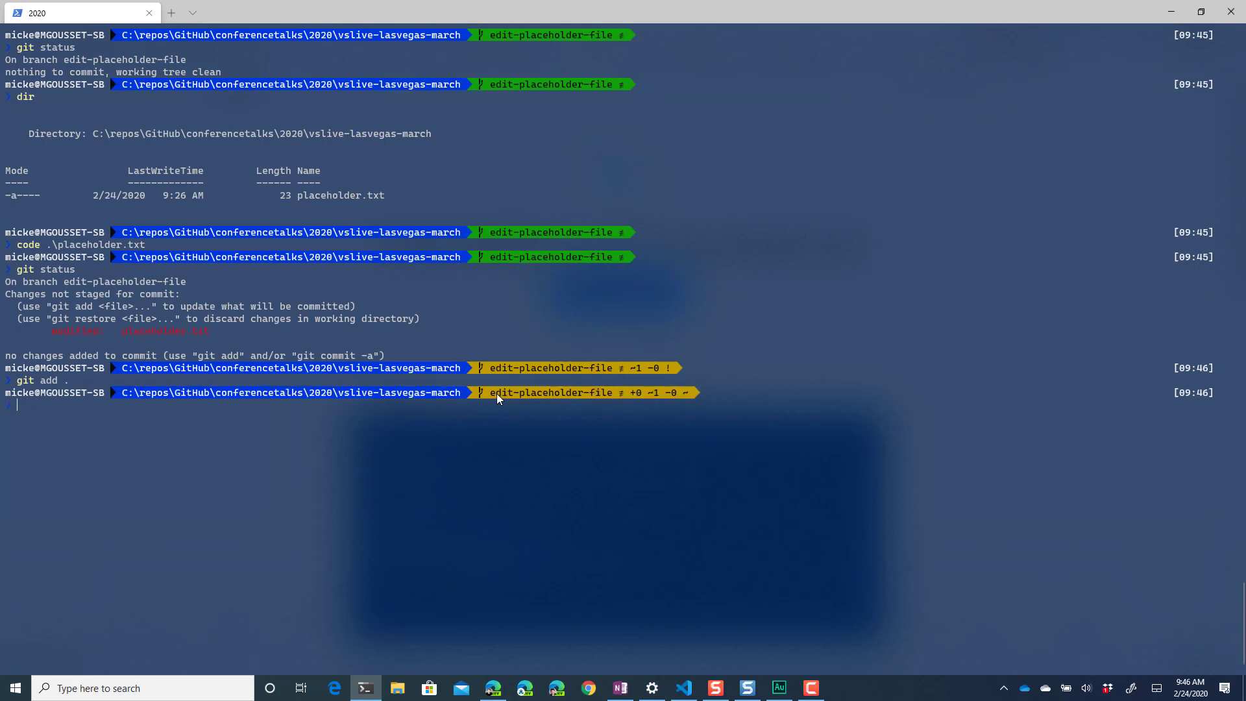
type("g")
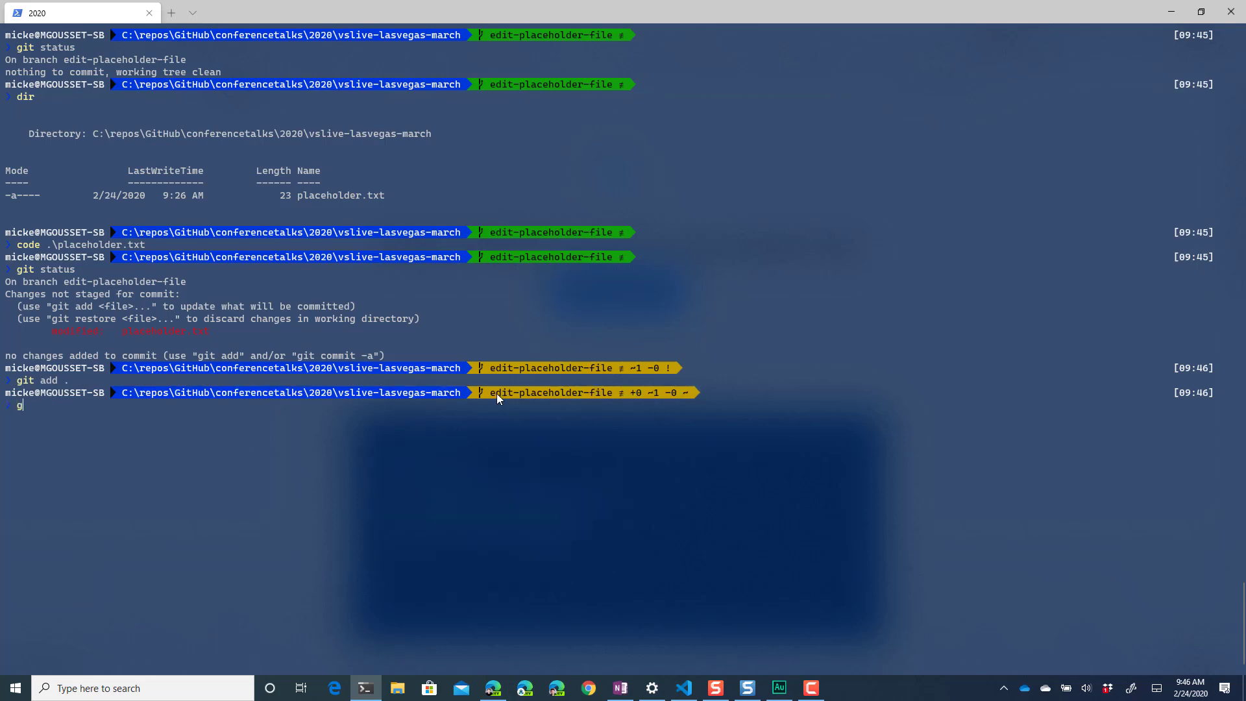
type("it status")
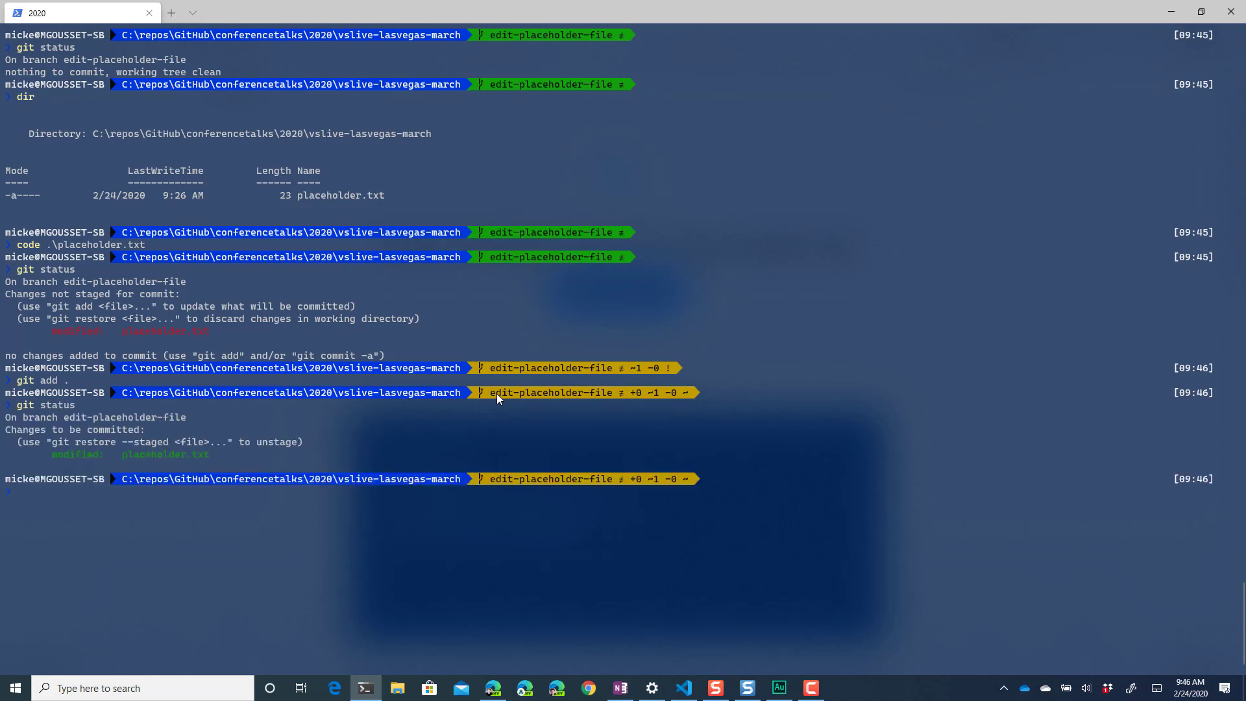
Commit as "updated placeholder message" and verify the working tree is clean
type("git commit -m \"updated place")
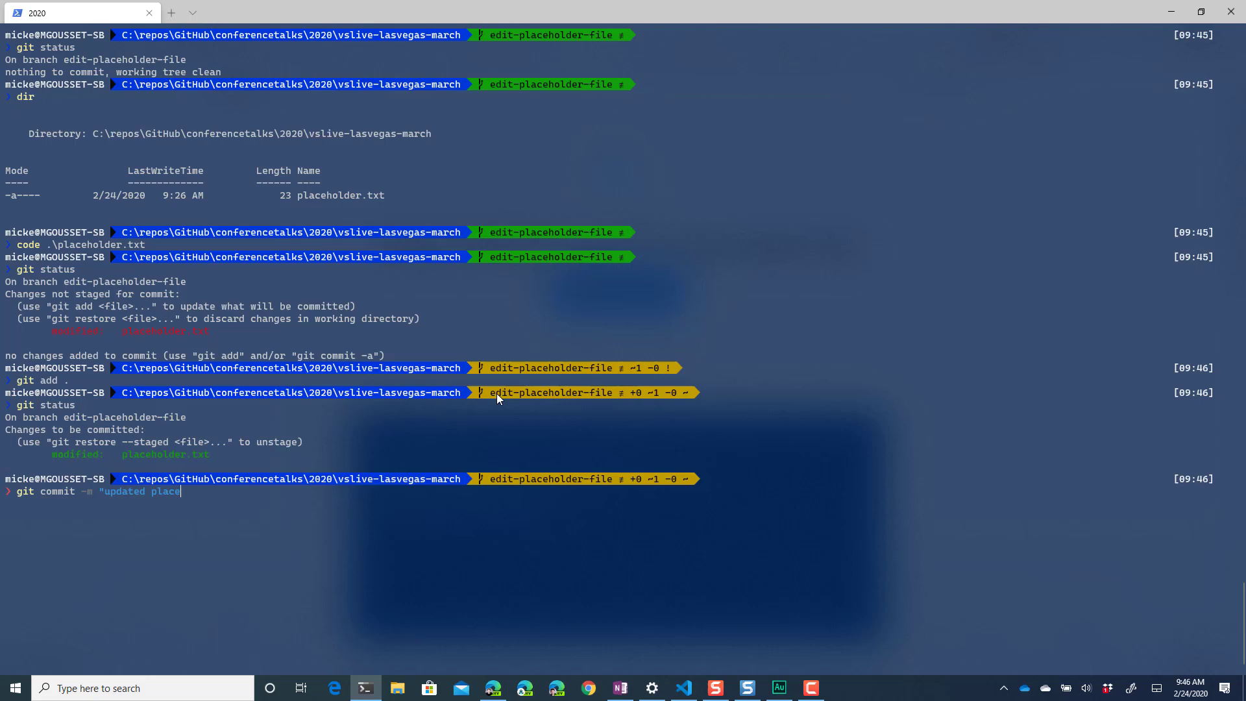
type("holder message\"")
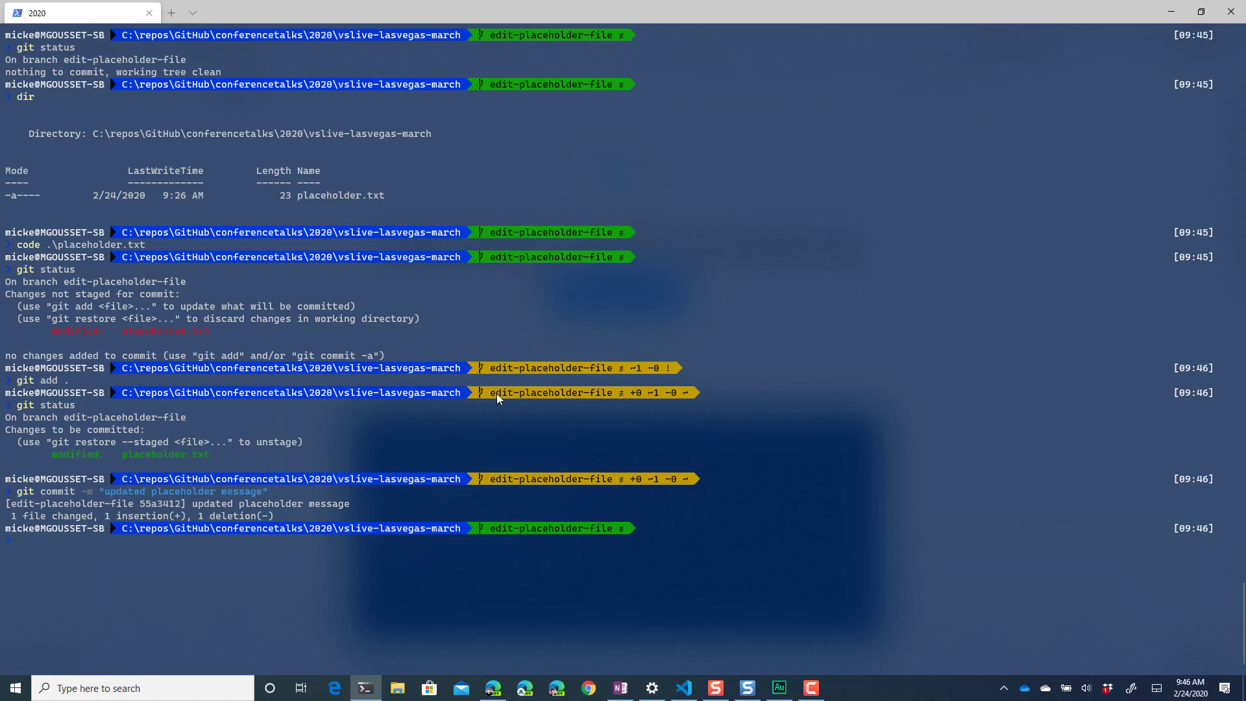
type("git status")
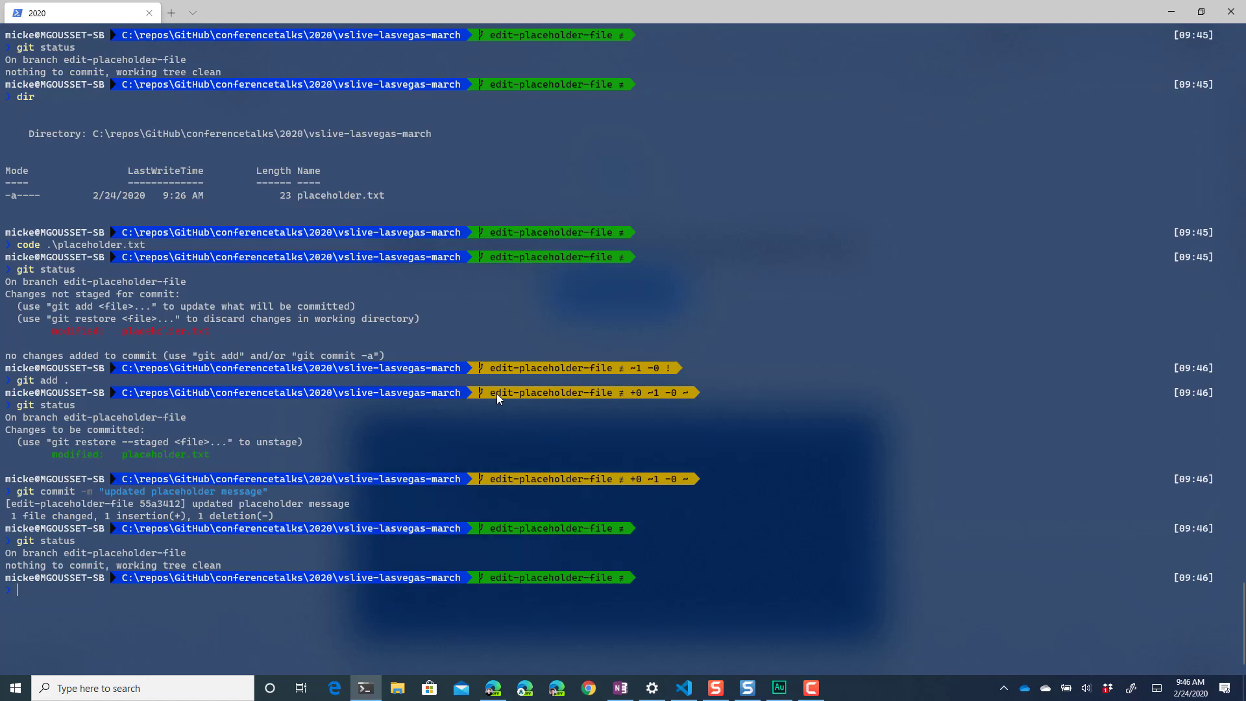
Push edit-placeholder-file to origin with --set-upstream tracking, then clear the screen
type("git push")
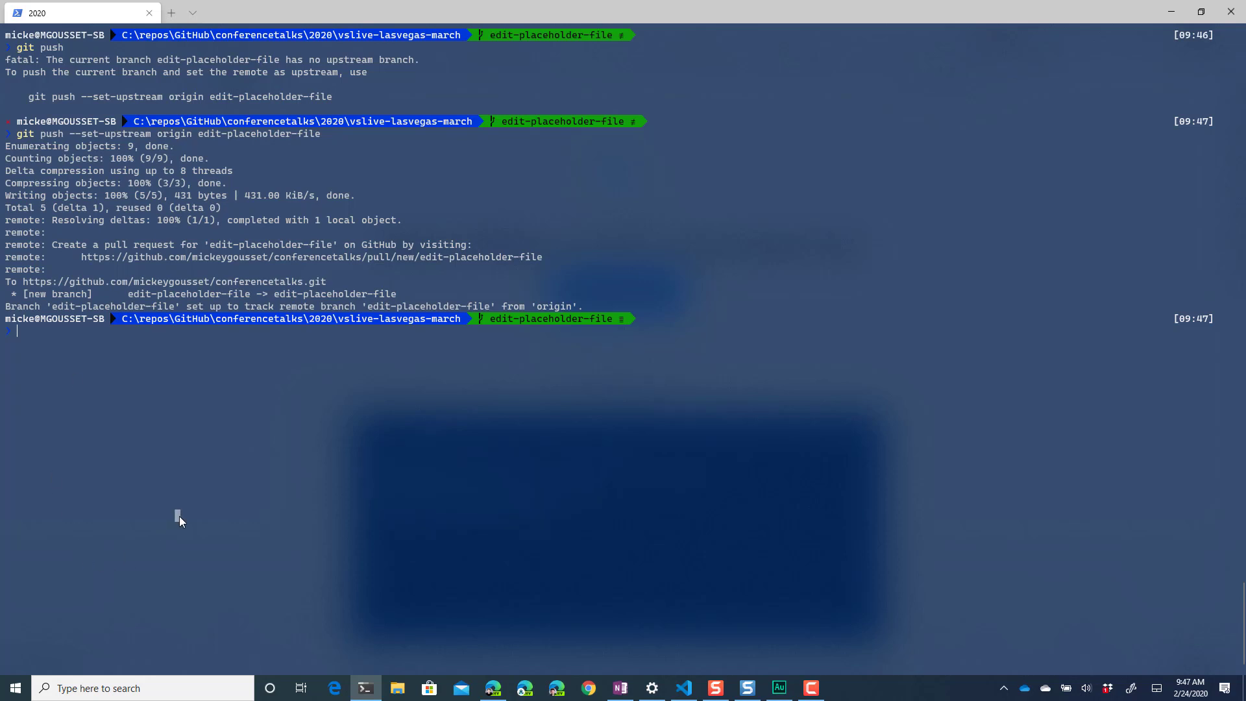
type("cl")
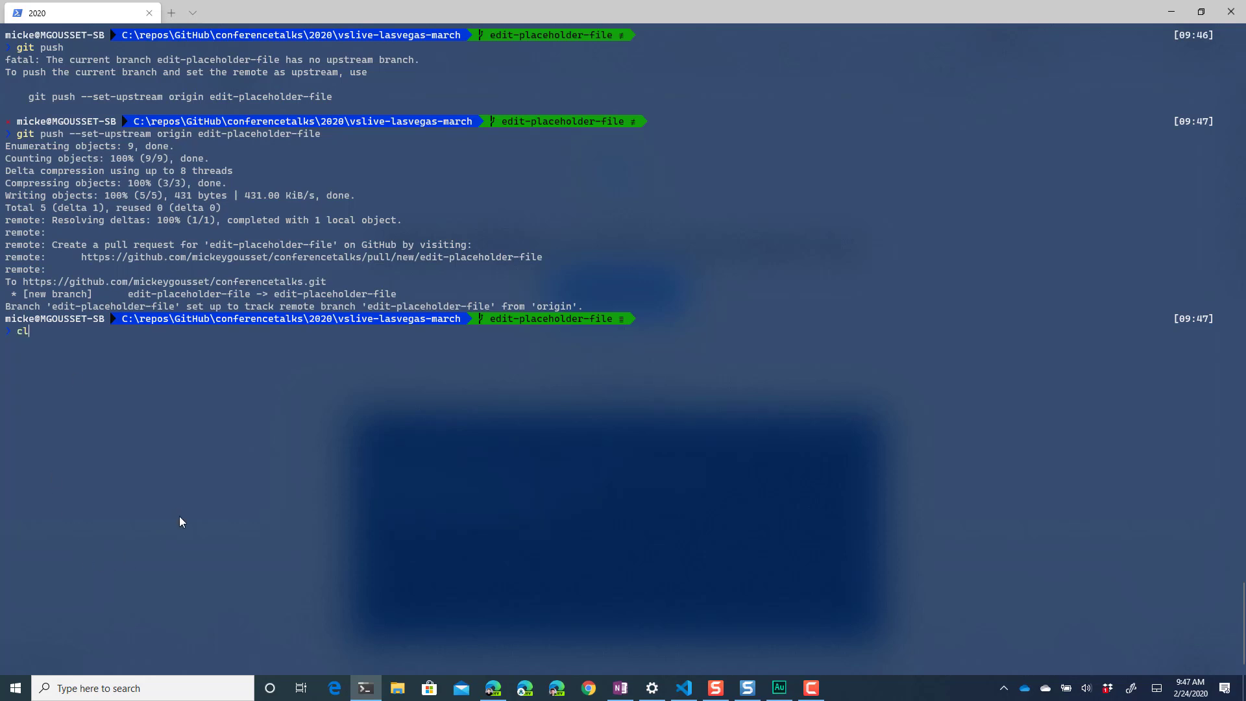
View gh and gh pr help, run gh pr list showing no open pull requests, and clear the terminal
type("gh pr")
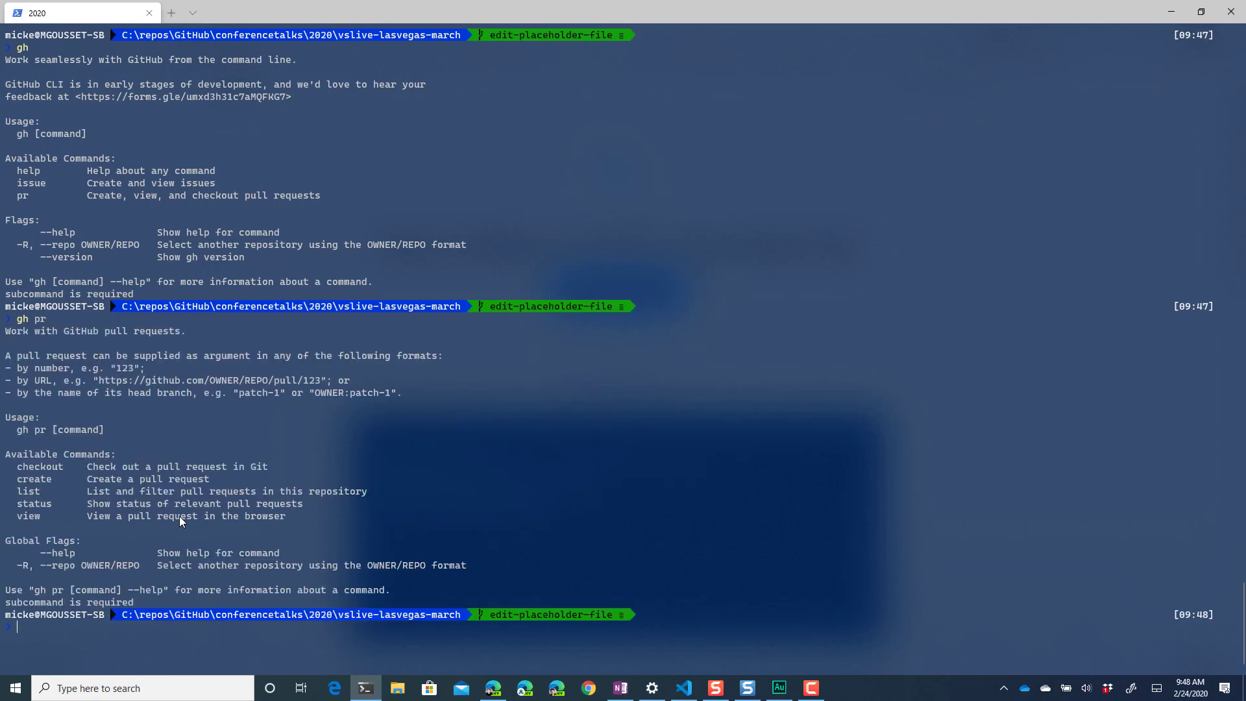
mouse_move(77, 352)
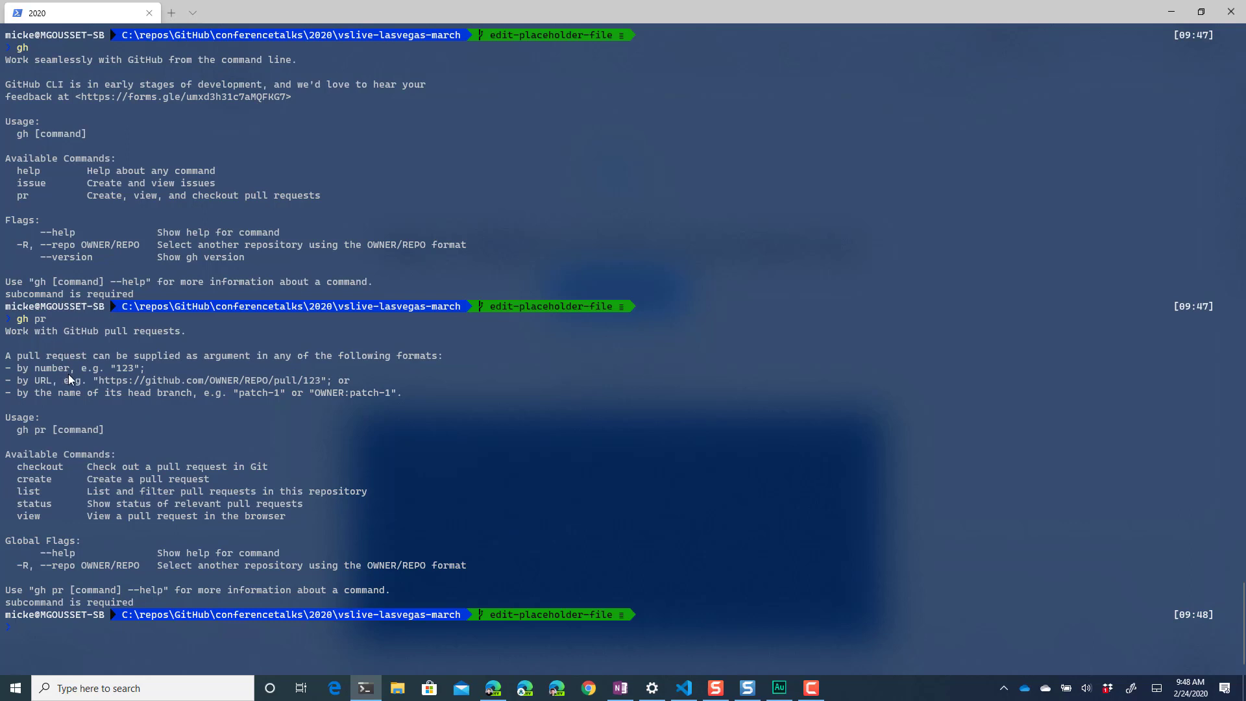
mouse_move(52, 478)
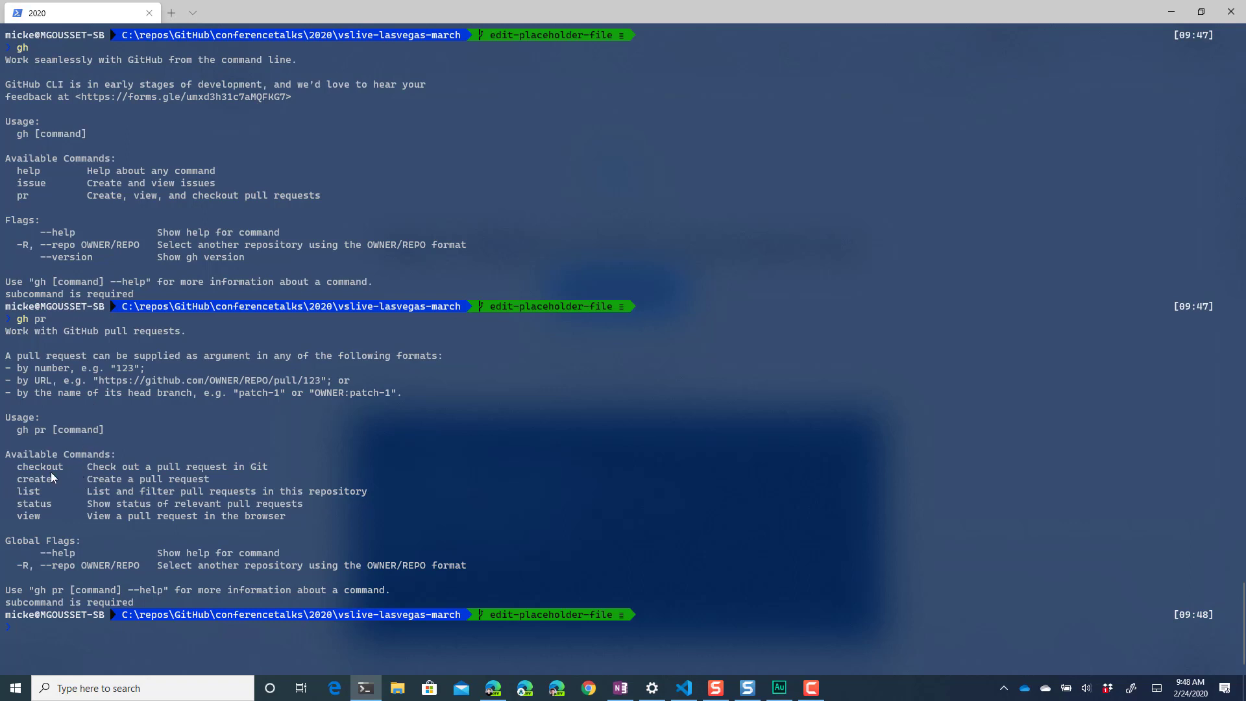
mouse_move(67, 484)
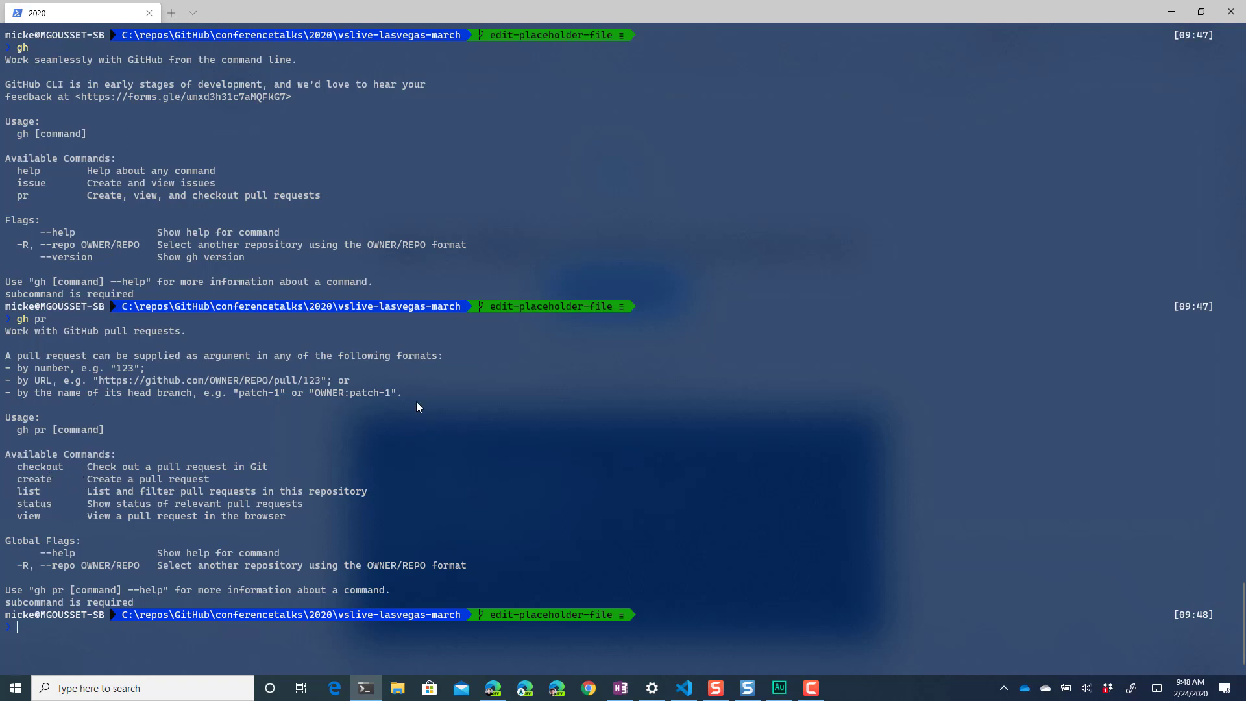
type("gh pr")
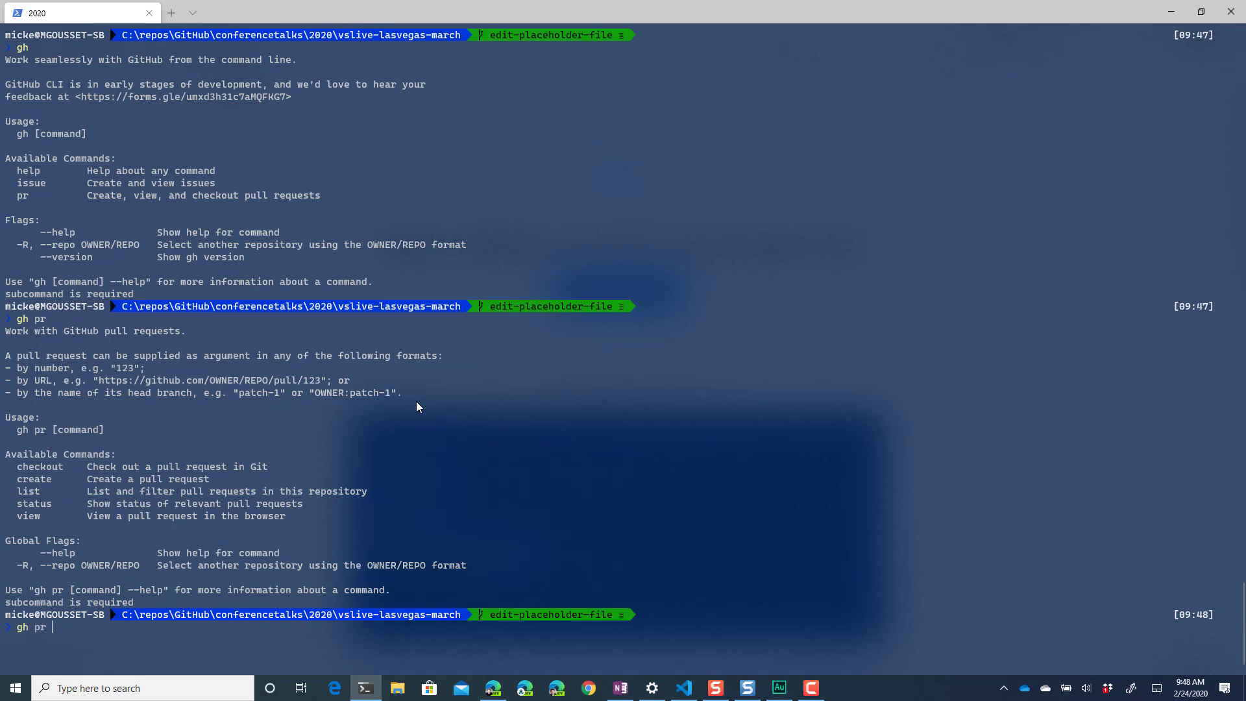
type("list")
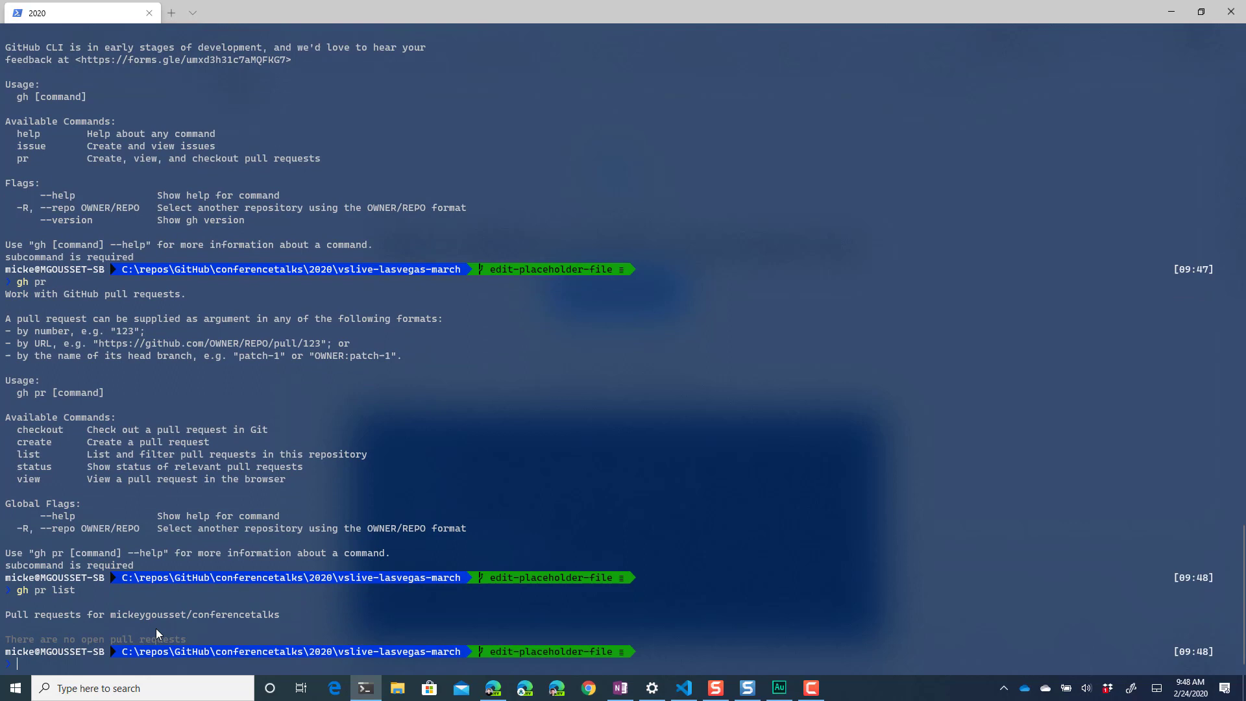
mouse_move(330, 617)
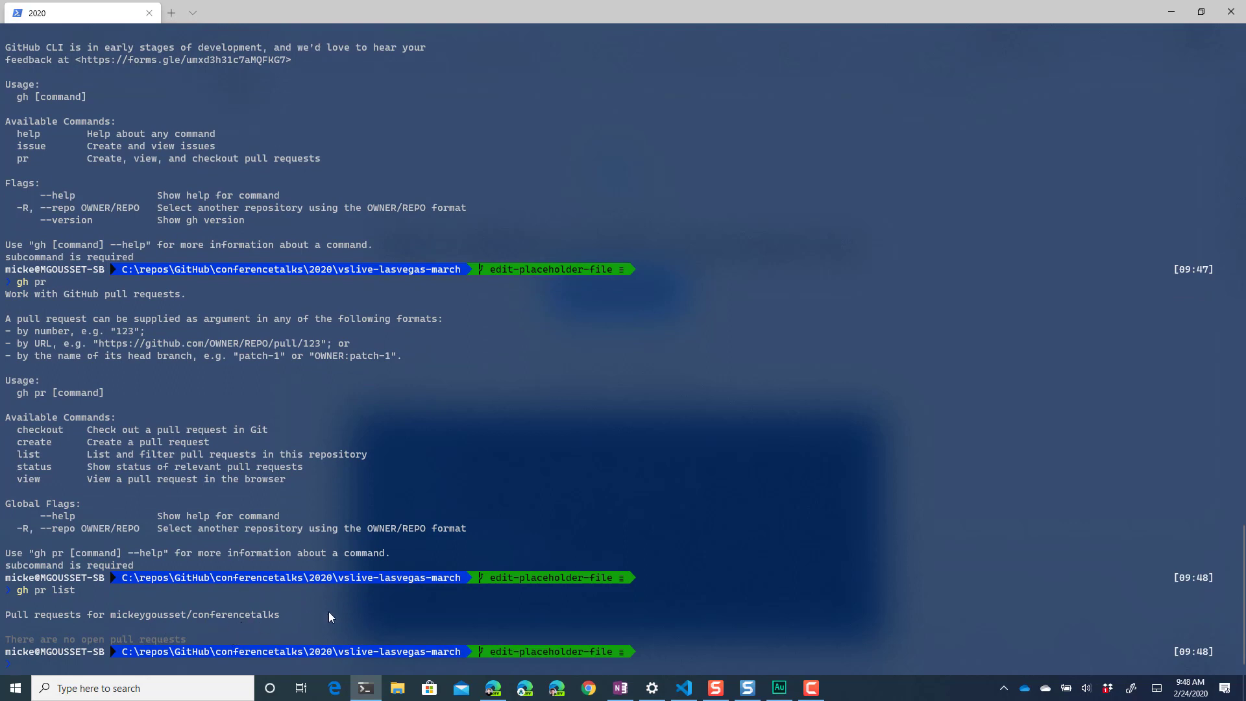
mouse_move(561, 515)
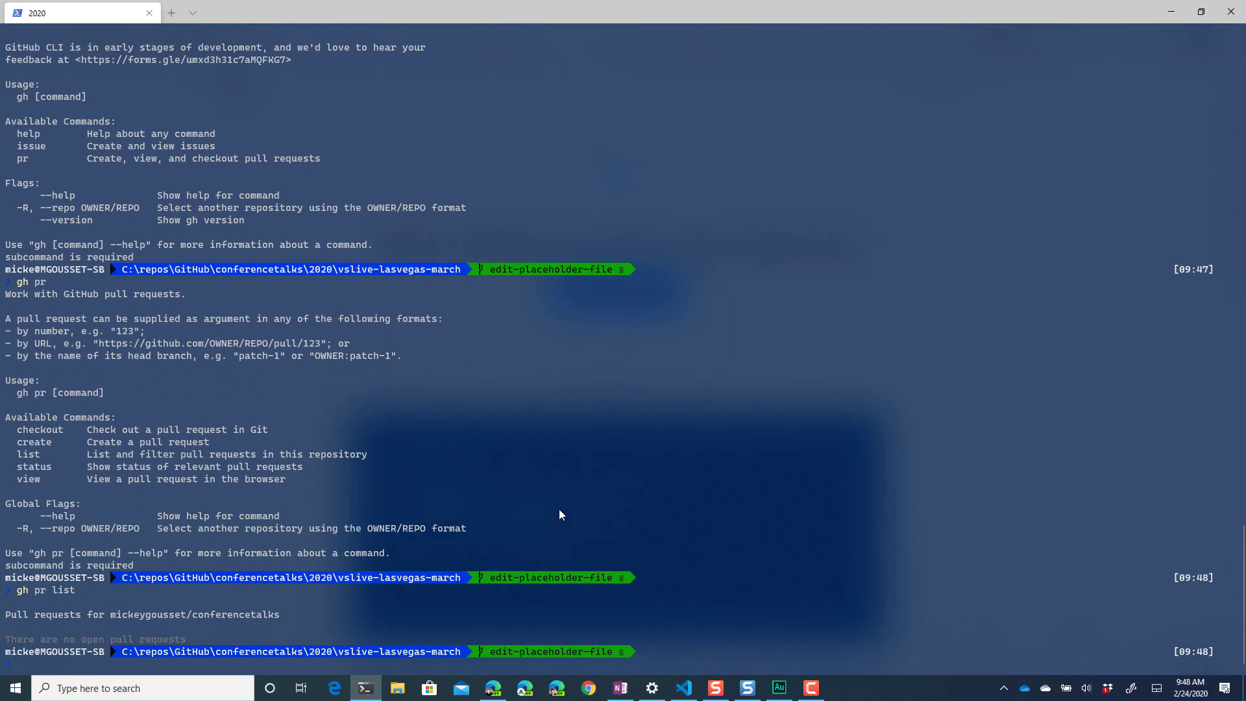
key("ctrl+l")
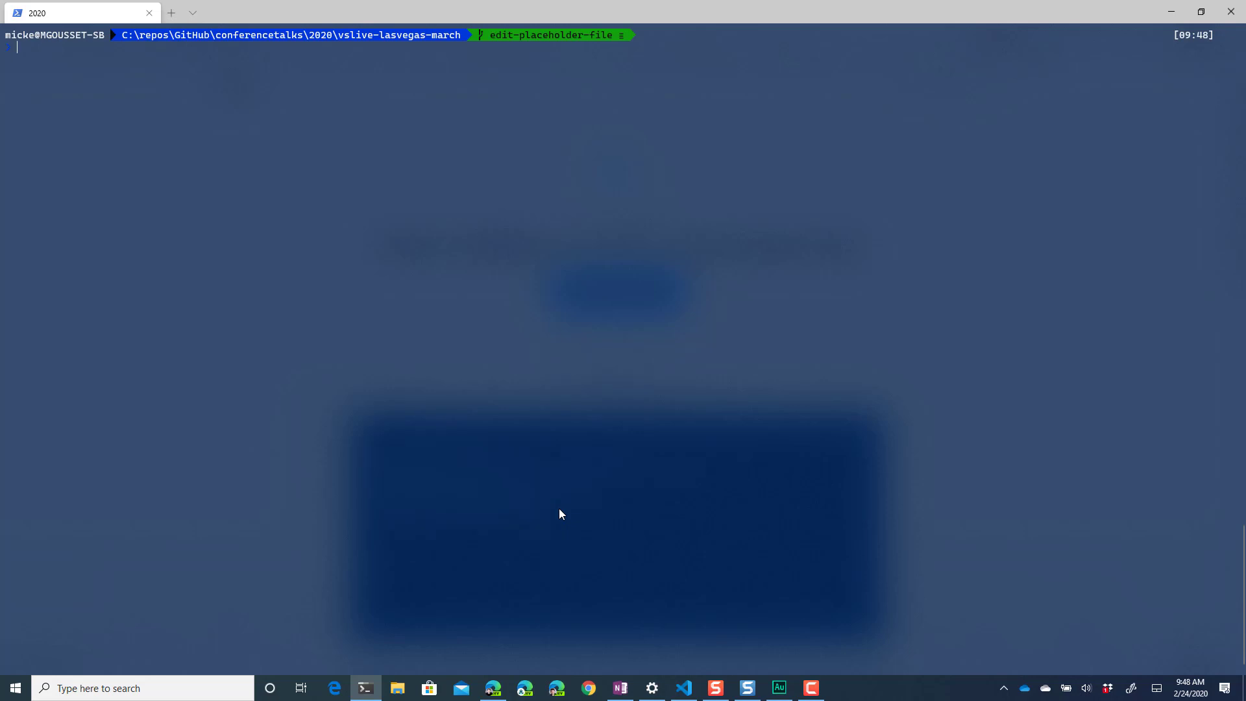
After a mistaken git pr, show gh pr and gh pr create --help, then clear the screen
type("git pr")
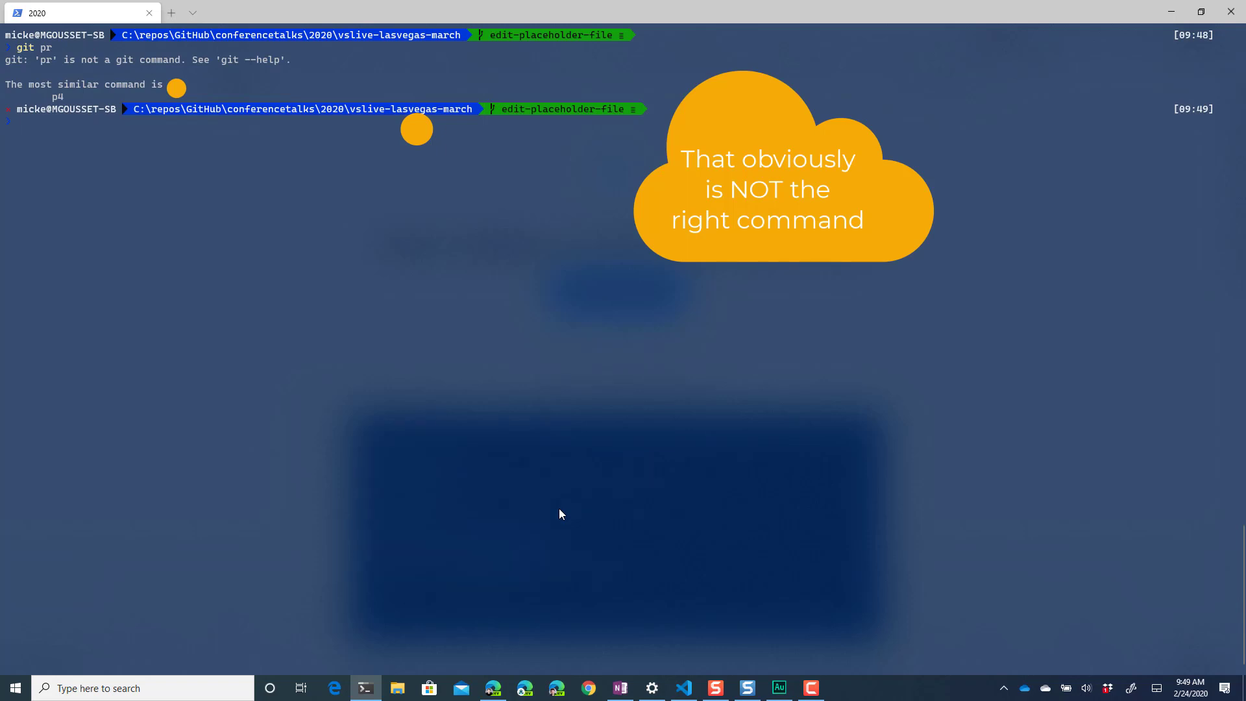
type("gh")
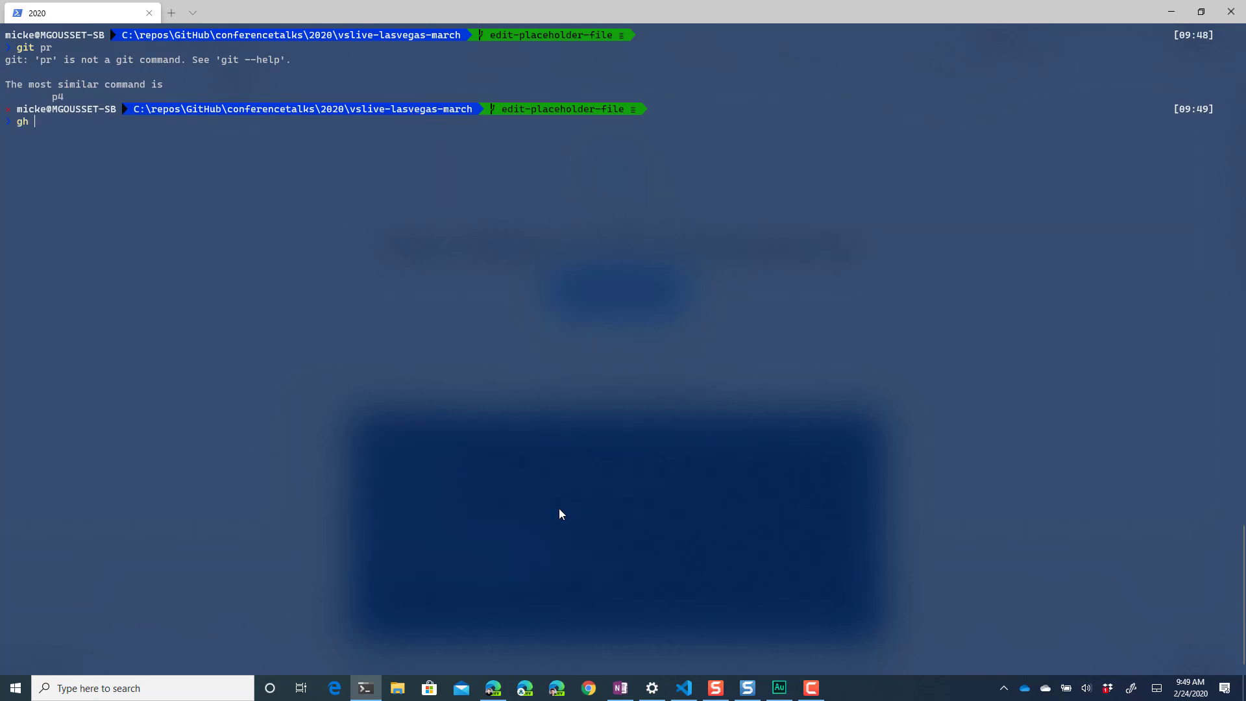
type("pr")
type("git pr cre")
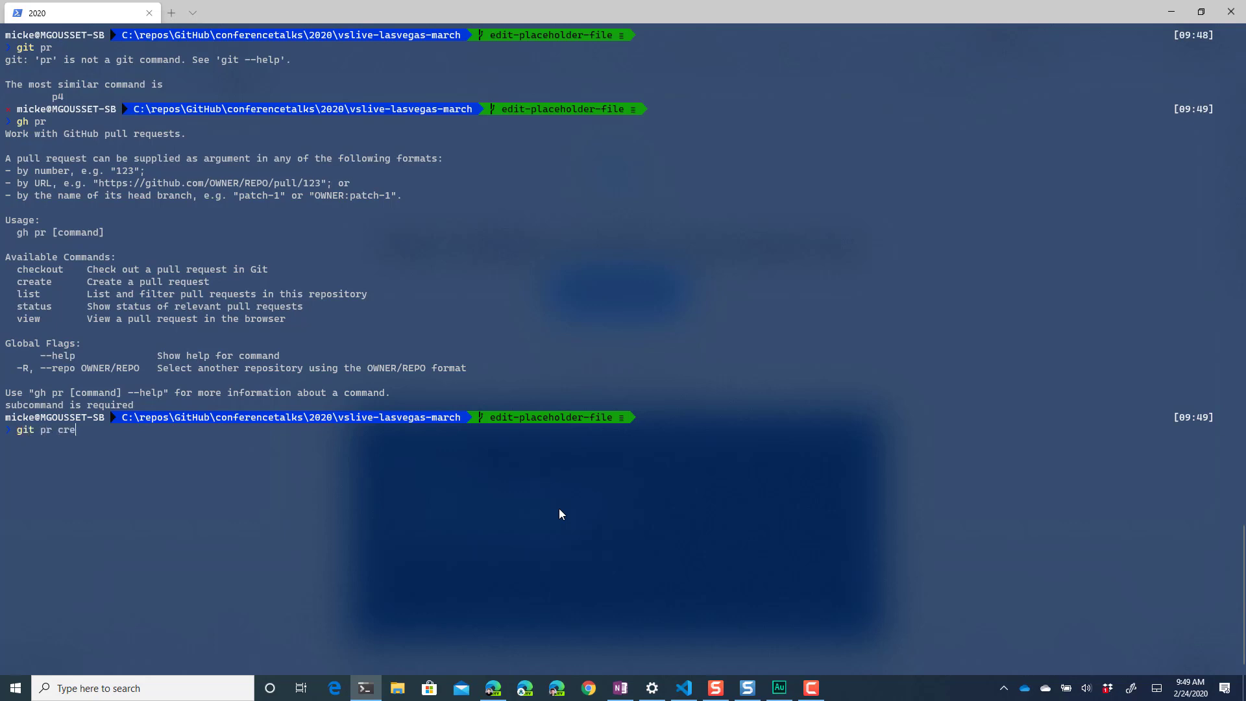
type("ate --help")
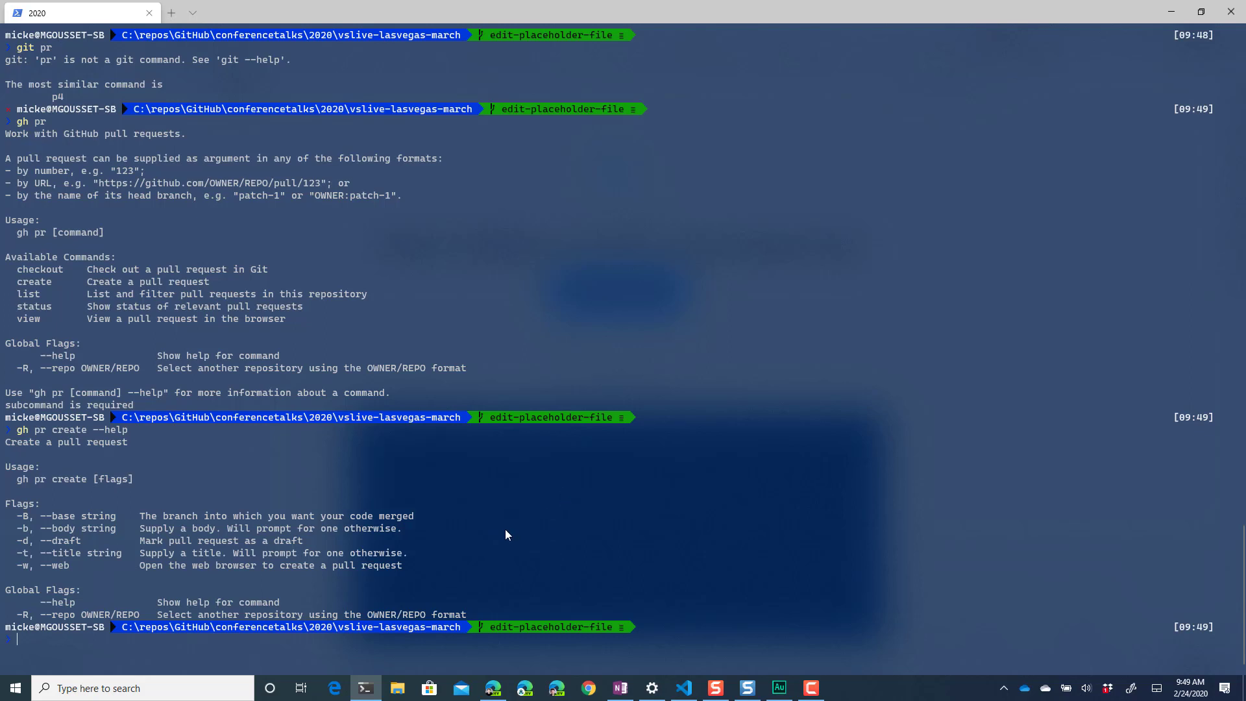
mouse_move(68, 571)
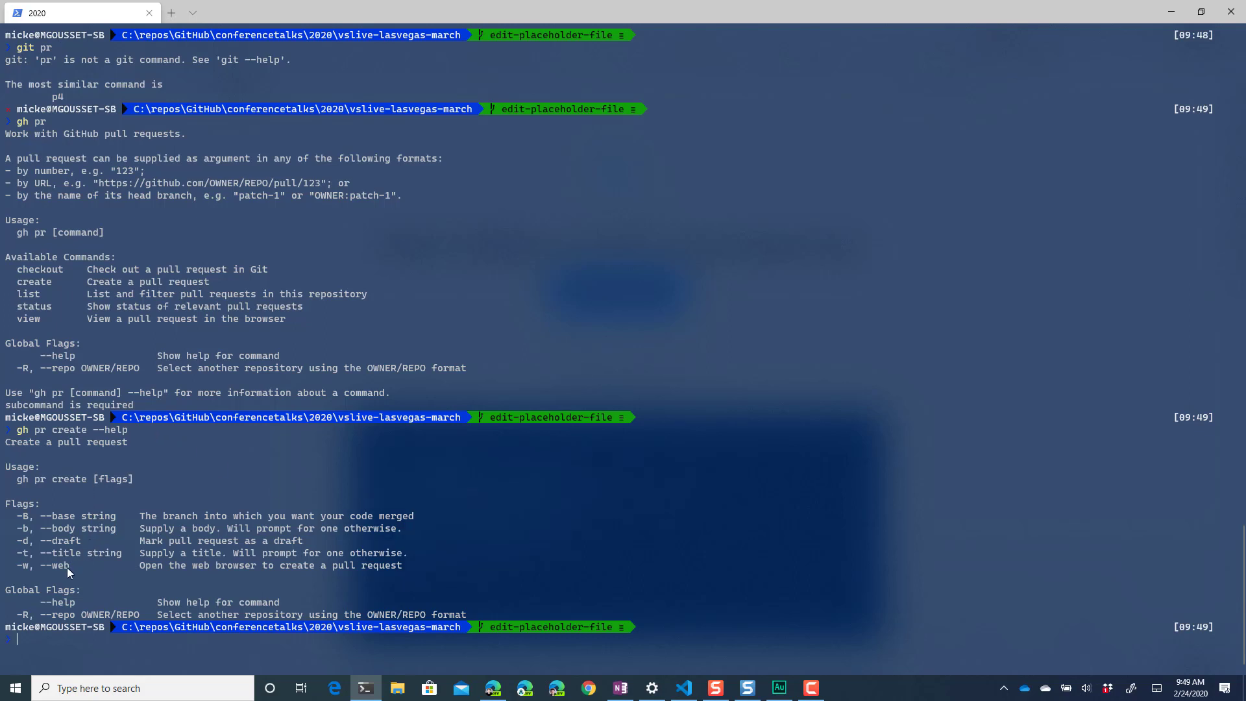
mouse_move(145, 562)
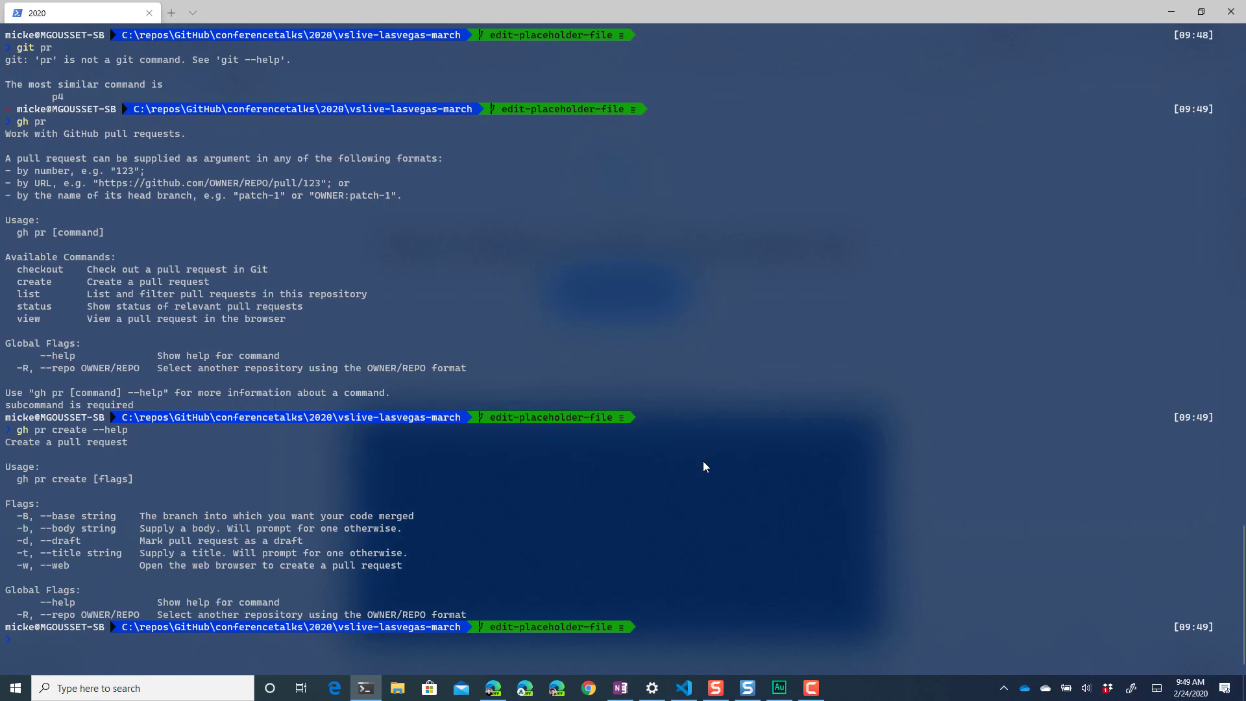
type("clea")
type("gh pr create")
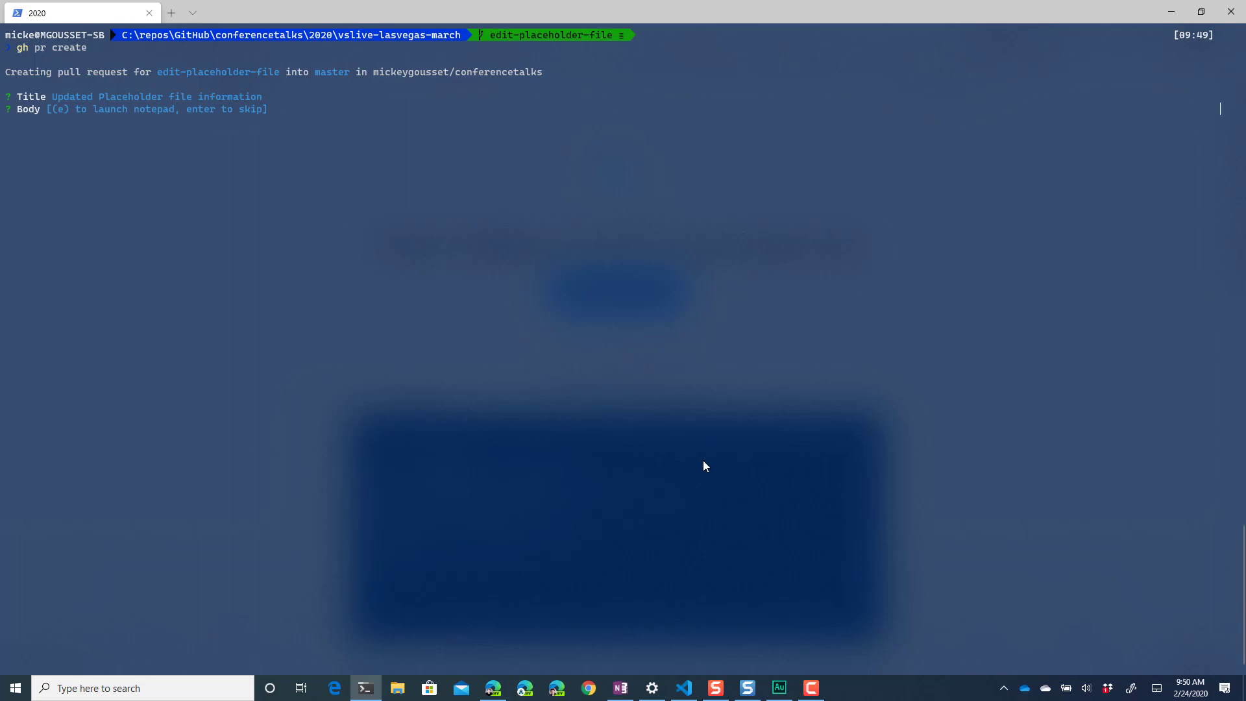
Write the body "I updated the placeholder info in the file" in Notepad, save and close it
key("e")
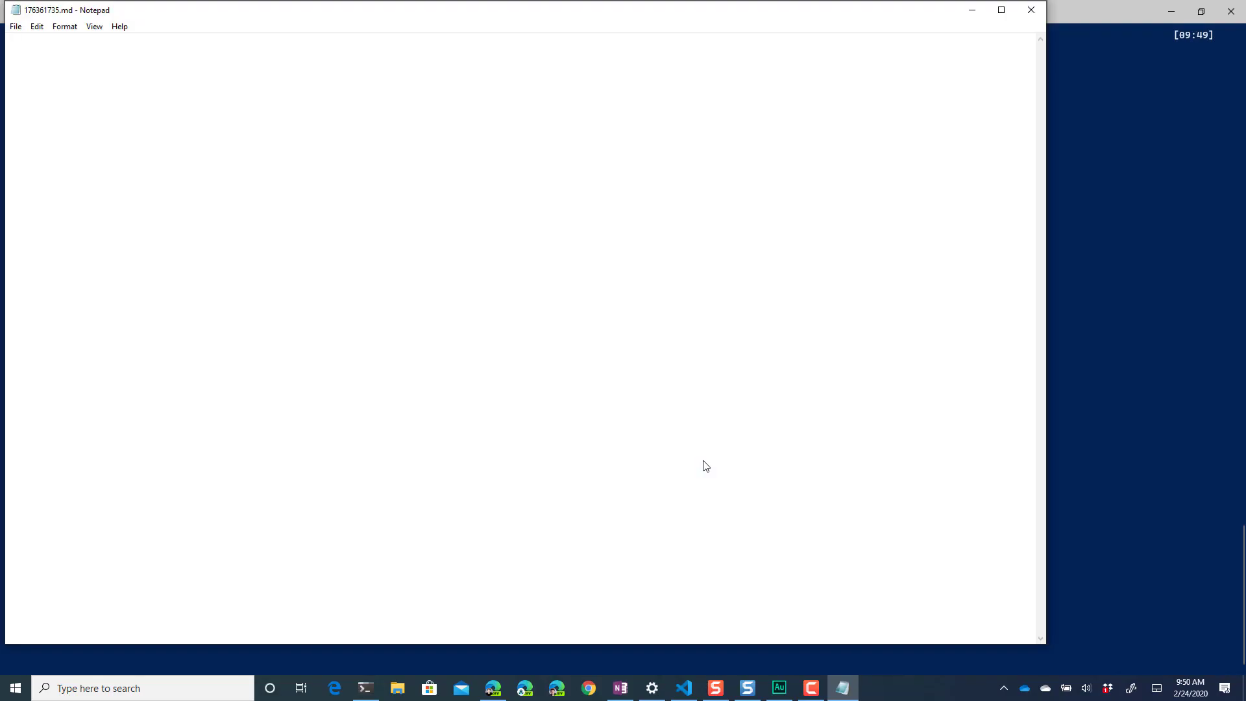
type("I updated the")
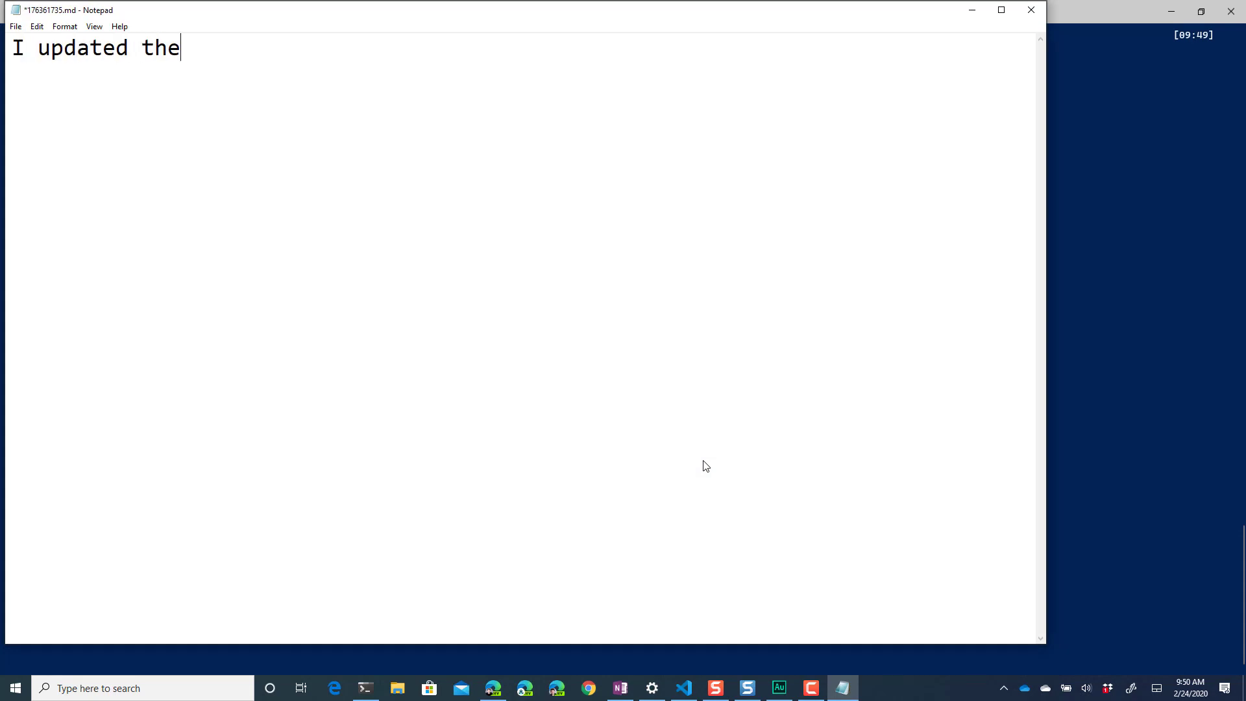
type("placeholder")
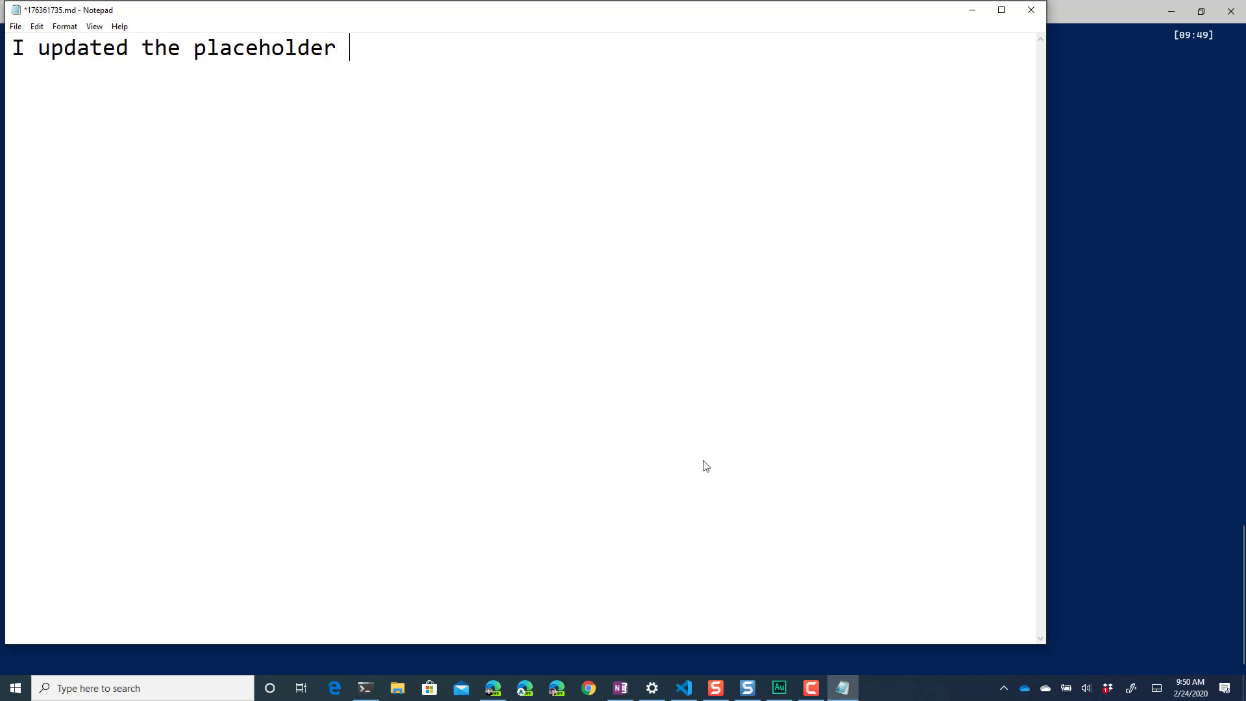
type("info in the f")
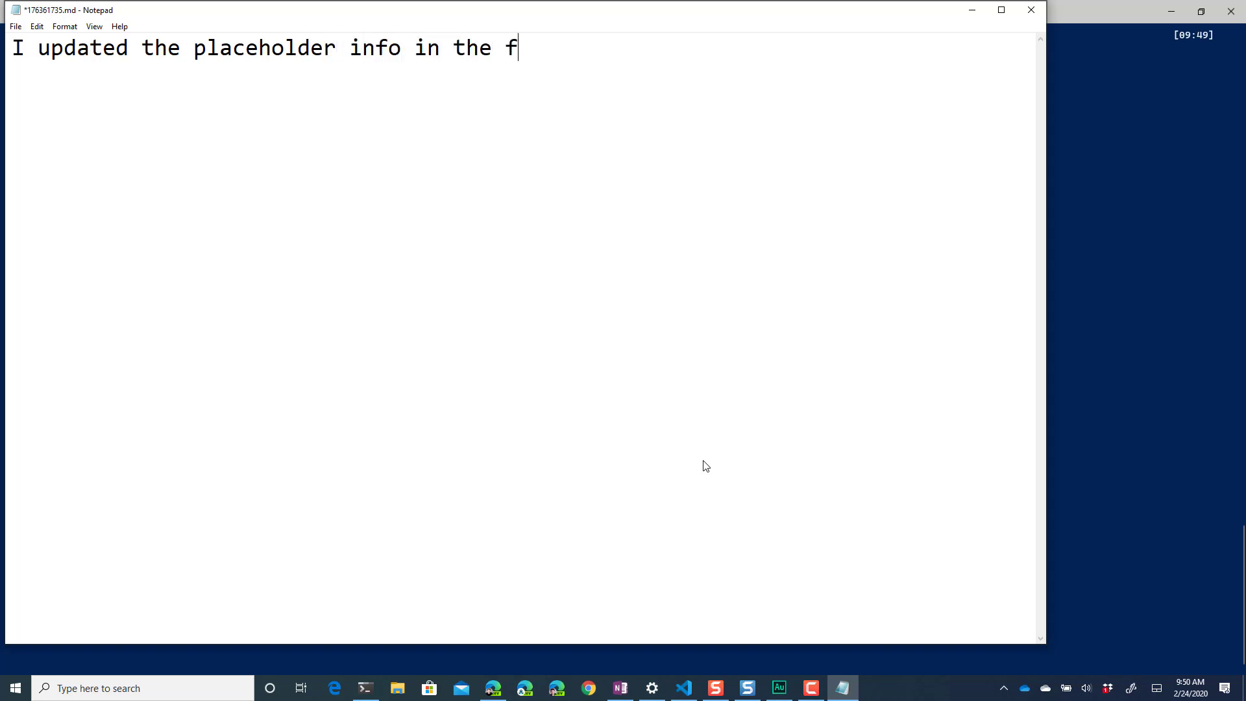
type("ile")
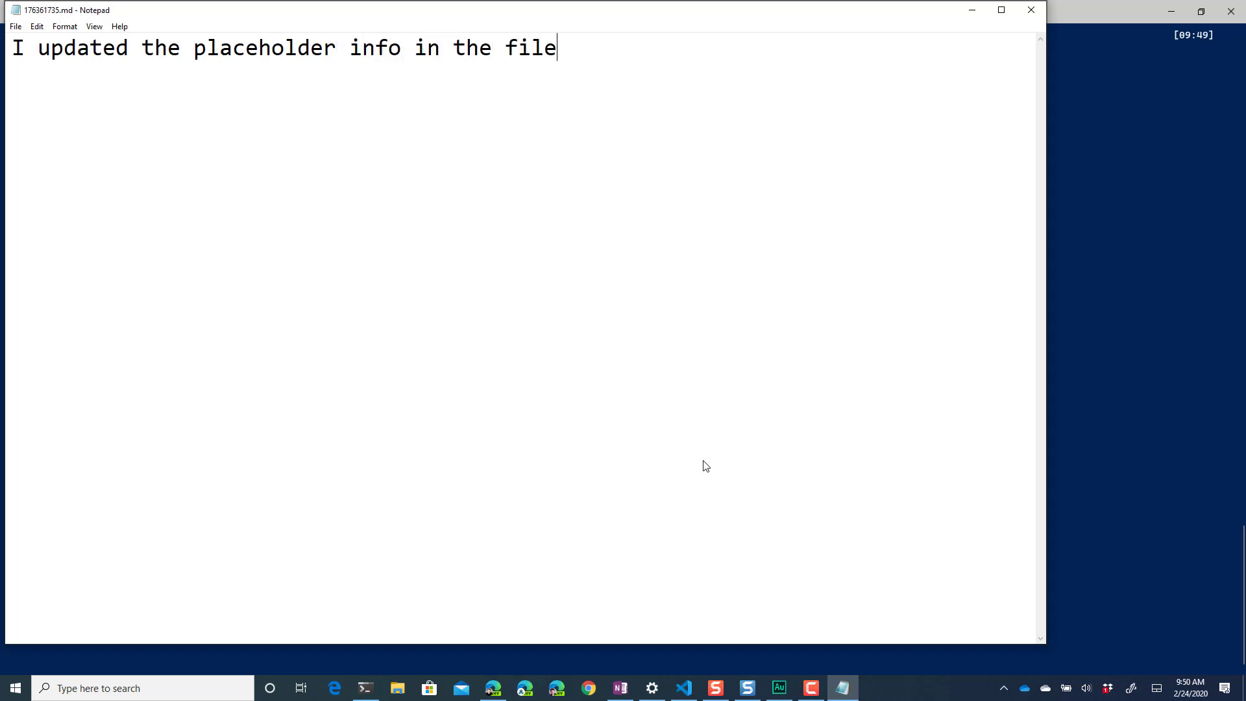
mouse_move(907, 162)
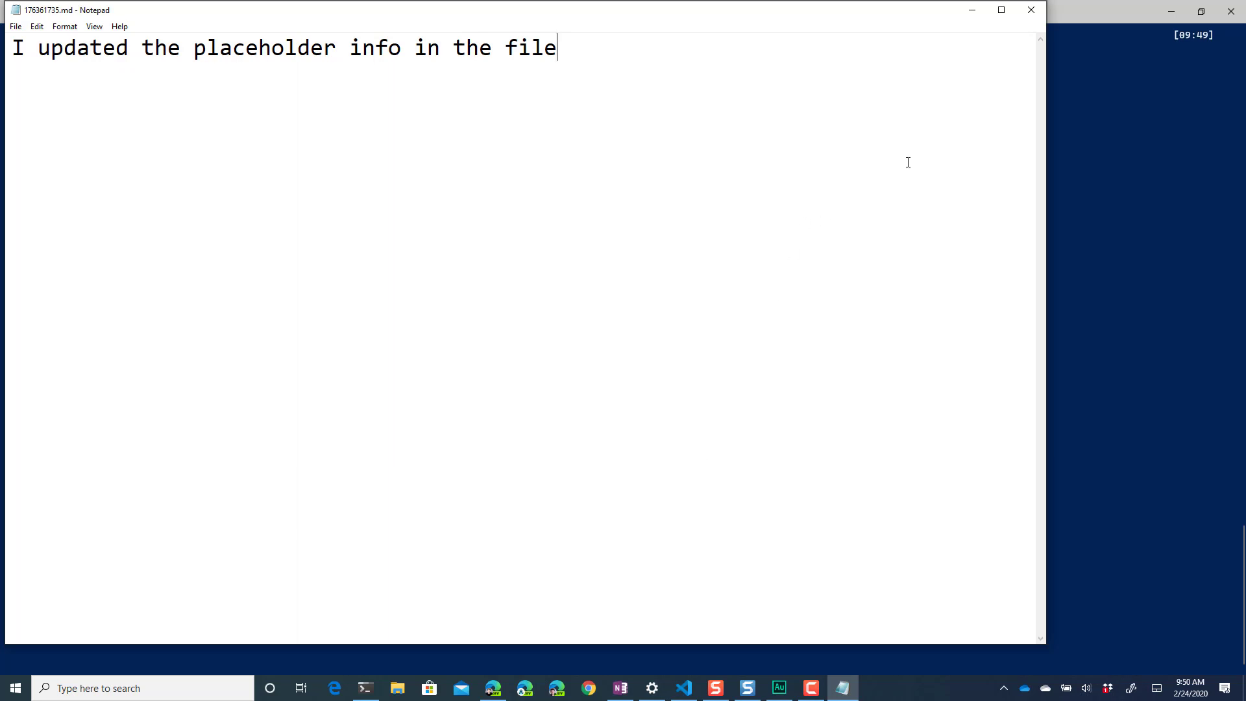
left_click(364, 688)
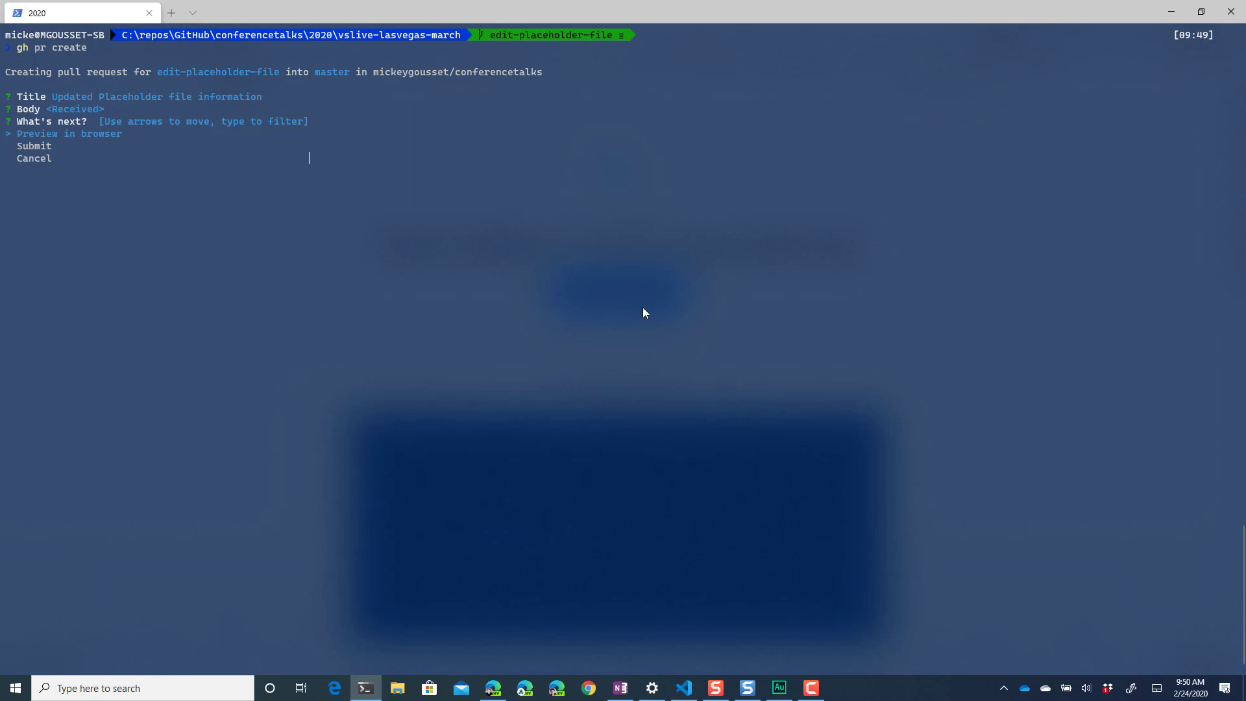
Submit pull request #2 and view it in the browser with gh pr view
key("down")
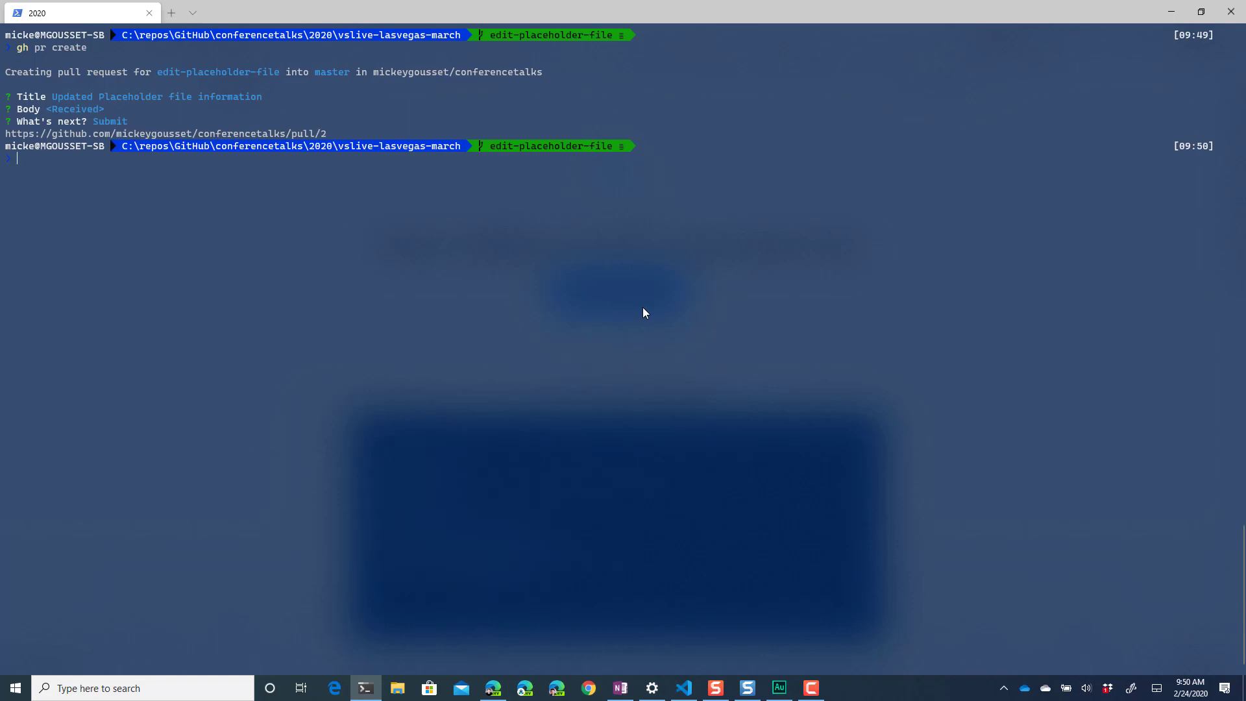
type("gh pr view")
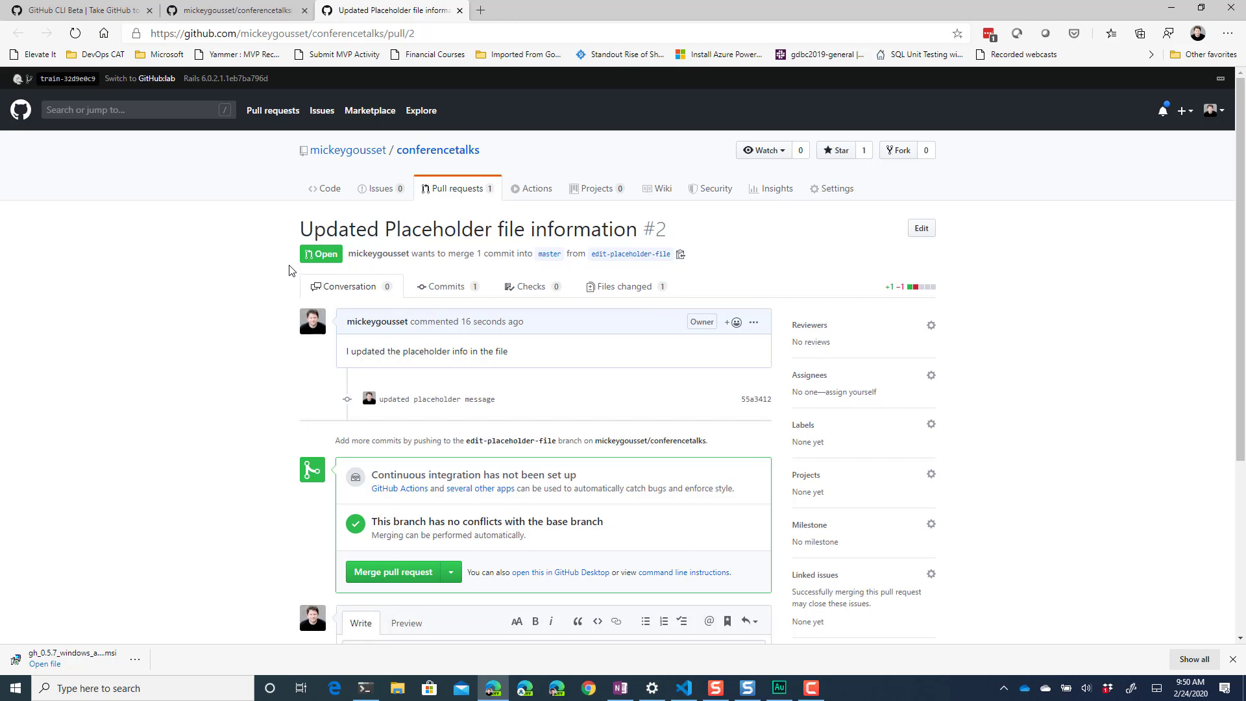
scroll("down", 3)
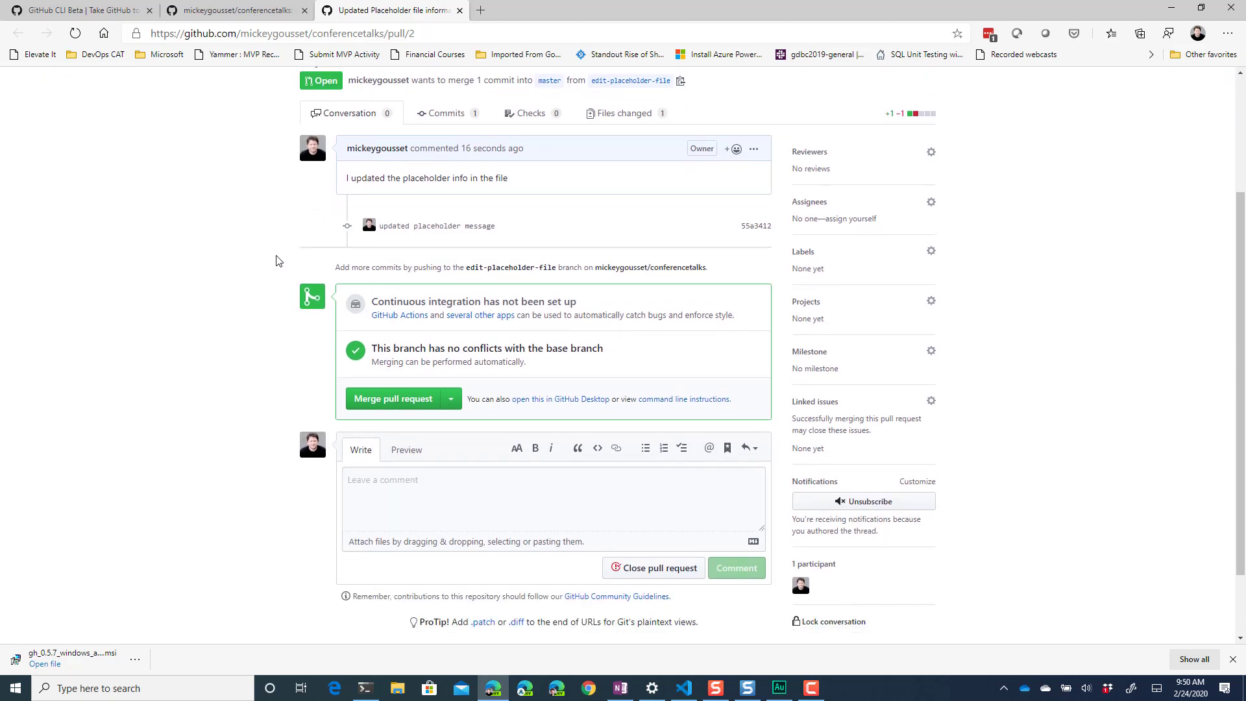
scroll("up", 3)
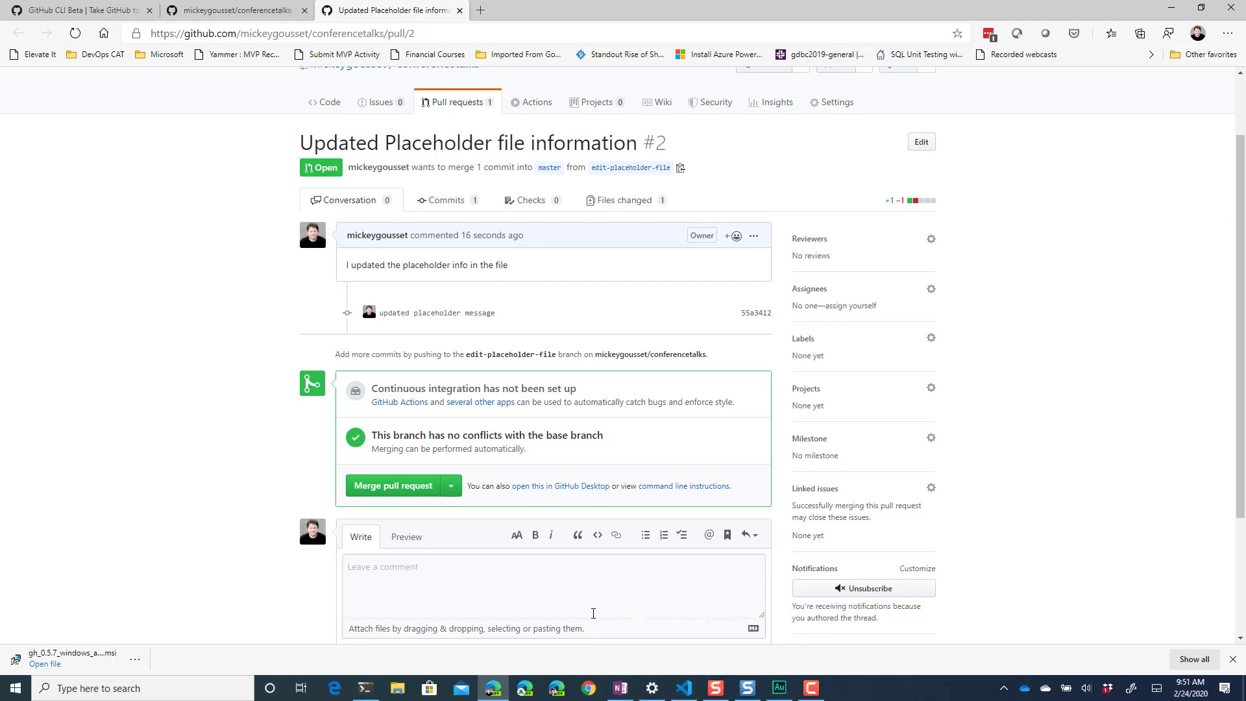
Print a terminal preview of PR #2 with gh pr view 2 --preview, then list open PRs with gh pr list
left_click(365, 688)
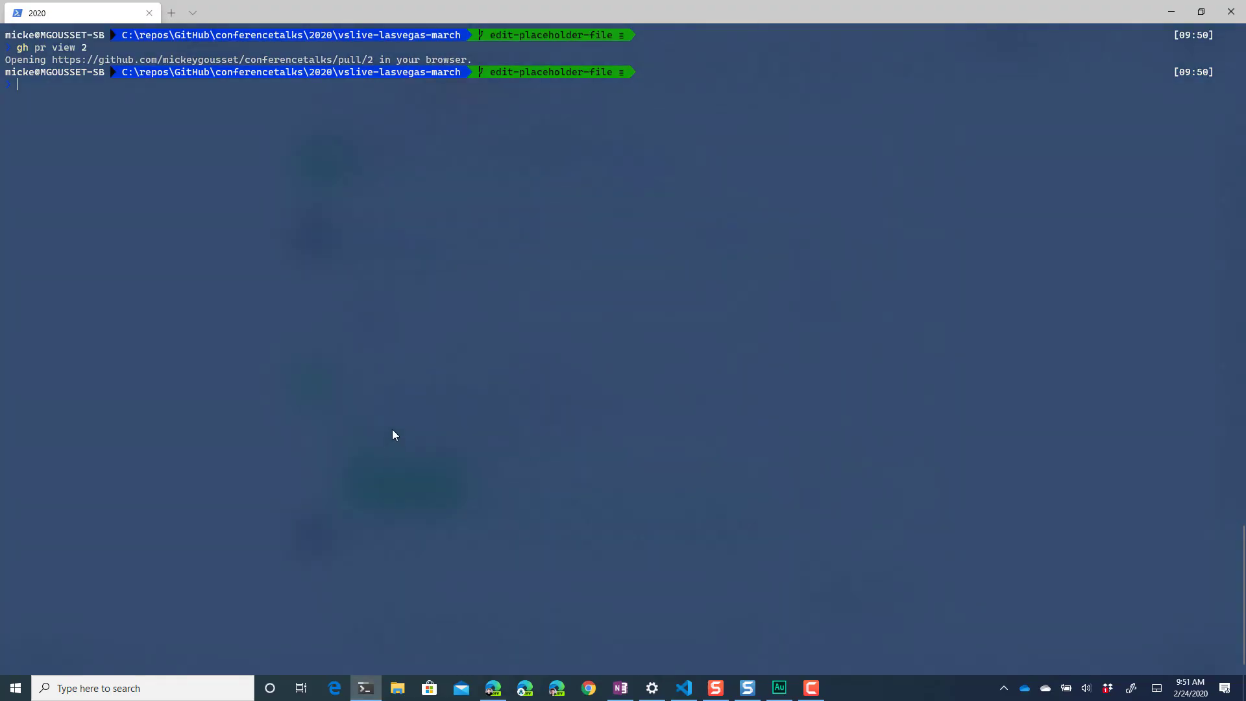
type("gh")
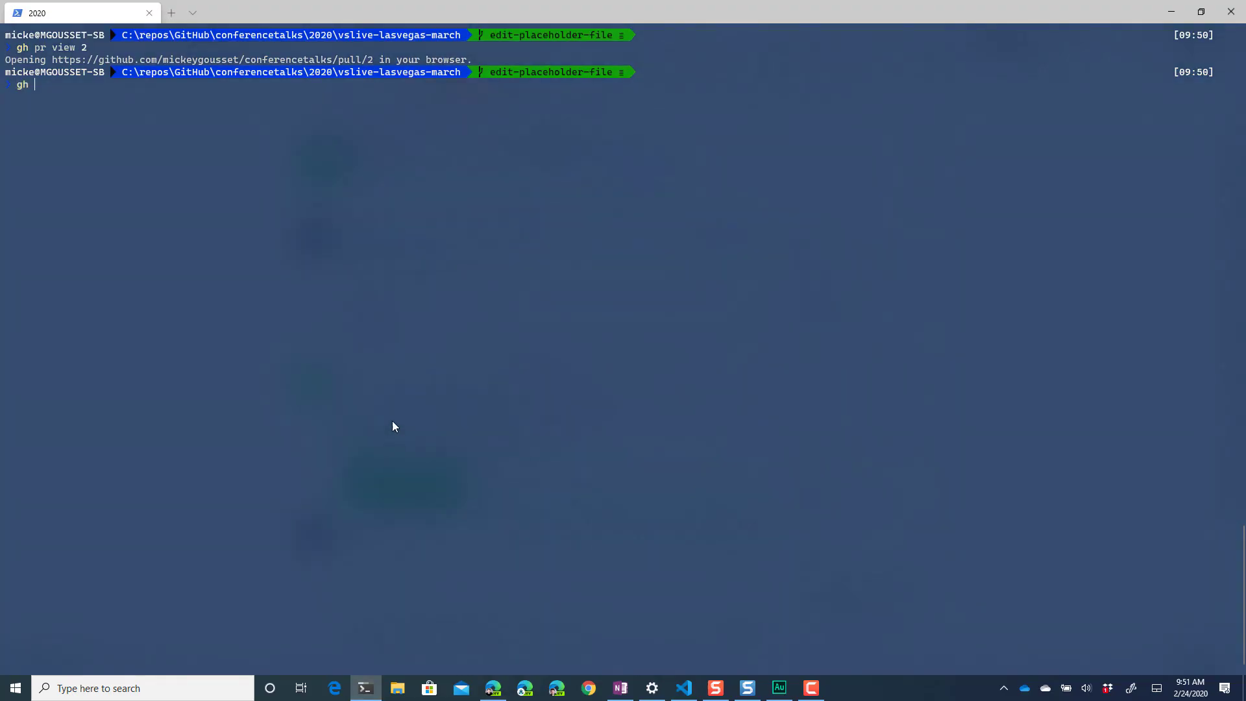
type("pr view 2 --previ")
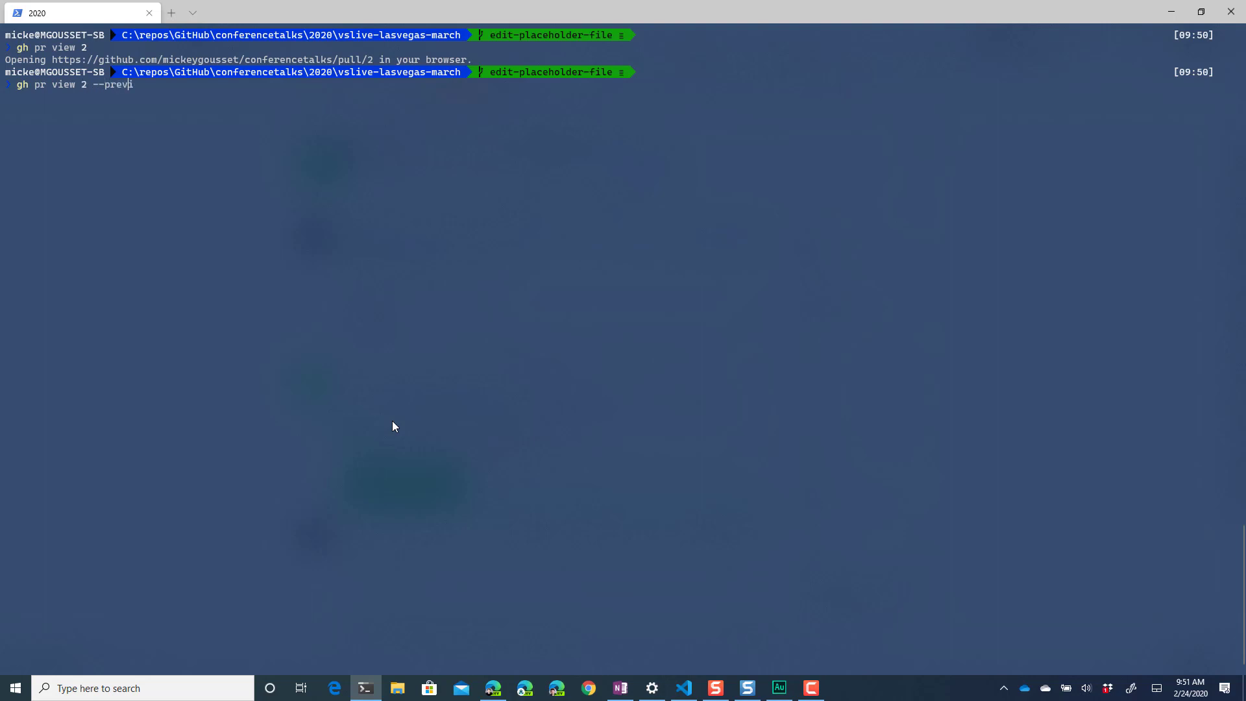
type("ew")
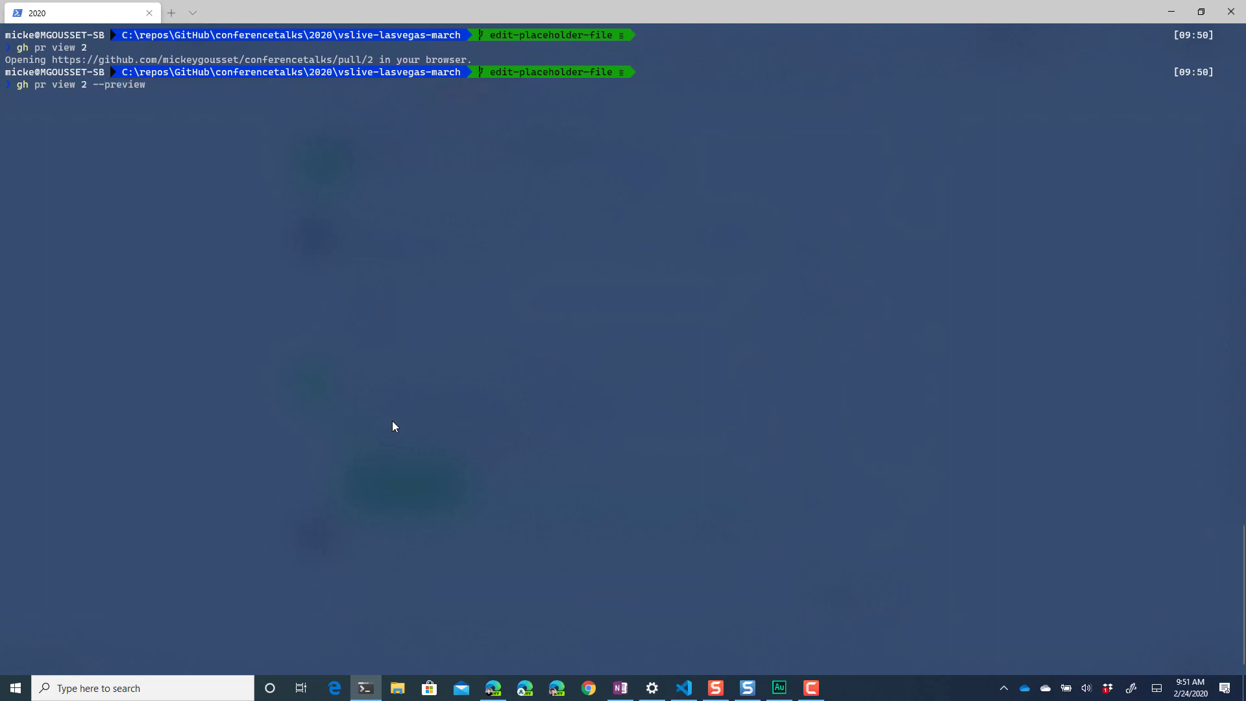
key("Enter")
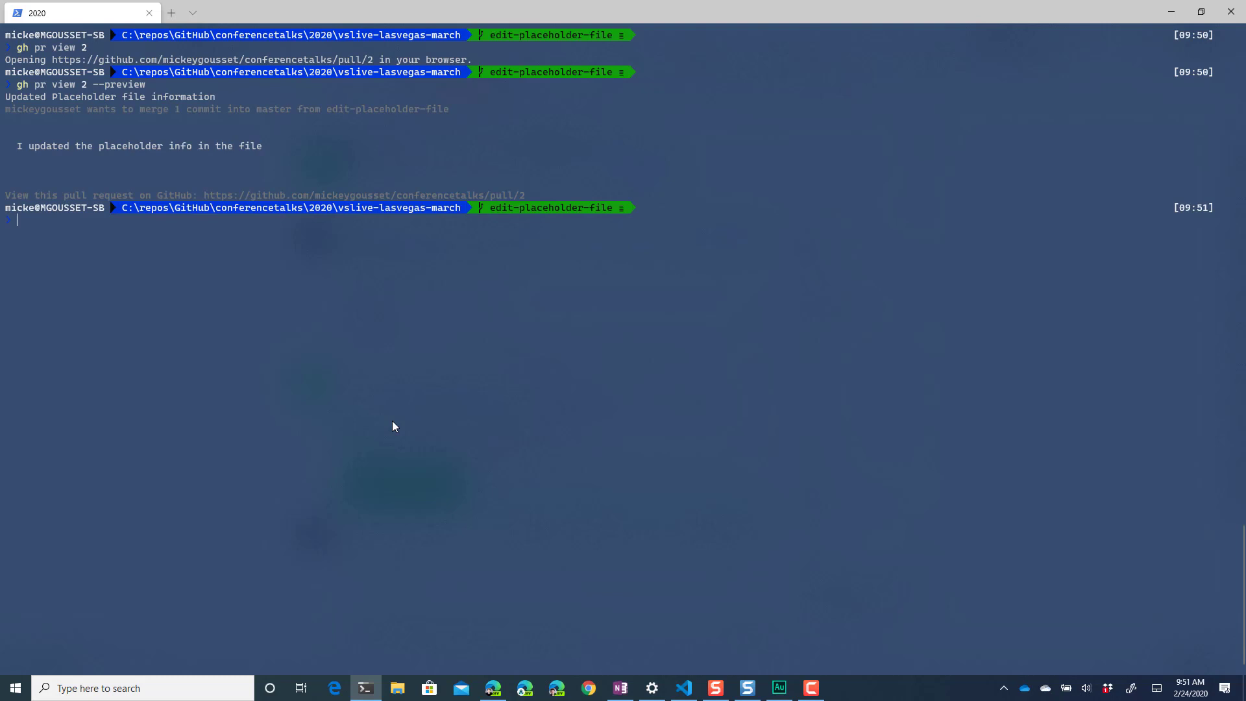
mouse_move(76, 119)
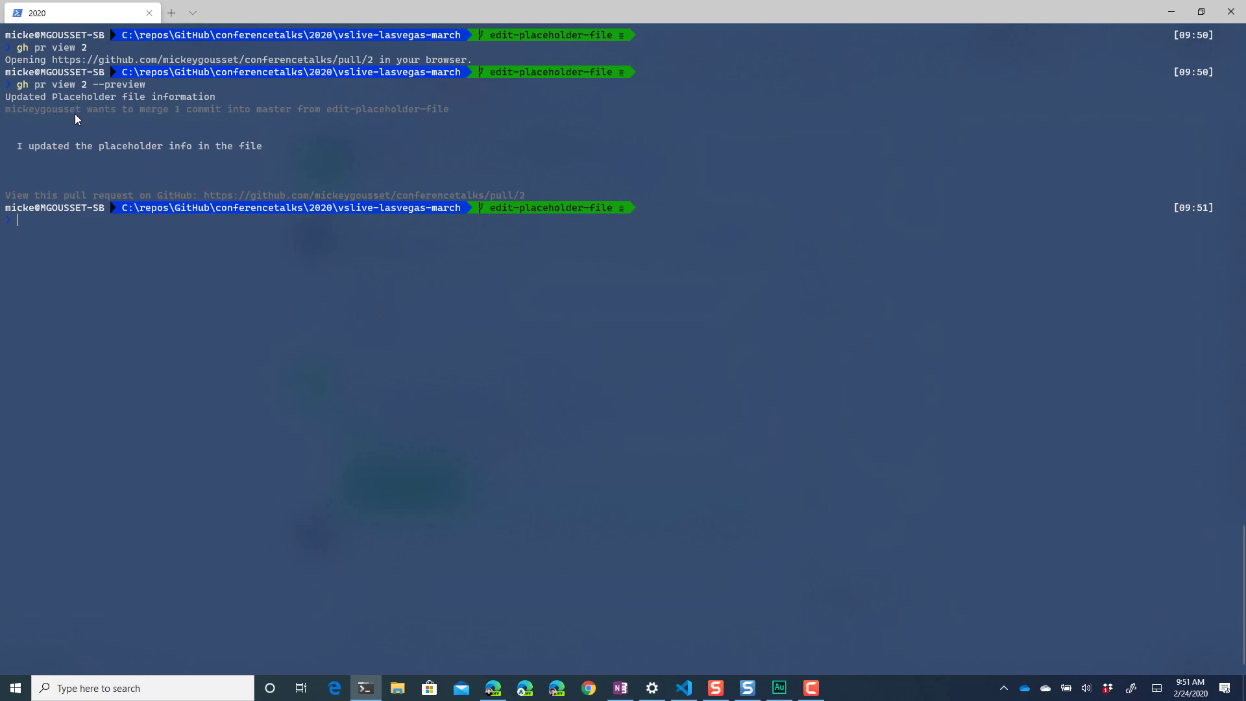
mouse_move(22, 167)
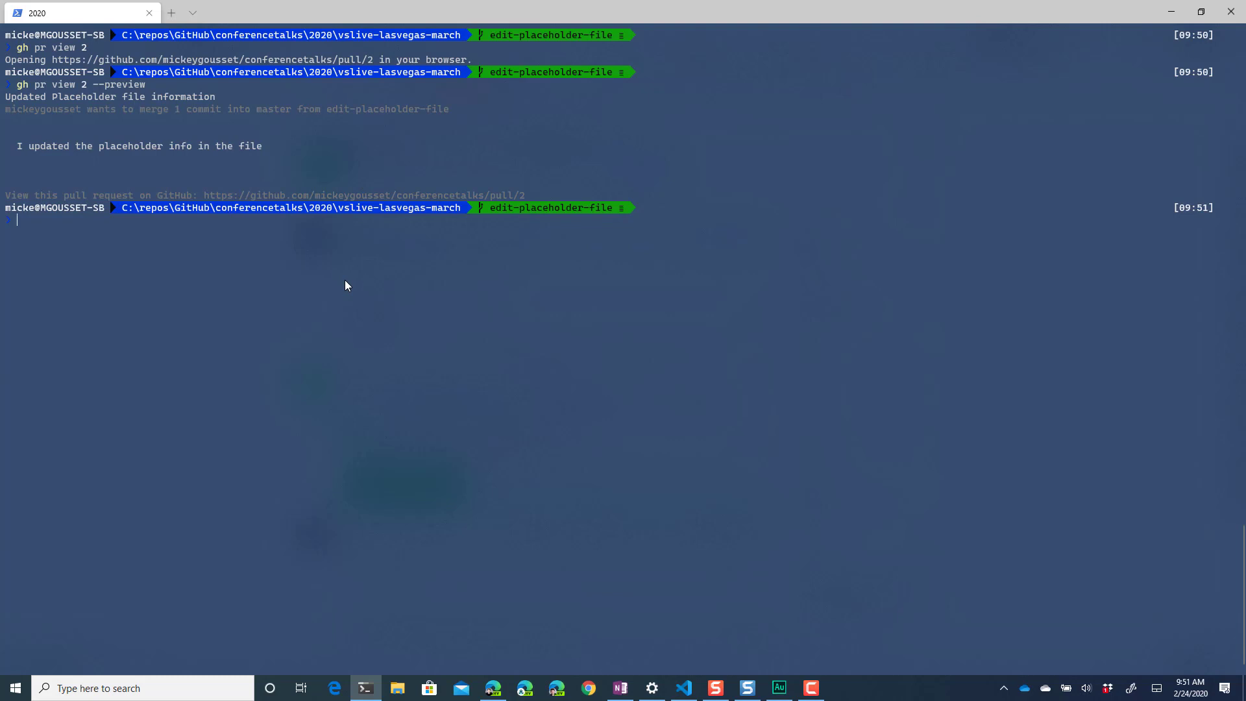
type("gh pr list")
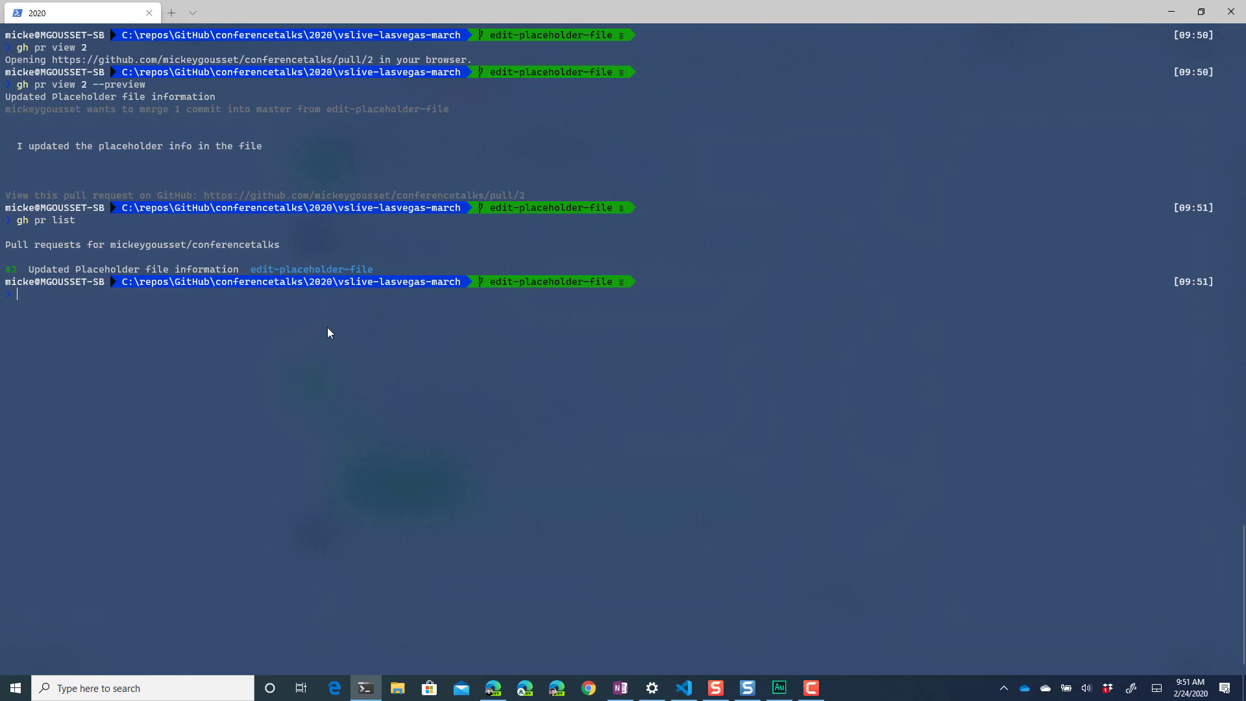
Show the gh pr --help listing of pull request subcommands
type("gh")
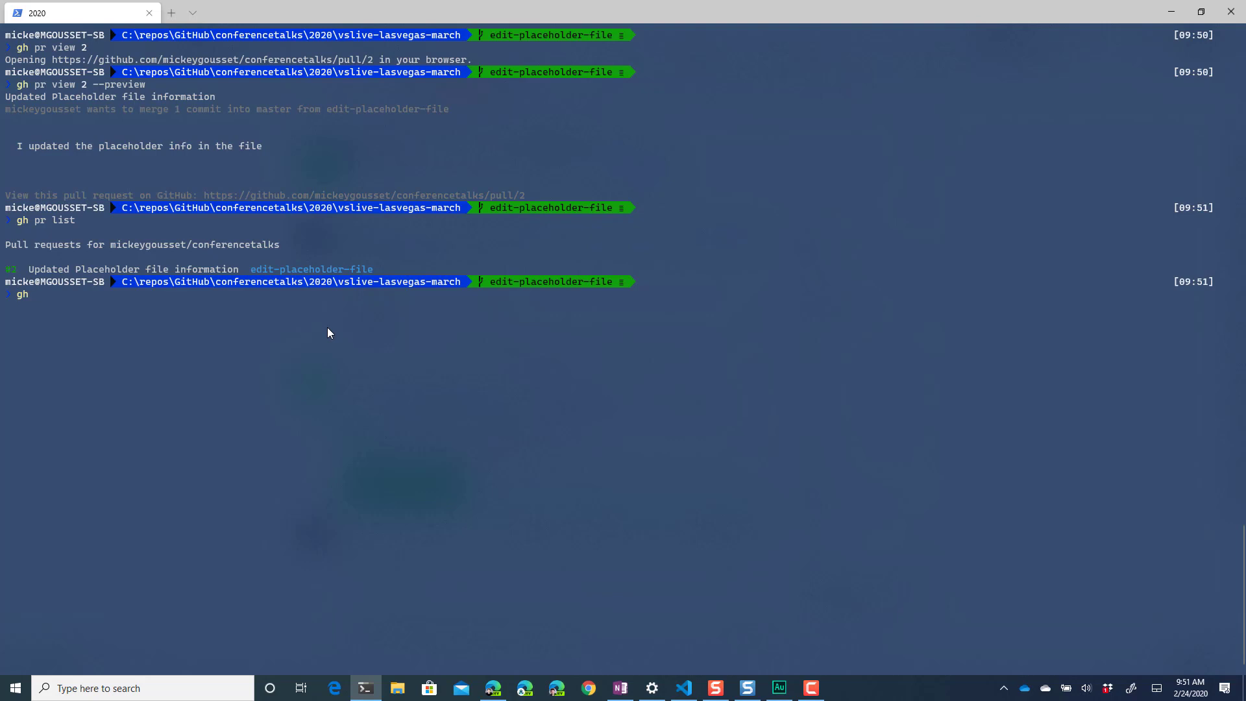
type("pr --")
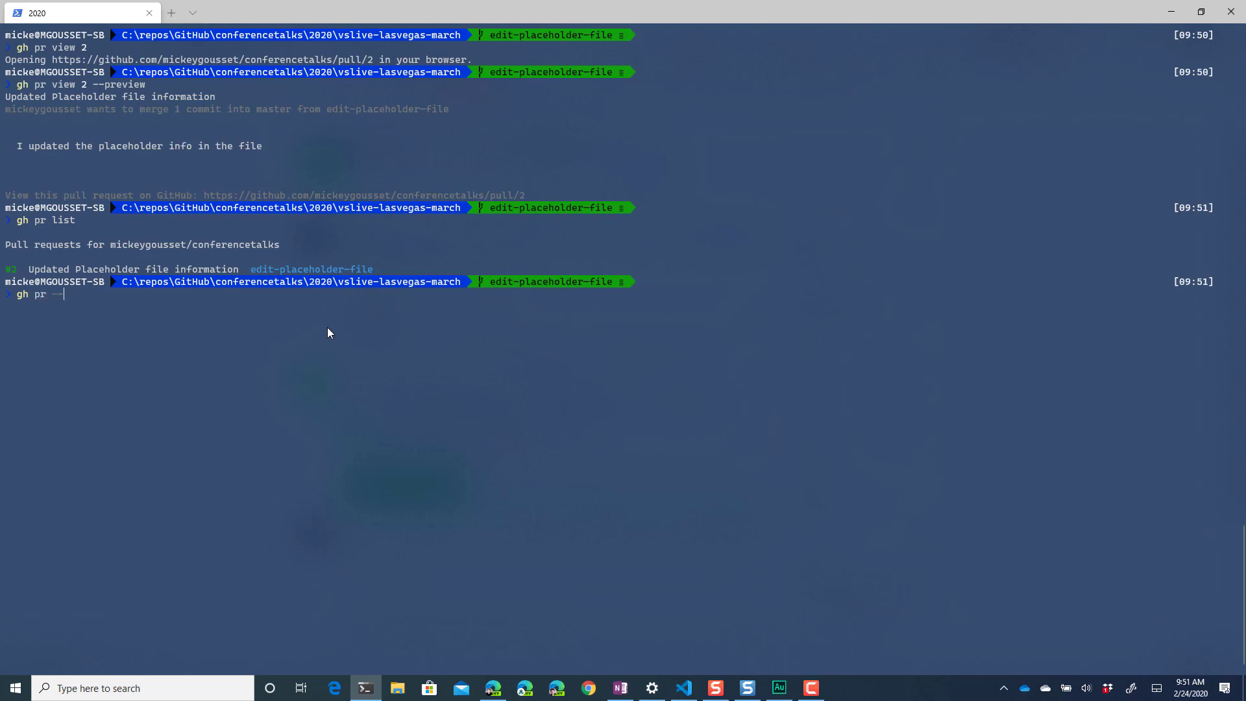
type("--help")
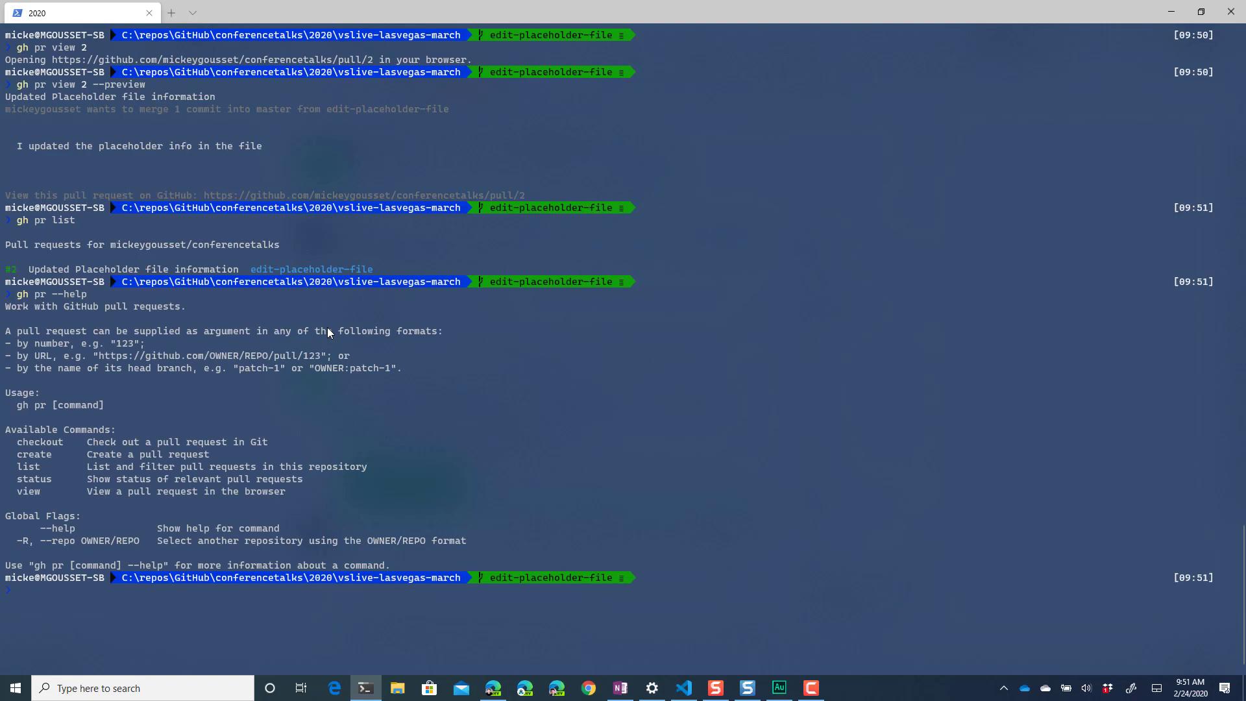
Show relevant pull requests with gh pr status and gh pr status 2, listing PR #2
type("gh pr")
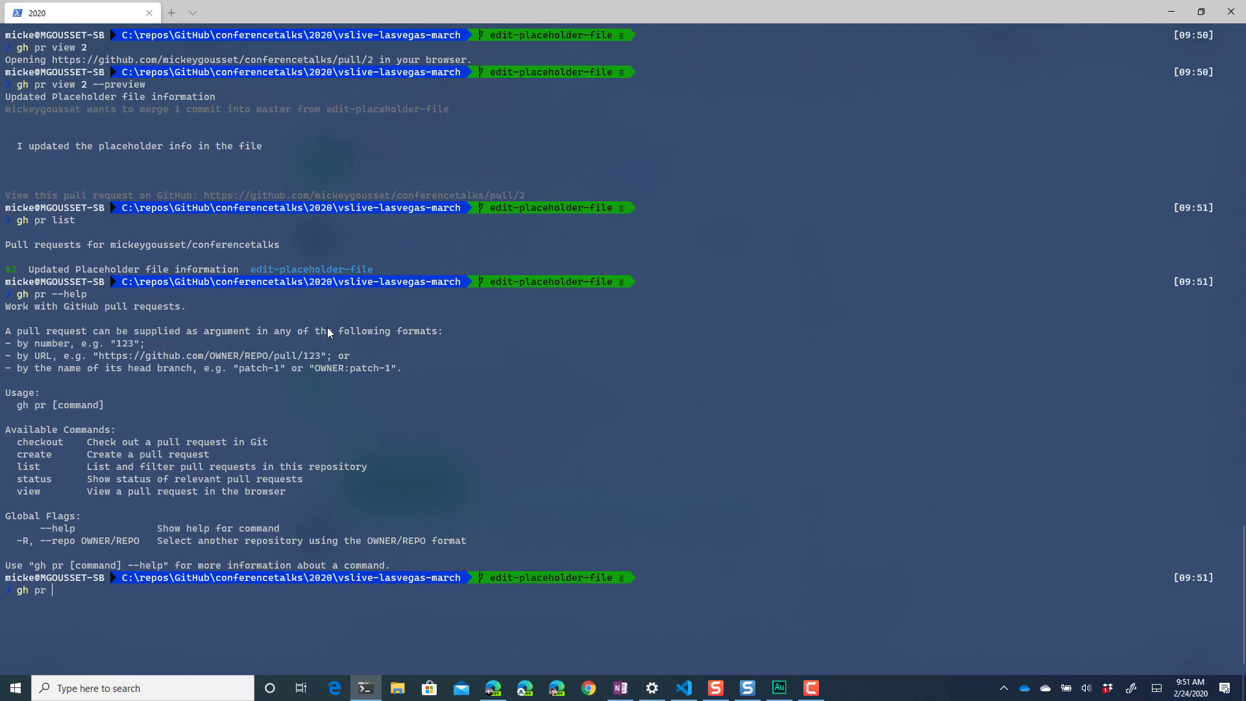
type("status")
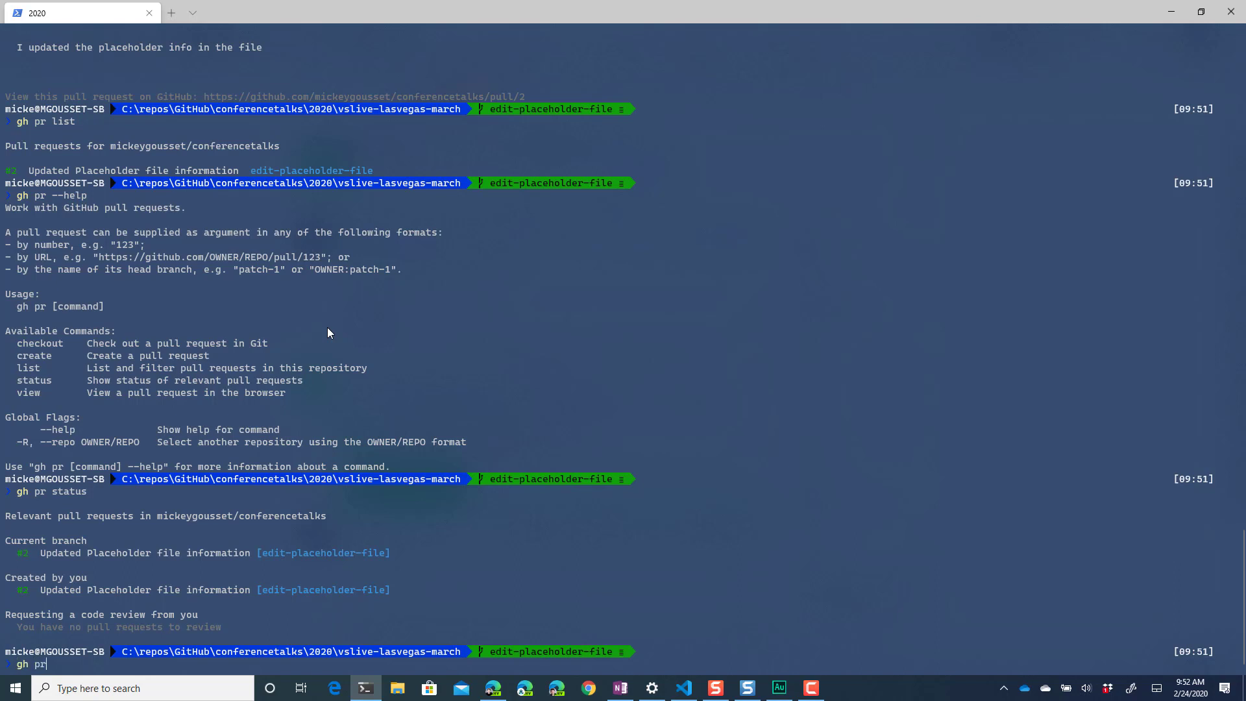
type("status")
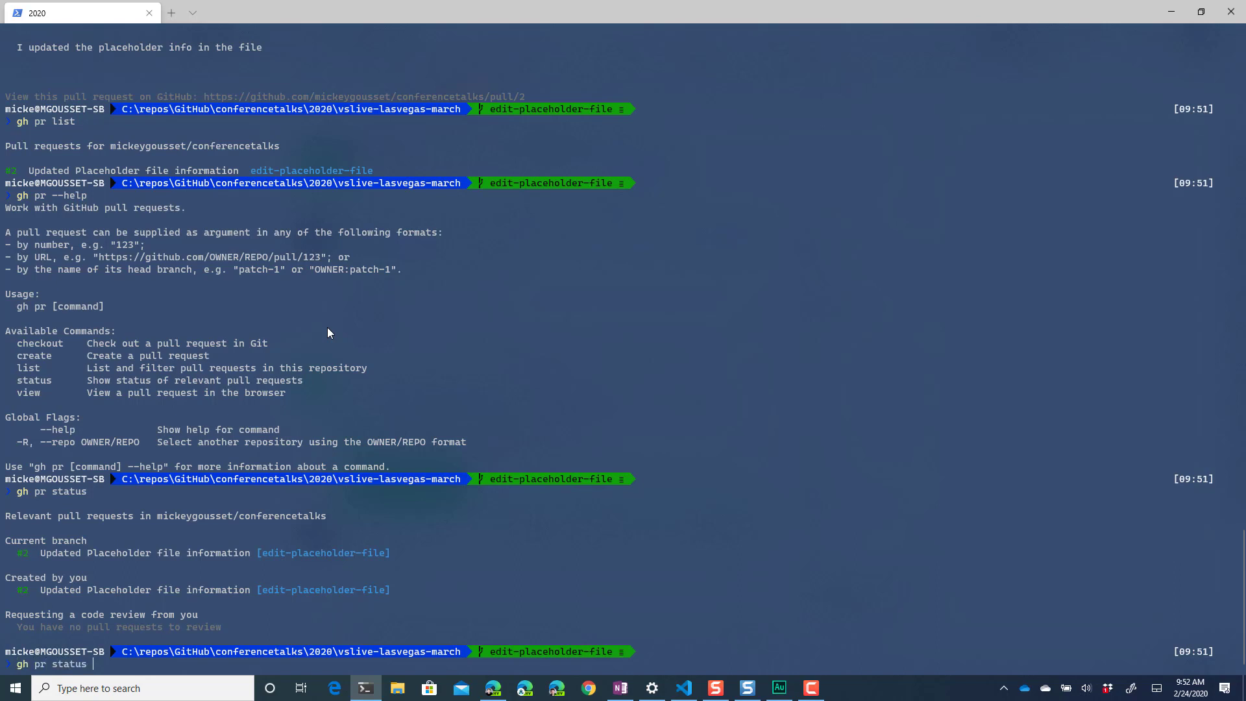
type("2")
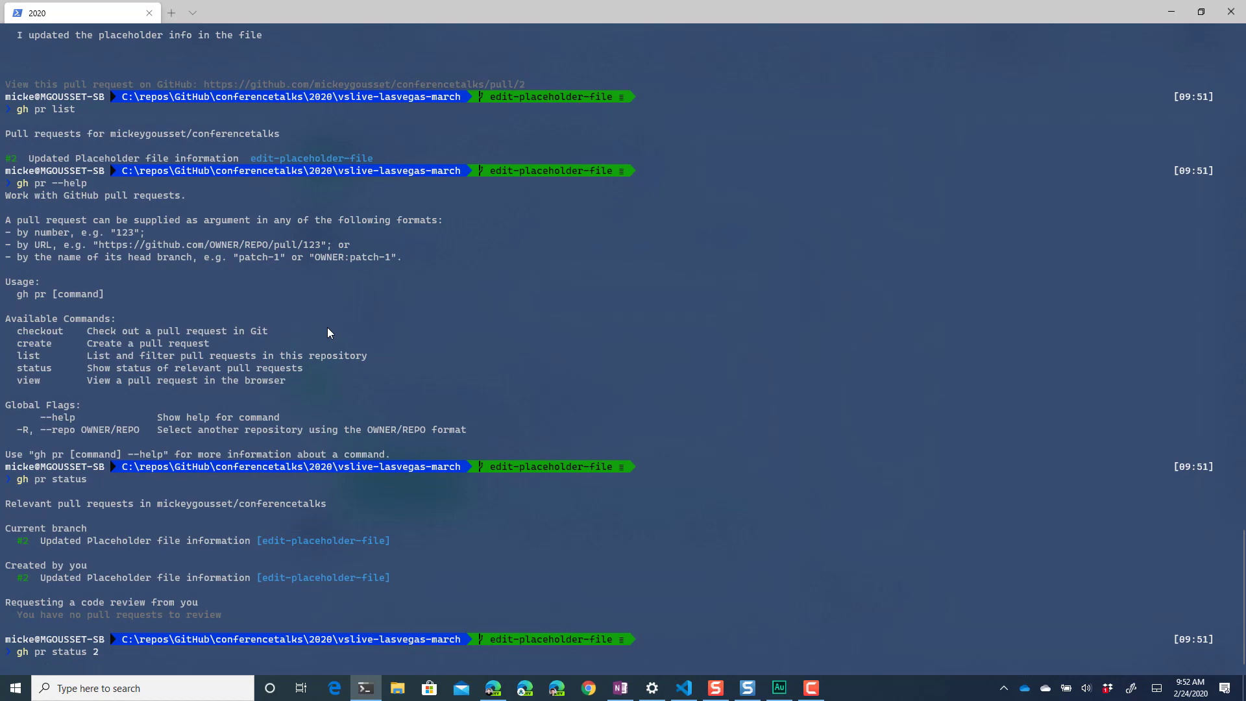
scroll("down", 3)
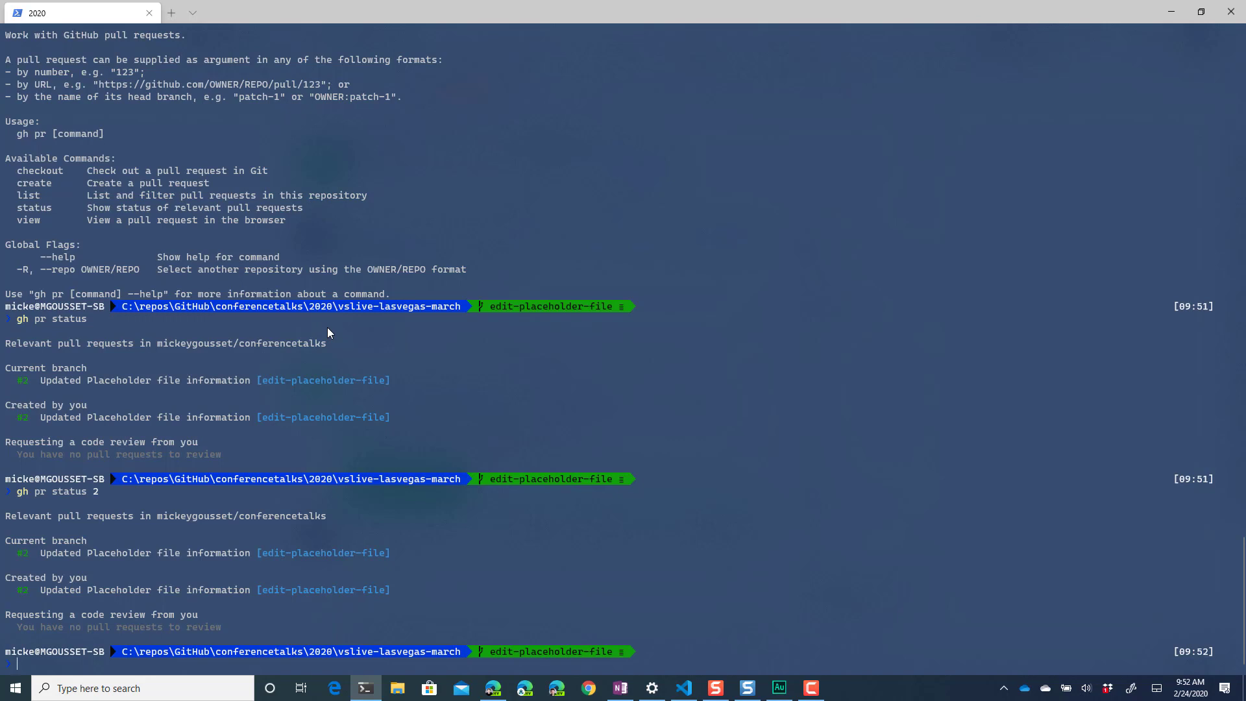
mouse_move(327, 324)
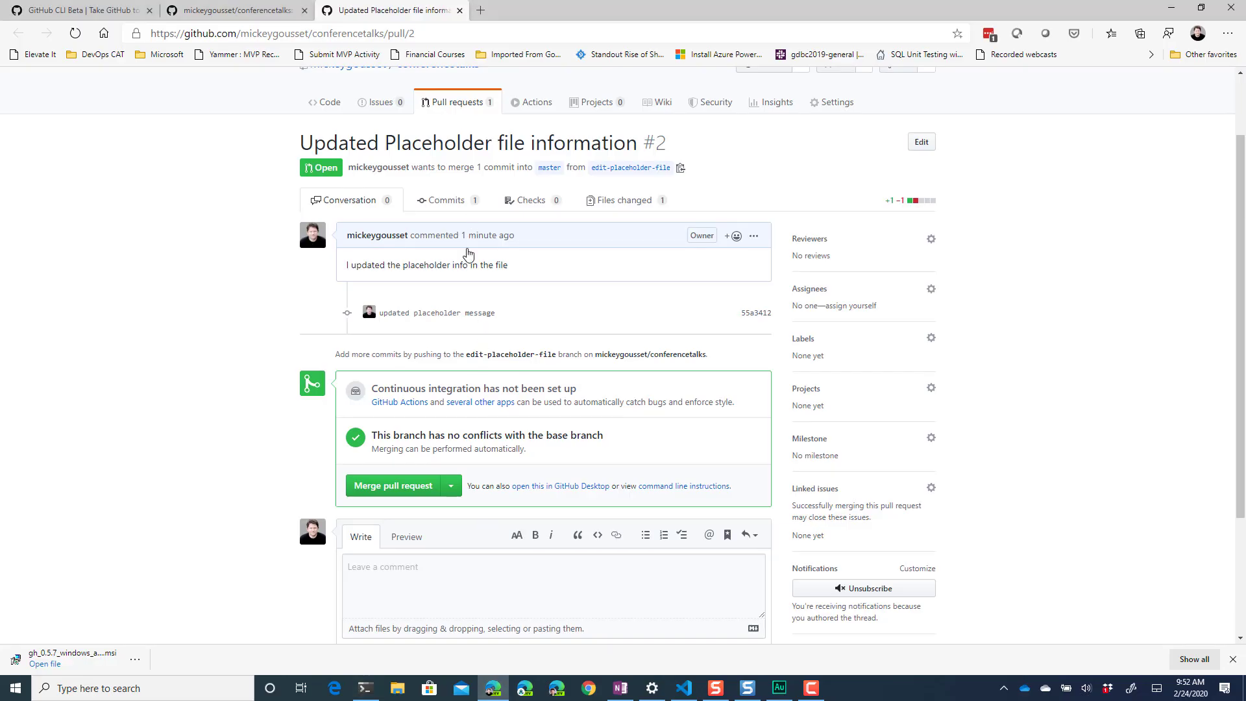
mouse_move(401, 513)
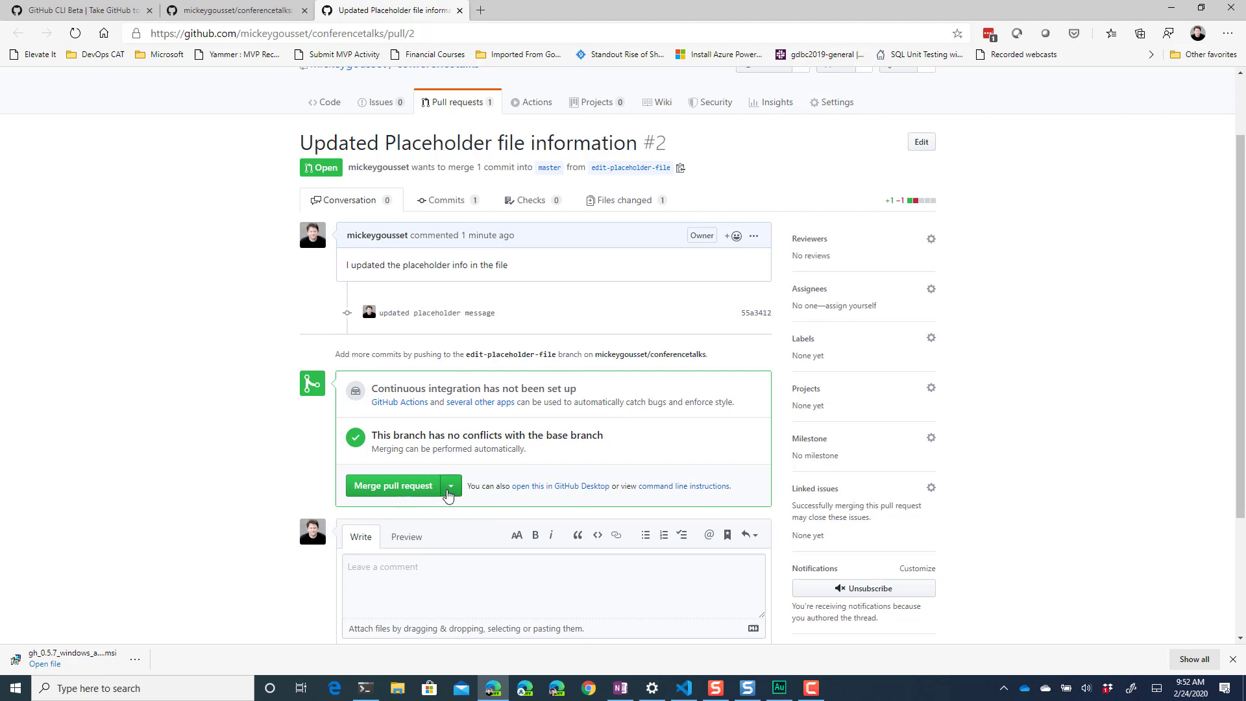
Merge pull request #2 into master and confirm the merge on GitHub
left_click(392, 486)
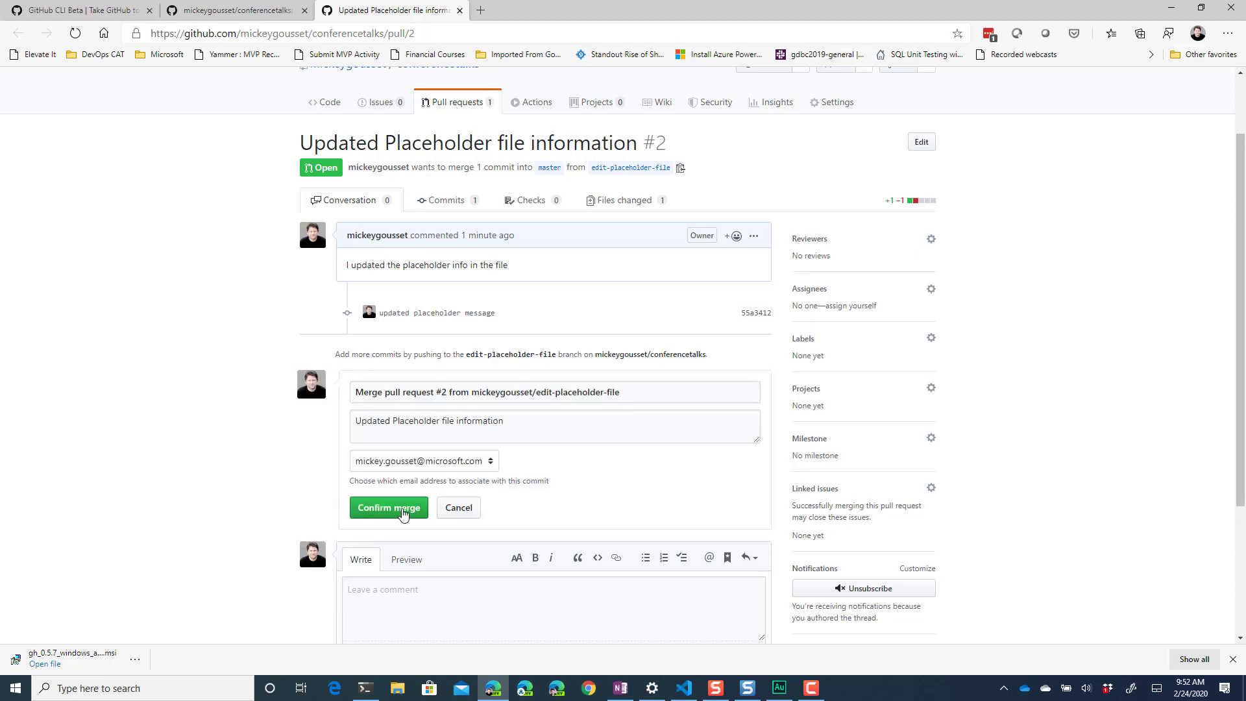
left_click(388, 508)
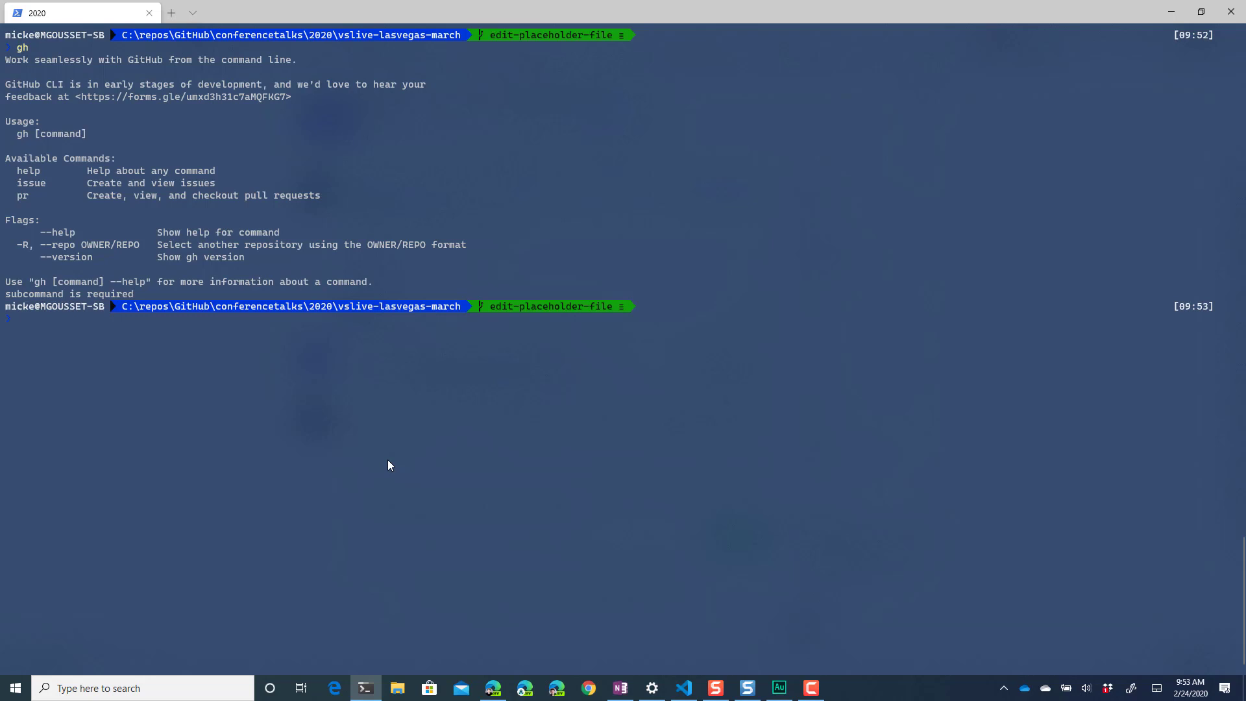
mouse_move(295, 97)
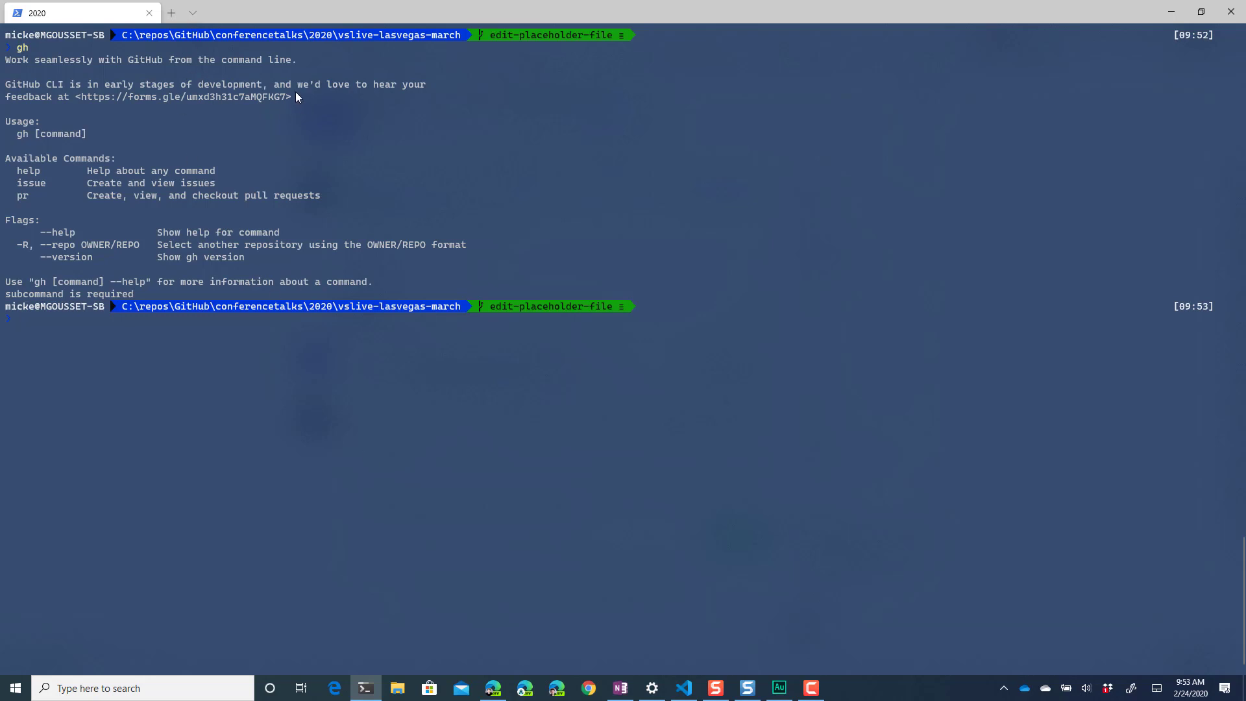
Select the early-development feedback note and link in the top-level gh help
left_click_drag(68, 85, 299, 96)
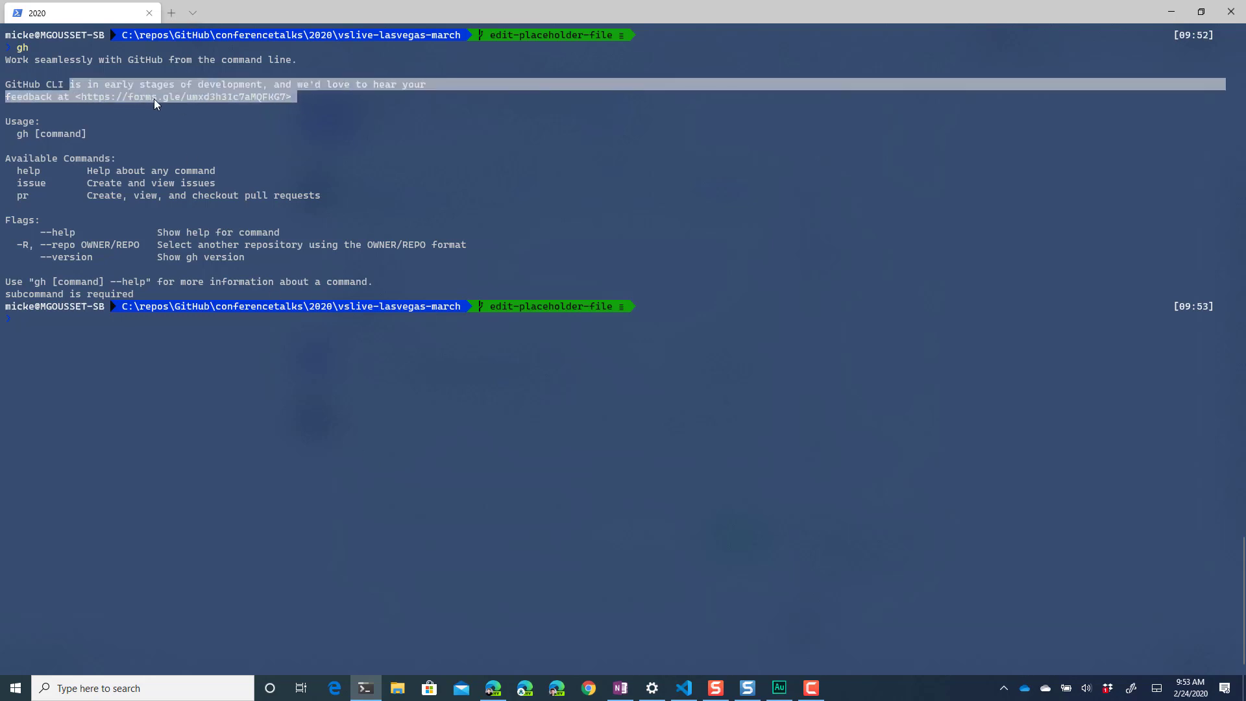